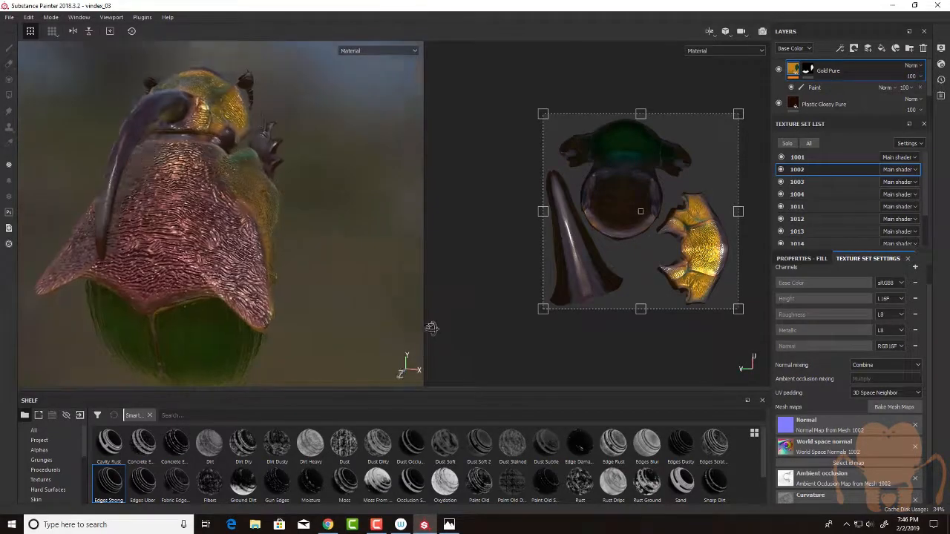
Orbit the beetle to inspect its side, pronotum and head.
{"action": "left_click_drag", "start_coordinate": [297, 222], "coordinate": [186, 319]}
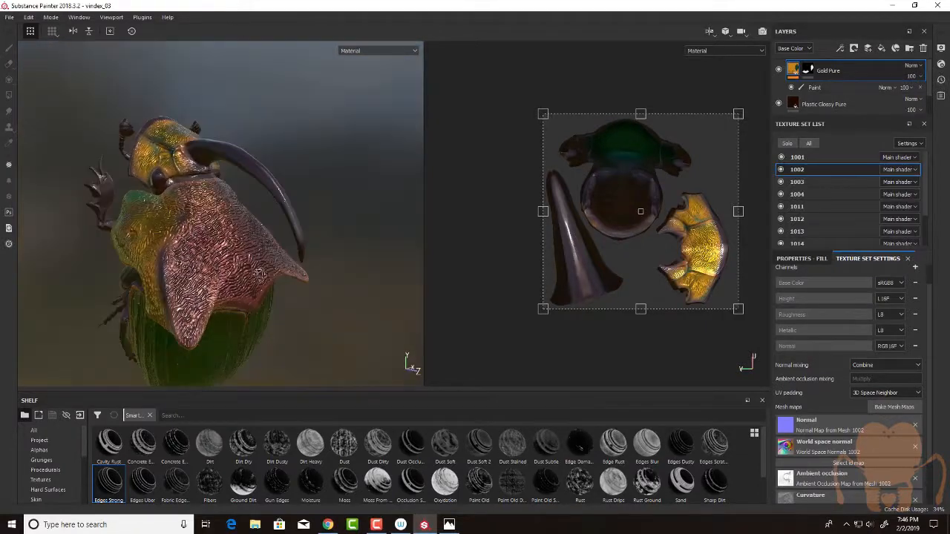
{"action": "left_click_drag", "start_coordinate": [259, 274], "coordinate": [304, 282]}
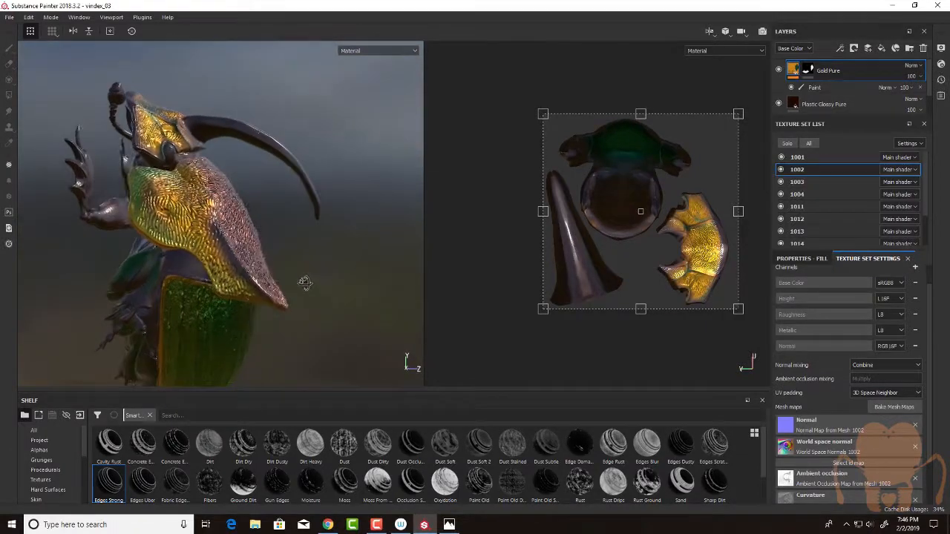
{"action": "left_click_drag", "start_coordinate": [305, 282], "coordinate": [262, 337]}
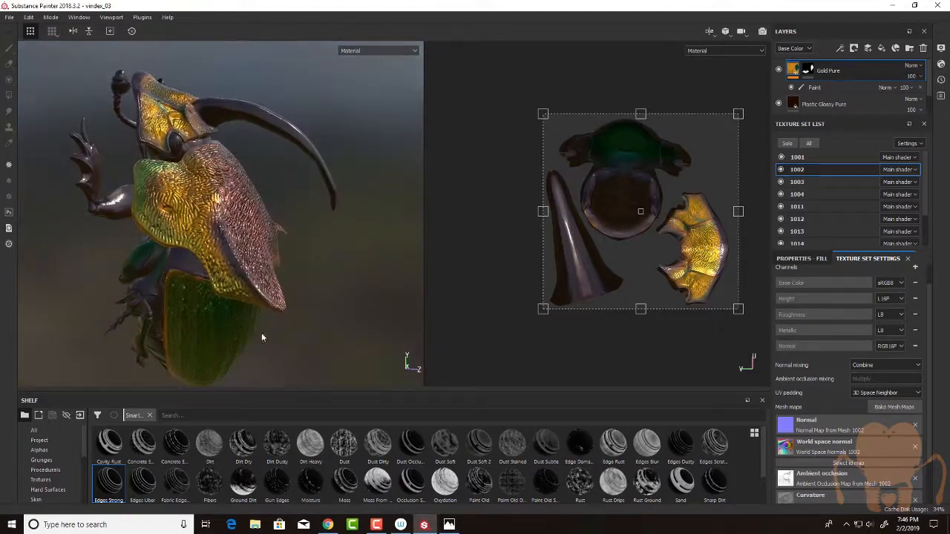
{"action": "left_click_drag", "start_coordinate": [262, 337], "coordinate": [210, 239]}
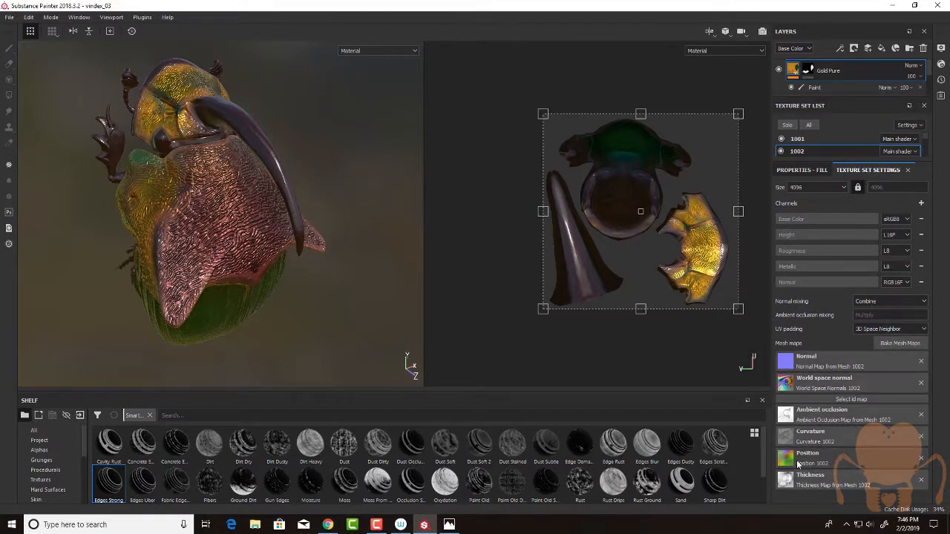
{"action": "mouse_move", "coordinate": [310, 325]}
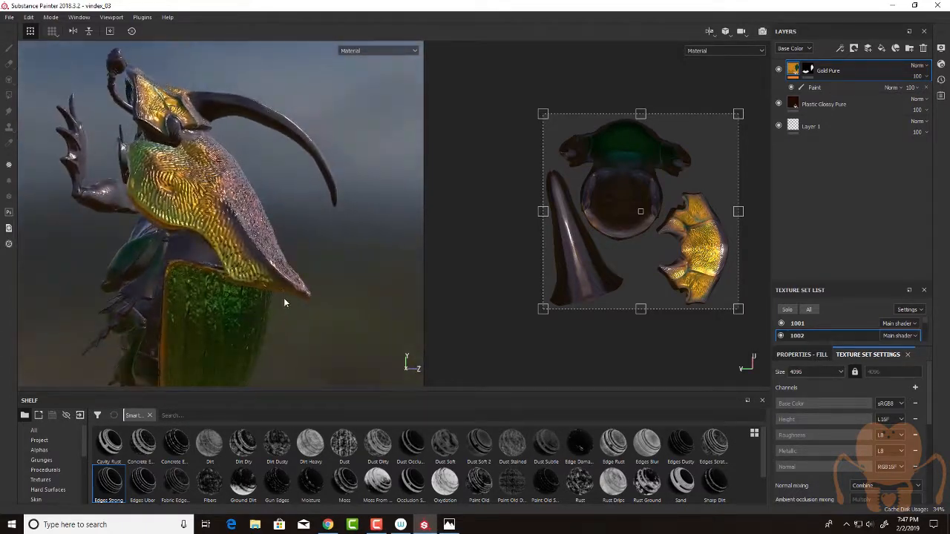
{"action": "left_click_drag", "start_coordinate": [284, 303], "coordinate": [473, 264]}
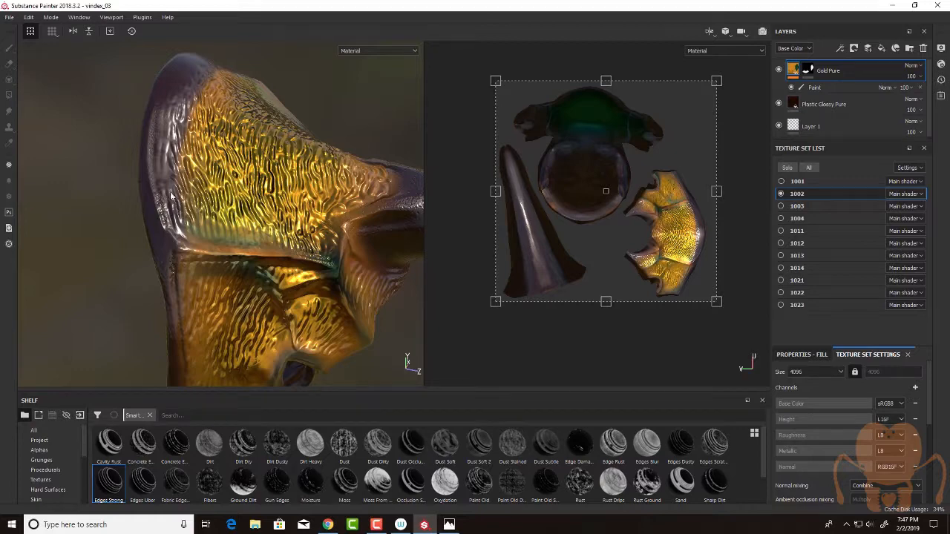
{"action": "mouse_move", "coordinate": [287, 268]}
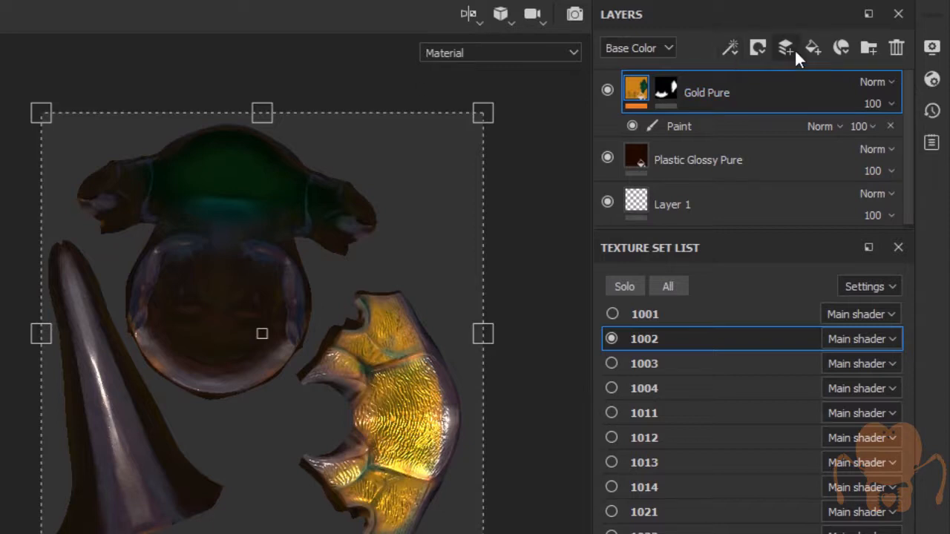
Add a top layer renamed 'dirt' and give it a Fill effect.
{"action": "left_click", "coordinate": [786, 48]}
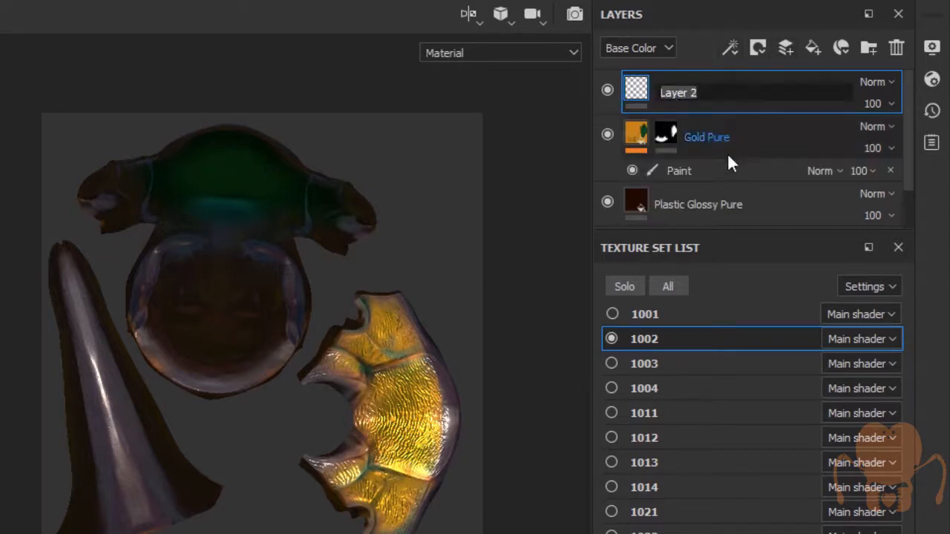
{"action": "type", "text": "dirt"}
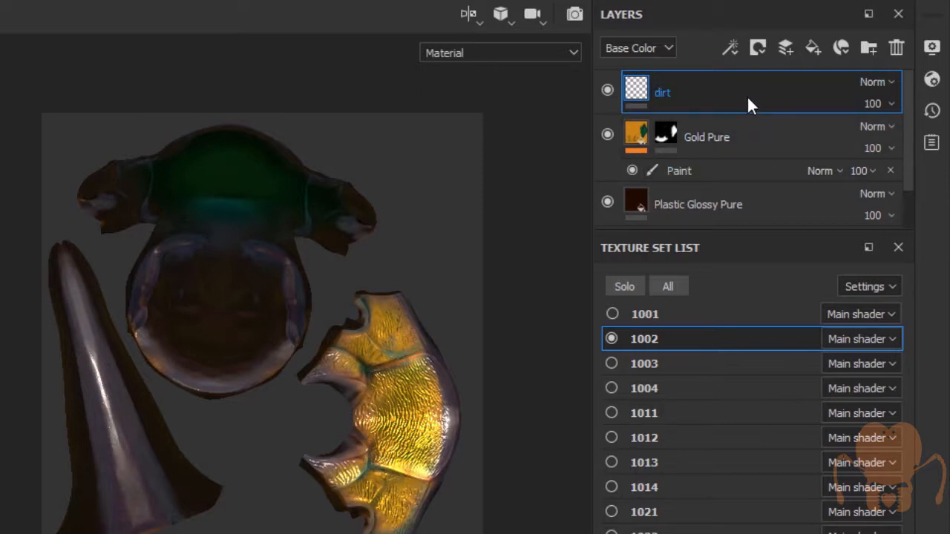
{"action": "right_click", "coordinate": [750, 103]}
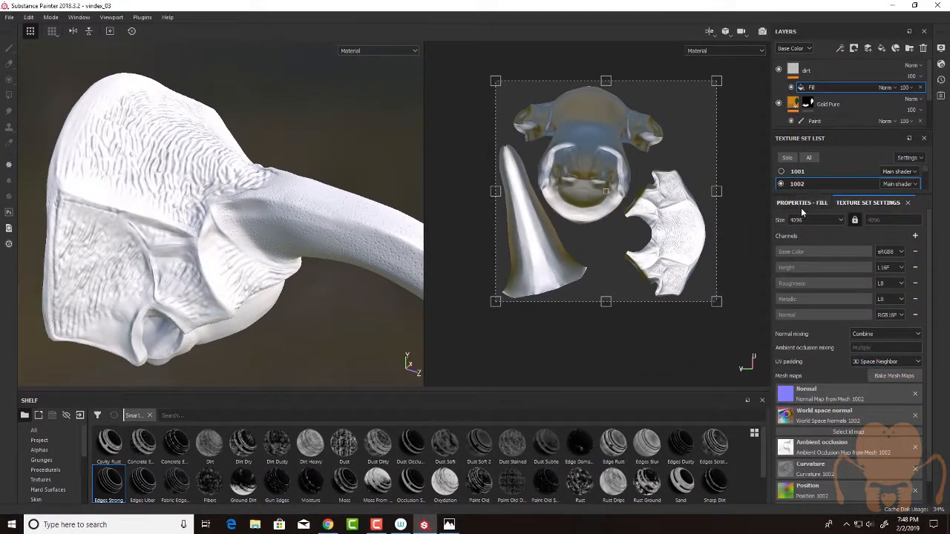
Set the dirt fill to dark reddish-brown, roughness about 0.57 and height about 0.015.
{"action": "left_click", "coordinate": [801, 203]}
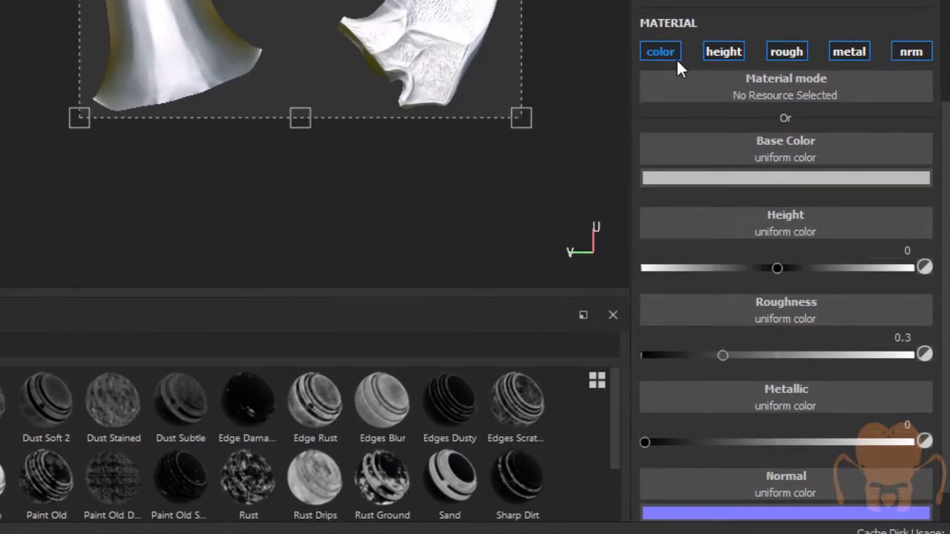
{"action": "mouse_move", "coordinate": [787, 51]}
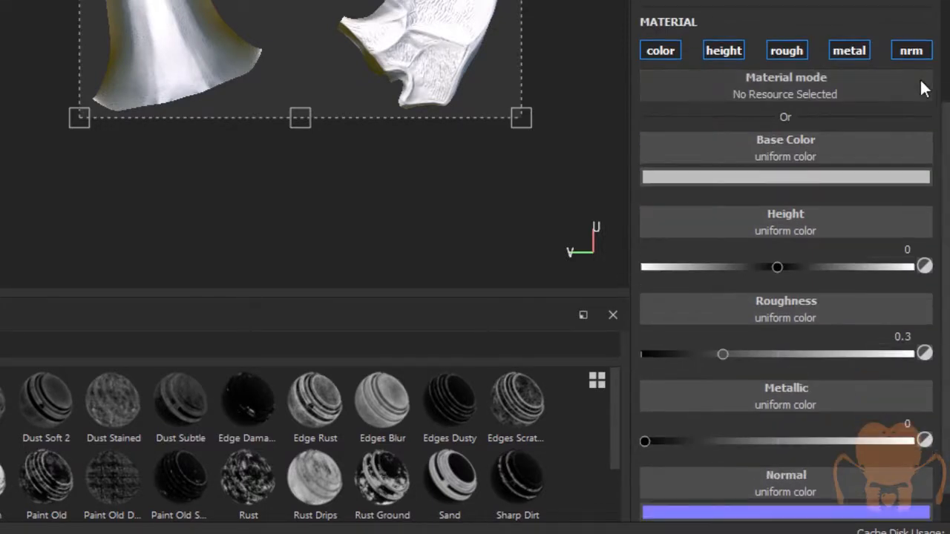
{"action": "scroll", "scroll_direction": "up", "scroll_amount": 3}
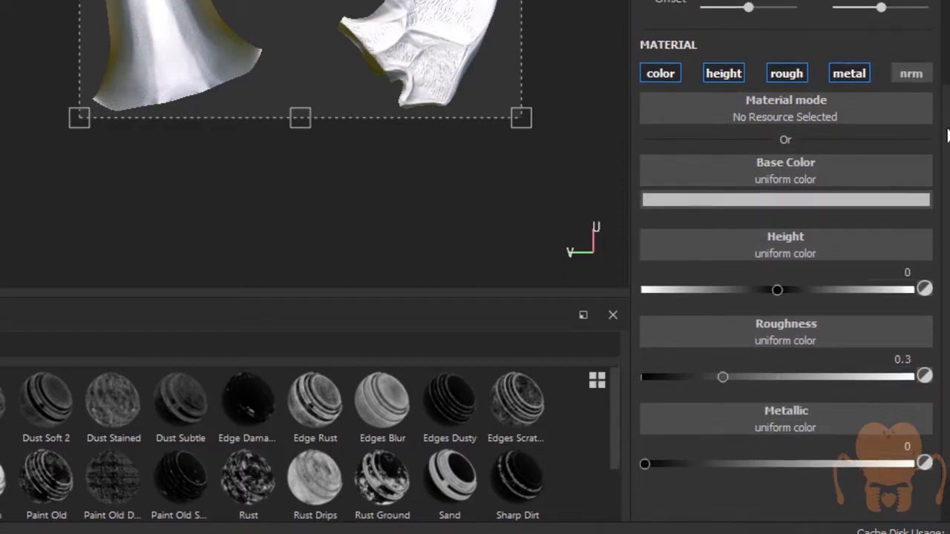
{"action": "scroll", "scroll_direction": "up", "scroll_amount": 3}
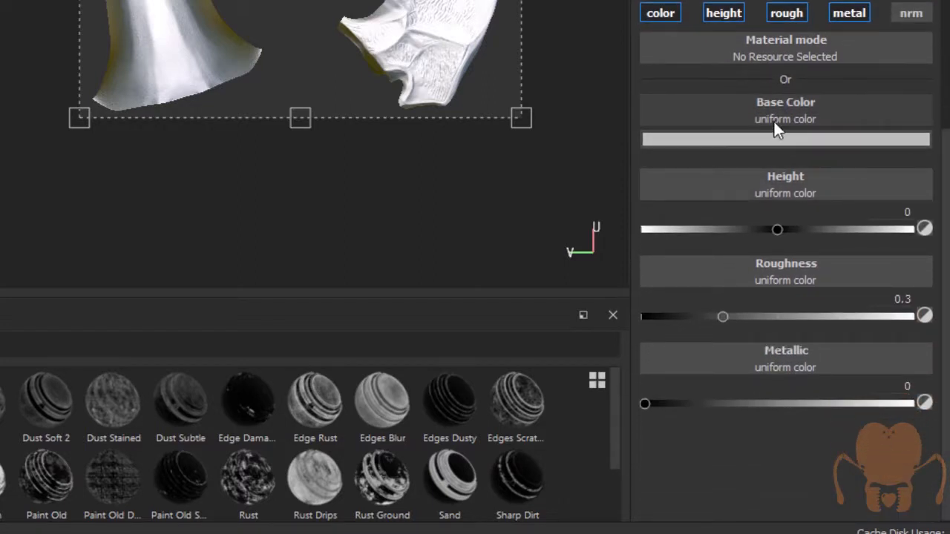
{"action": "left_click", "coordinate": [785, 139]}
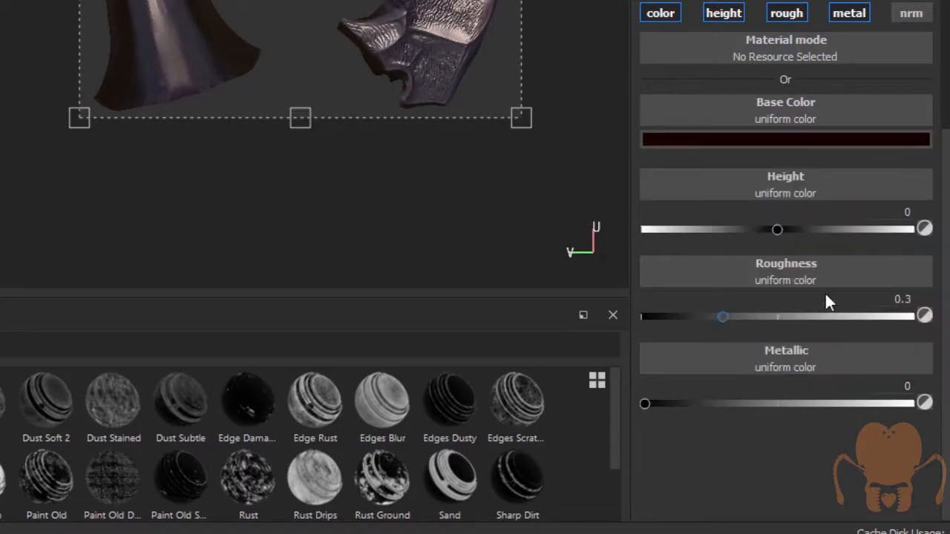
{"action": "left_click_drag", "start_coordinate": [722, 316], "coordinate": [841, 316]}
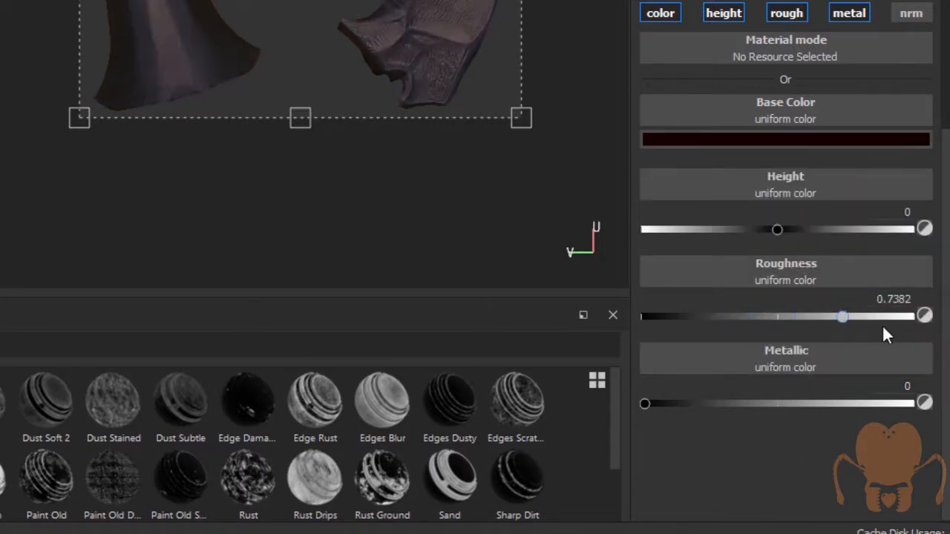
{"action": "left_click_drag", "start_coordinate": [842, 317], "coordinate": [905, 317]}
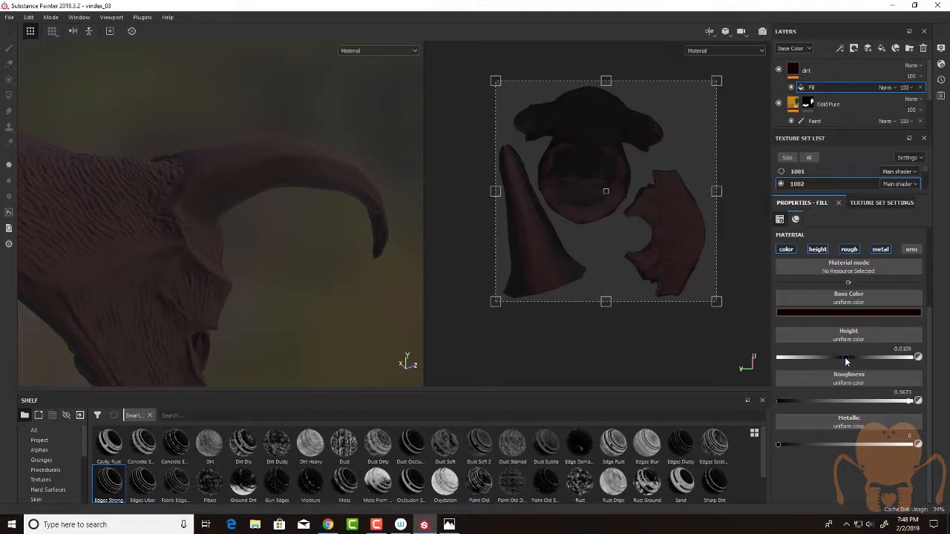
{"action": "left_click_drag", "start_coordinate": [838, 358], "coordinate": [846, 358]}
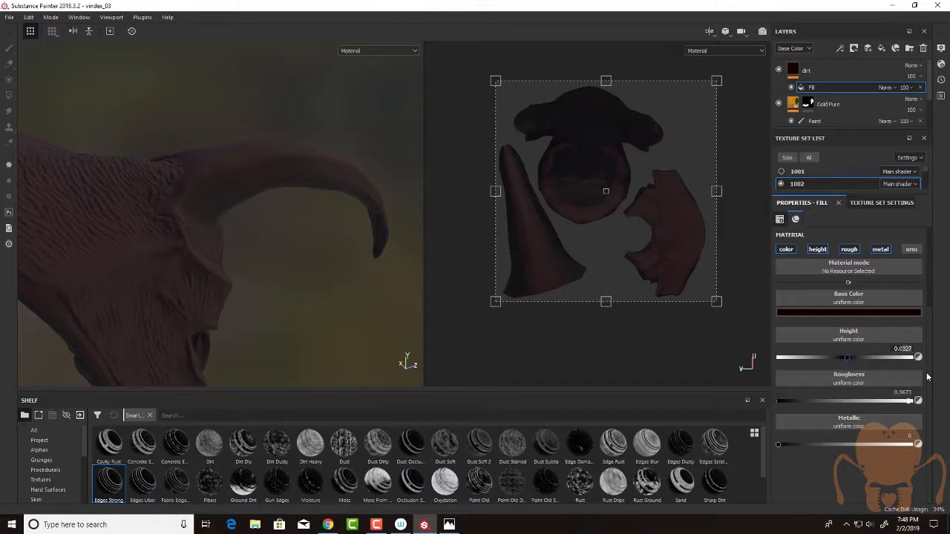
{"action": "left_click_drag", "start_coordinate": [846, 357], "coordinate": [845, 358]}
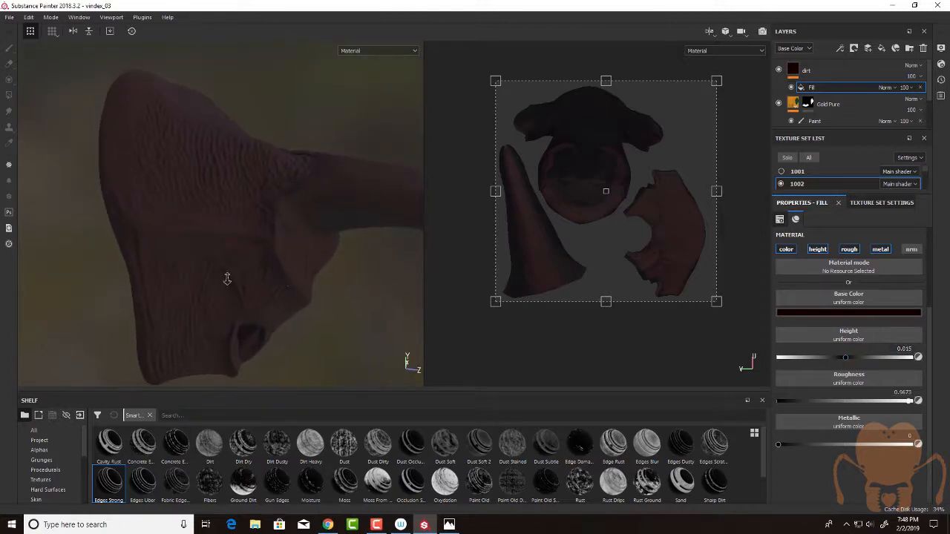
{"action": "left_click_drag", "start_coordinate": [227, 279], "coordinate": [212, 221]}
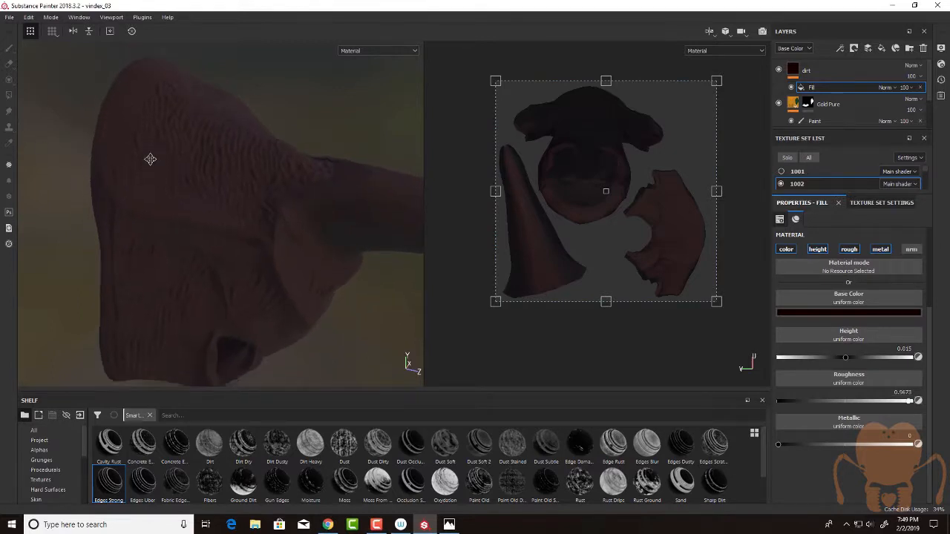
Add a black mask with Mask Editor generator and Sharpen filter, then select the generator.
{"action": "left_click", "coordinate": [806, 70]}
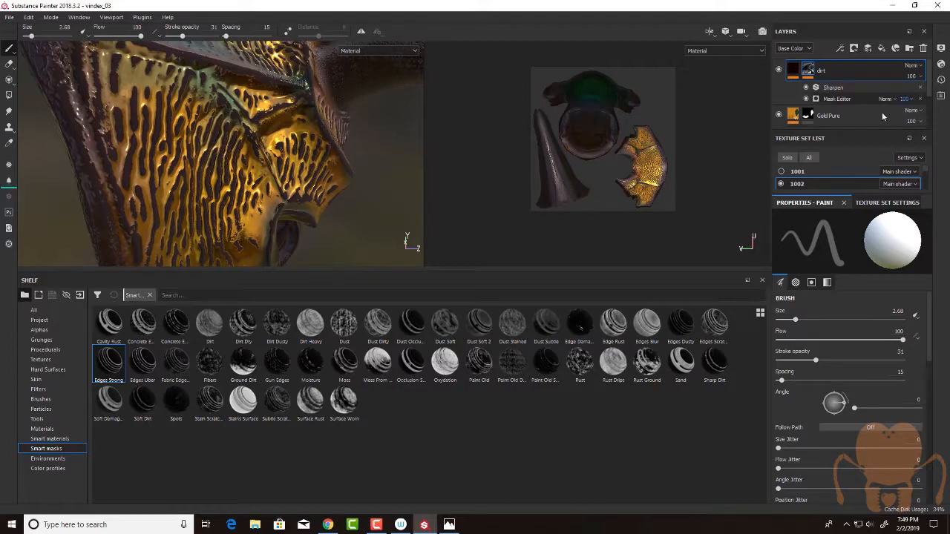
{"action": "left_click", "coordinate": [837, 99]}
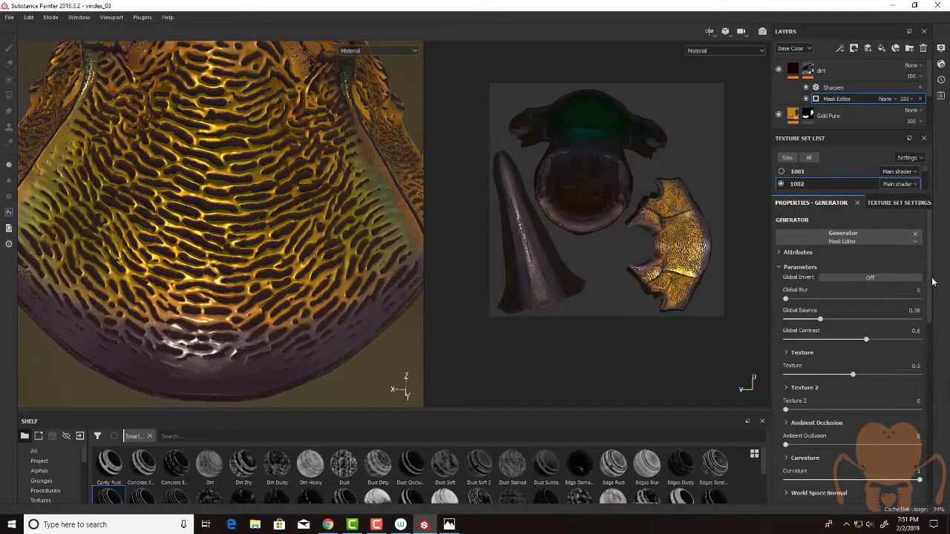
Lower the Mask Editor's Curvature influence to about 0.88.
{"action": "scroll", "scroll_direction": "down", "scroll_amount": 3}
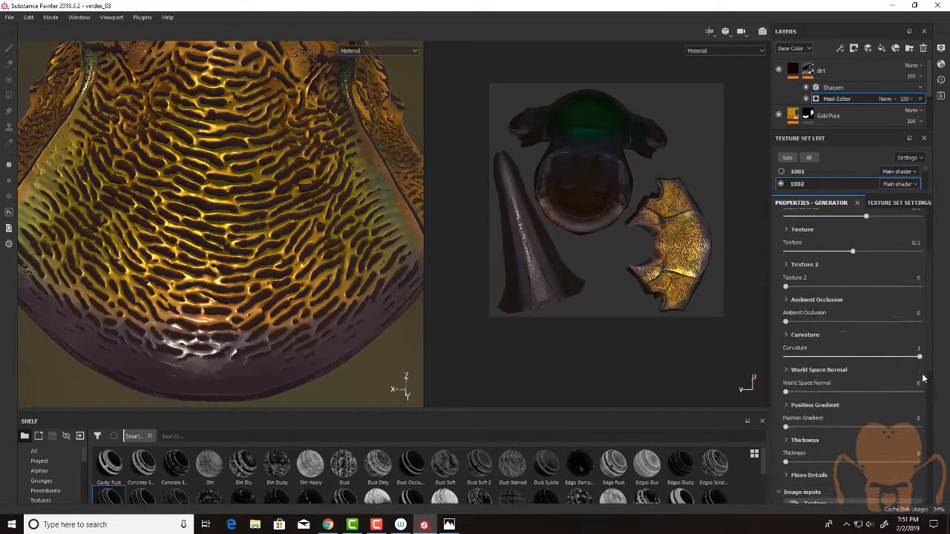
{"action": "scroll", "scroll_direction": "down", "scroll_amount": 3}
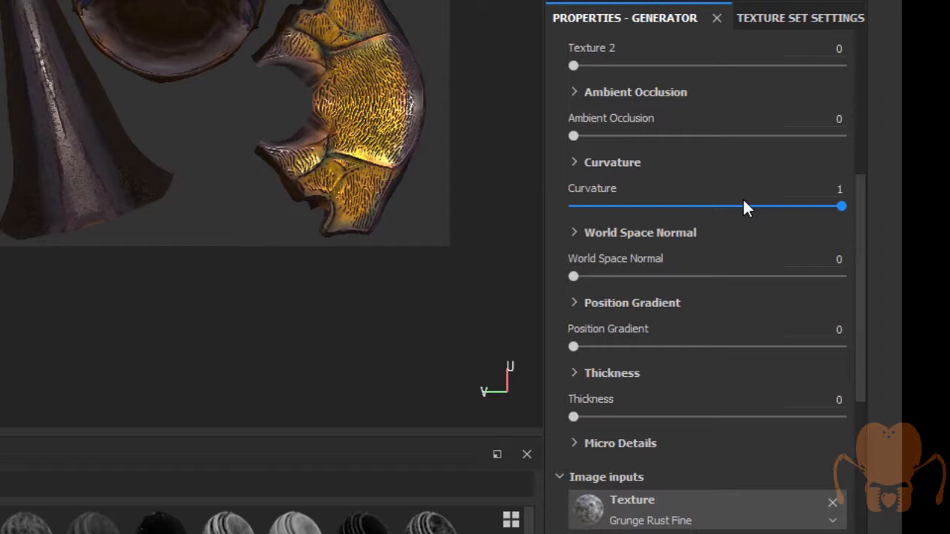
{"action": "mouse_move", "coordinate": [579, 167]}
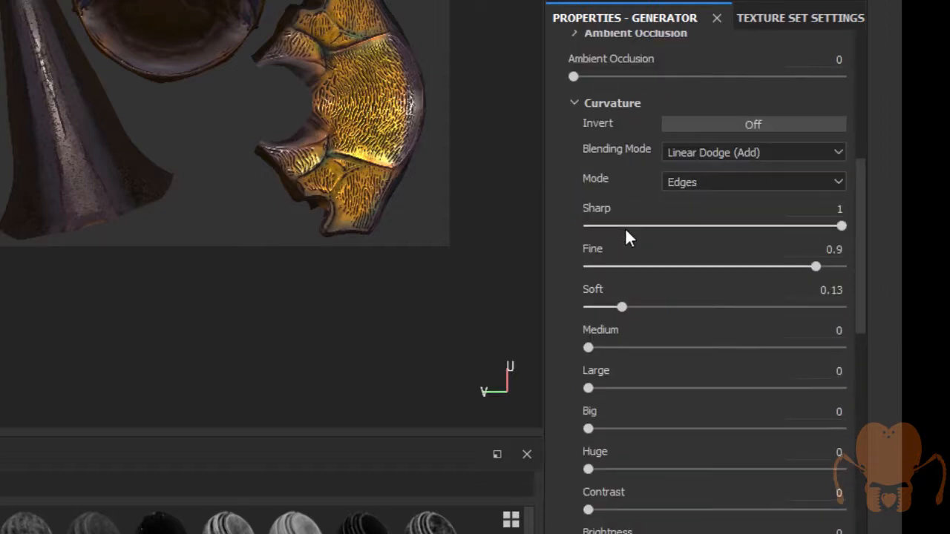
{"action": "scroll", "scroll_direction": "down", "scroll_amount": 3}
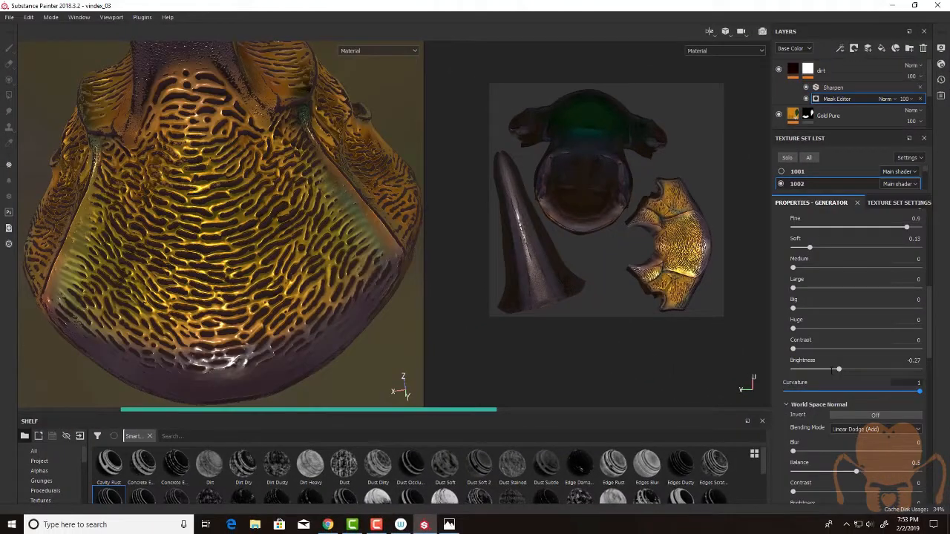
{"action": "left_click_drag", "start_coordinate": [919, 391], "coordinate": [917, 391]}
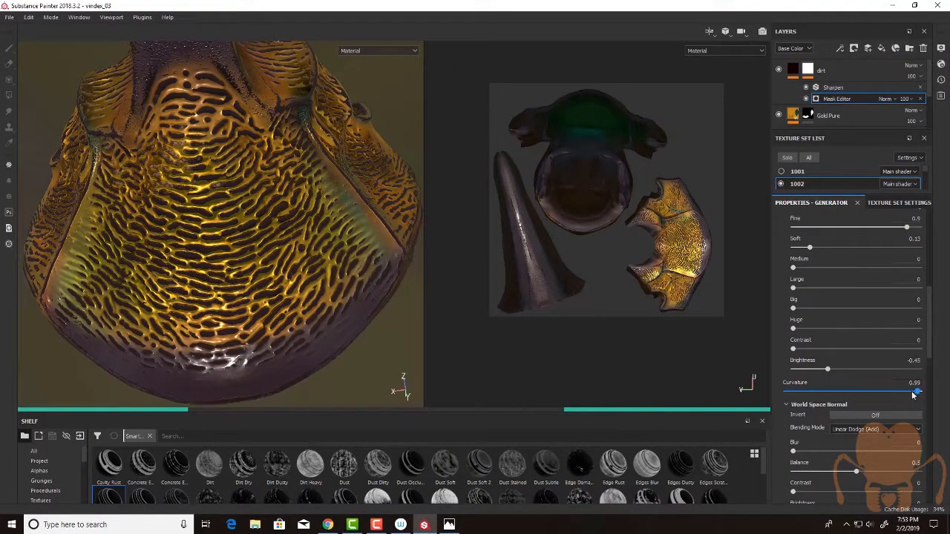
{"action": "left_click_drag", "start_coordinate": [915, 391], "coordinate": [903, 391]}
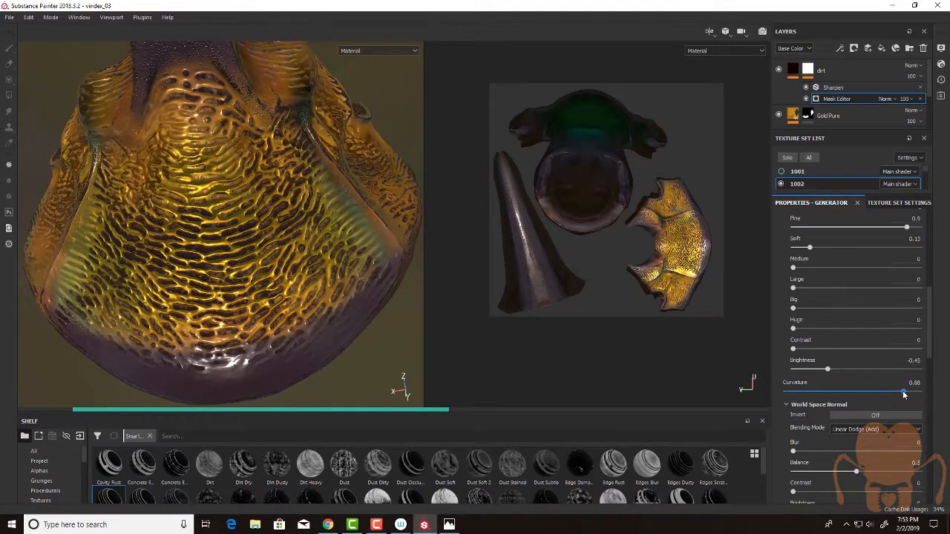
{"action": "left_click_drag", "start_coordinate": [909, 392], "coordinate": [904, 392]}
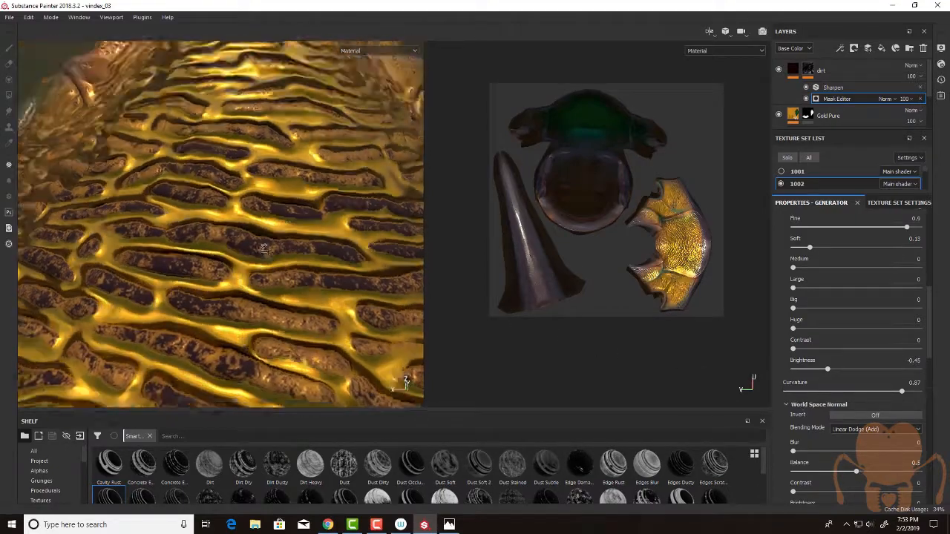
{"action": "left_click_drag", "start_coordinate": [263, 249], "coordinate": [392, 177]}
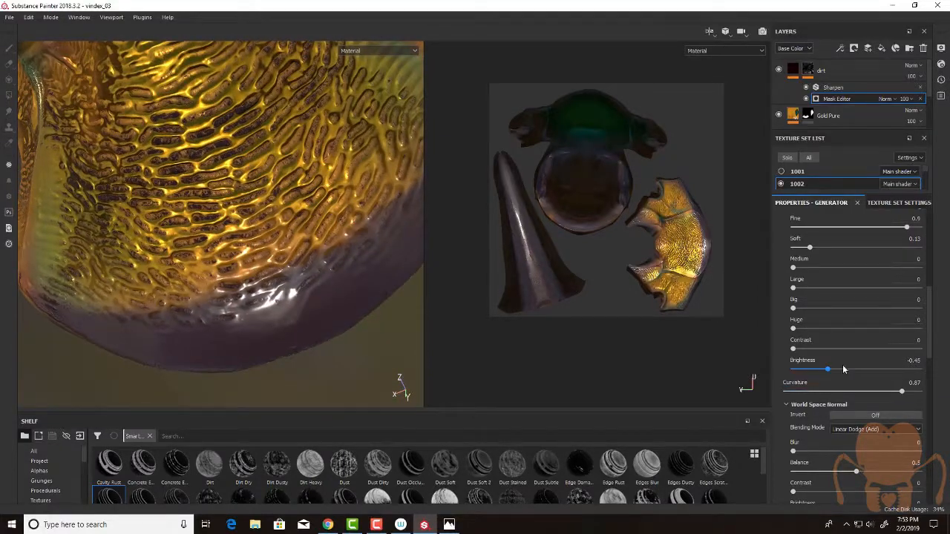
Set mask Brightness -0.28, Curvature 0.76, Soft 0.69 and Fine 0.62.
{"action": "left_click_drag", "start_coordinate": [826, 369], "coordinate": [837, 369]}
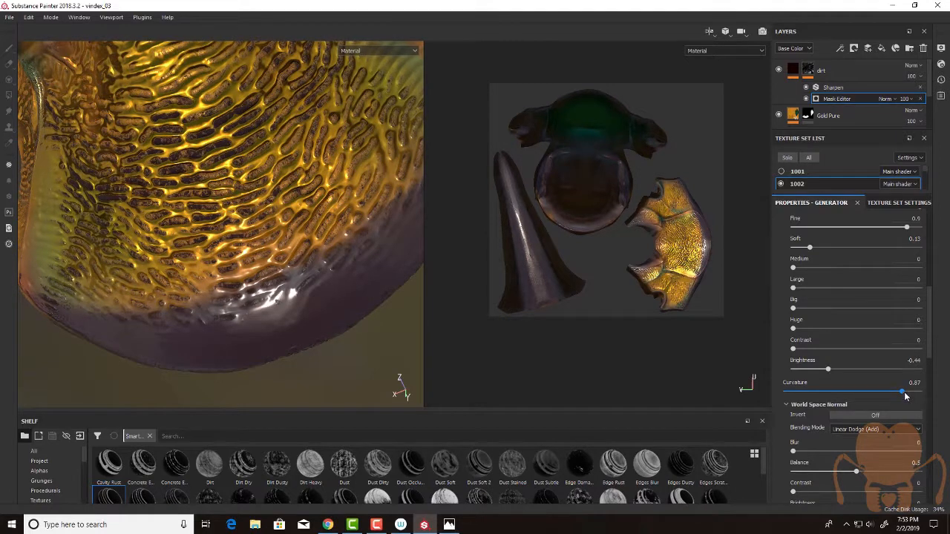
{"action": "left_click_drag", "start_coordinate": [907, 391], "coordinate": [887, 391]}
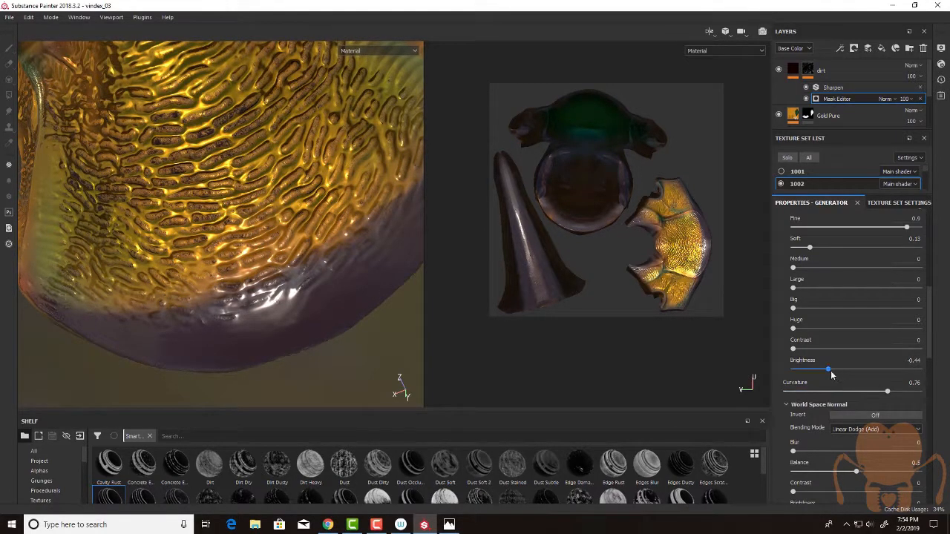
{"action": "left_click_drag", "start_coordinate": [829, 369], "coordinate": [838, 368]}
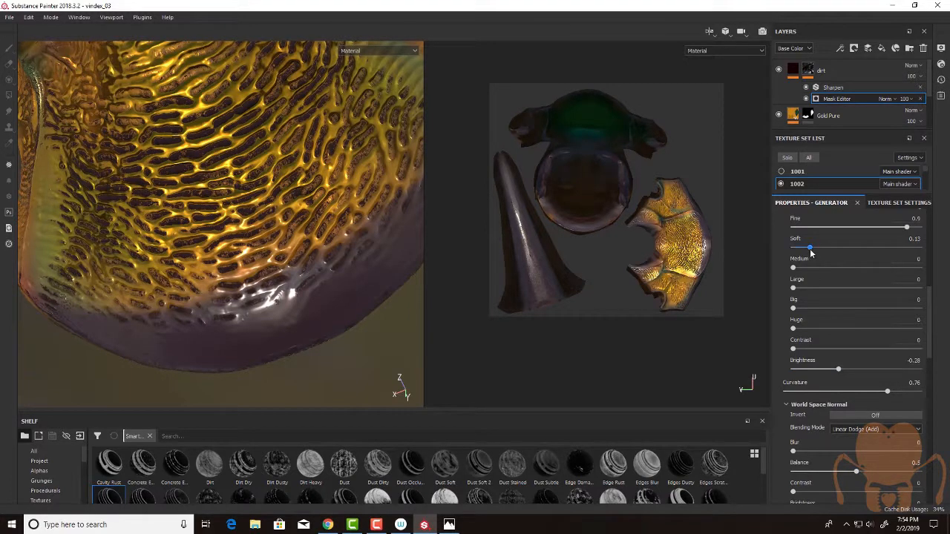
{"action": "left_click_drag", "start_coordinate": [809, 247], "coordinate": [863, 247]}
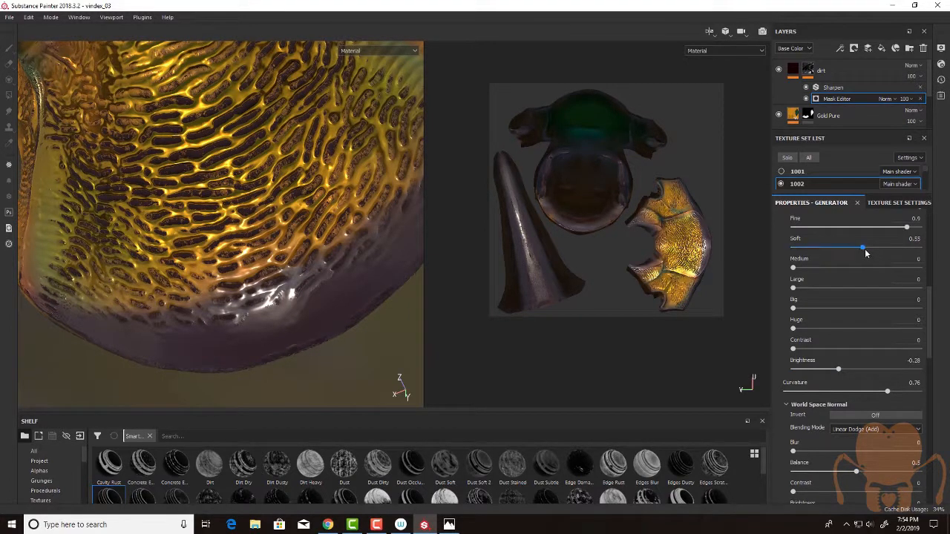
{"action": "left_click_drag", "start_coordinate": [863, 247], "coordinate": [880, 246]}
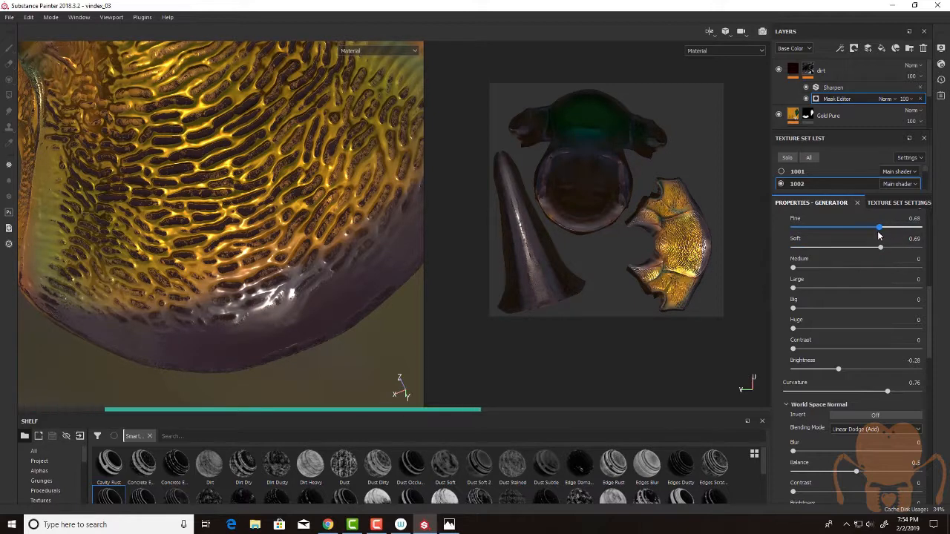
{"action": "left_click_drag", "start_coordinate": [881, 227], "coordinate": [878, 228]}
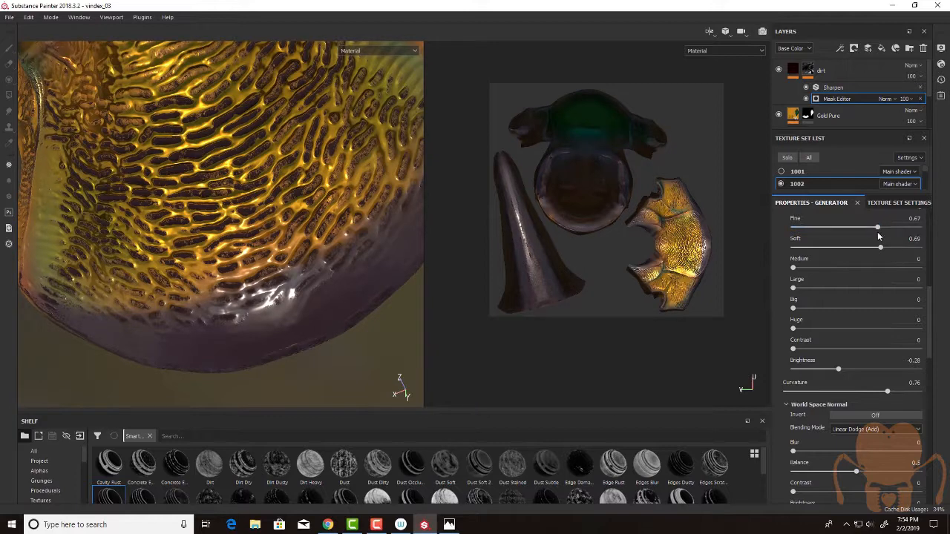
{"action": "left_click_drag", "start_coordinate": [879, 227], "coordinate": [860, 227]}
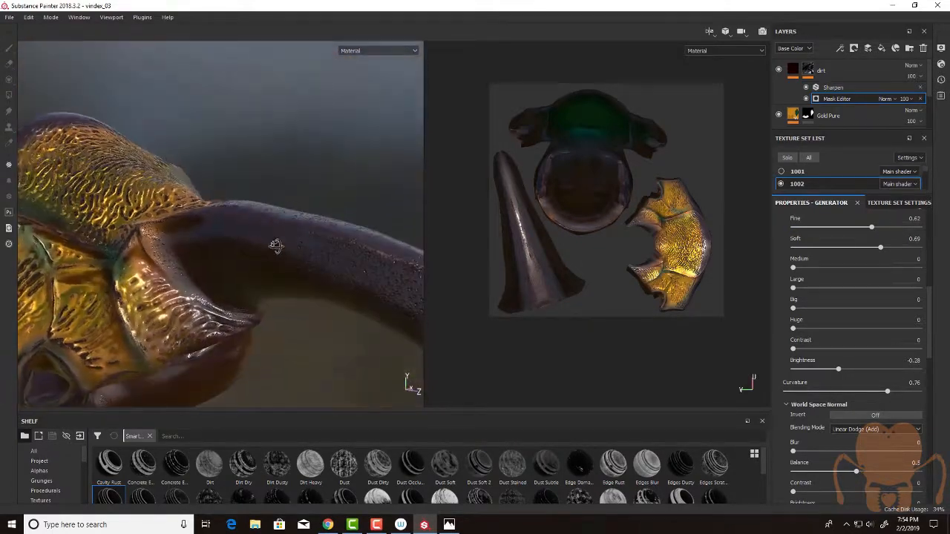
{"action": "left_click_drag", "start_coordinate": [276, 246], "coordinate": [352, 316]}
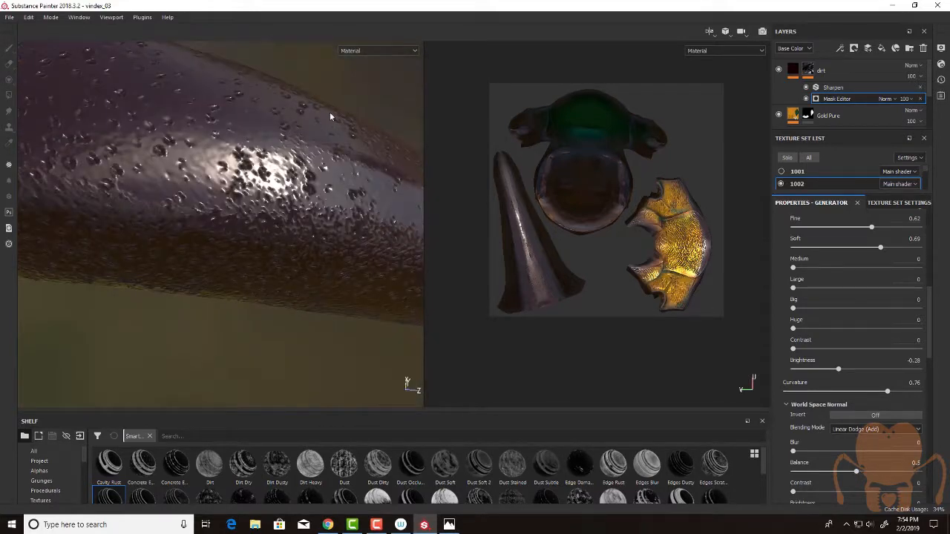
Preview the beetle and its horn in the Base Color channel.
{"action": "left_click", "coordinate": [378, 50]}
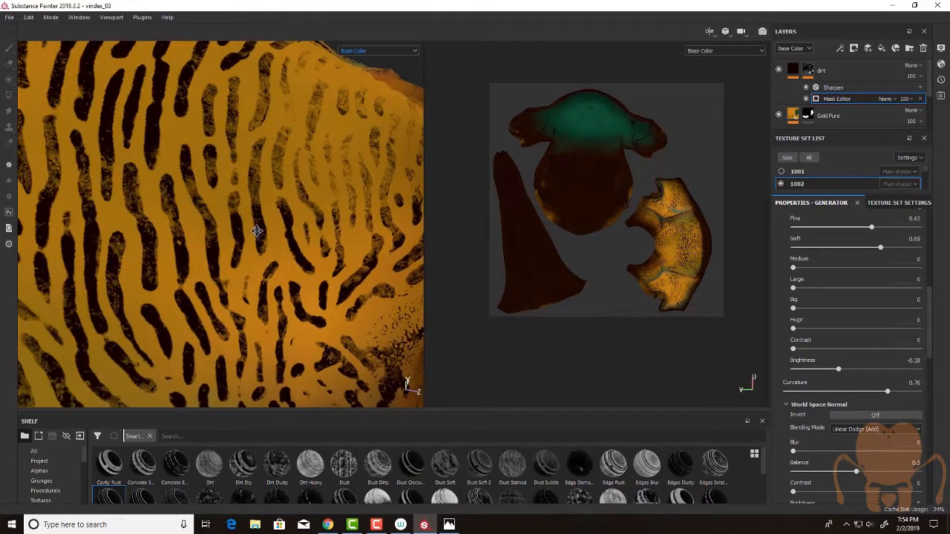
{"action": "left_click_drag", "start_coordinate": [256, 231], "coordinate": [70, 279]}
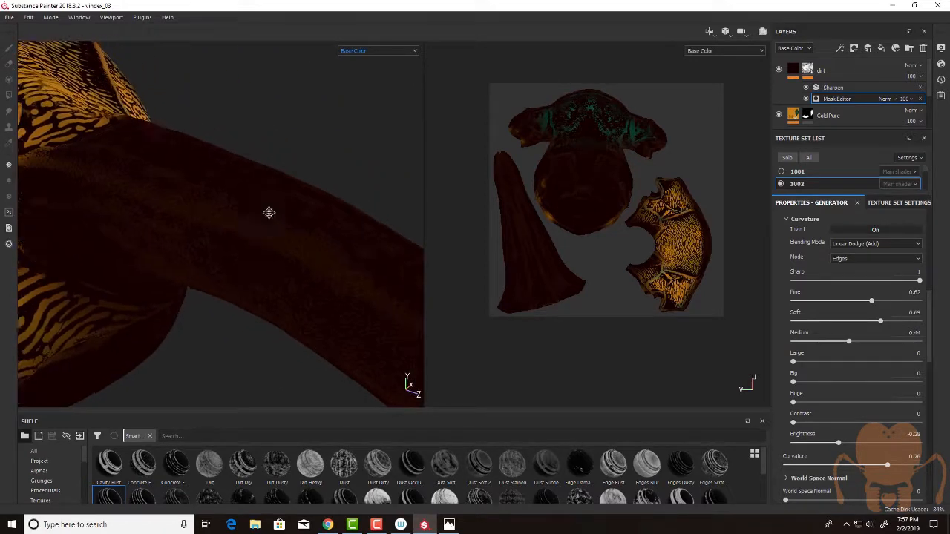
{"action": "left_click_drag", "start_coordinate": [270, 213], "coordinate": [263, 231]}
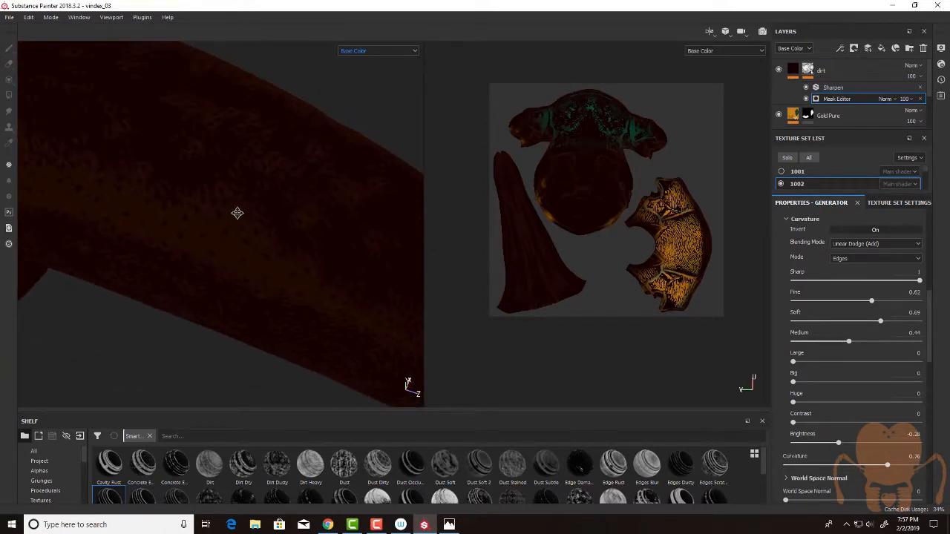
Return to Material view, turn Curvature Invert off and adjust Fine detail.
{"action": "left_click", "coordinate": [377, 50]}
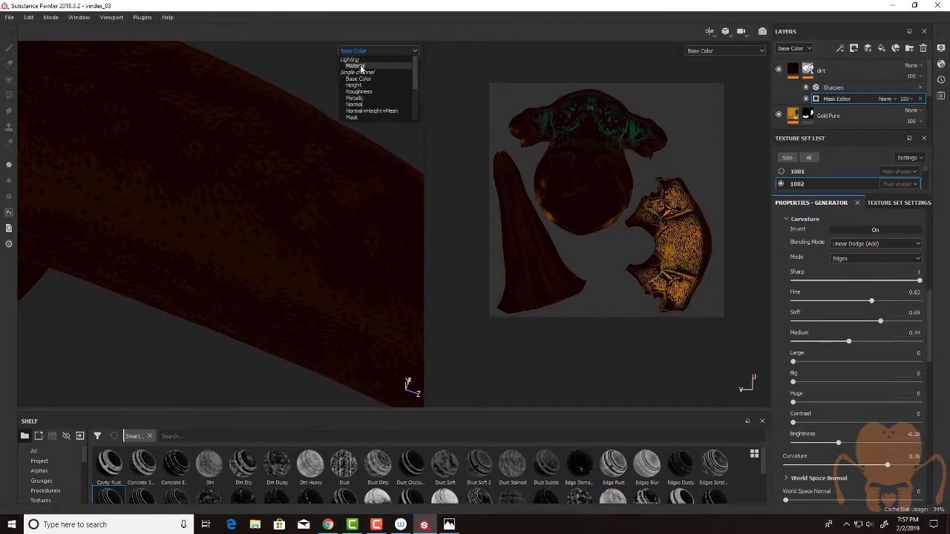
{"action": "left_click", "coordinate": [355, 66]}
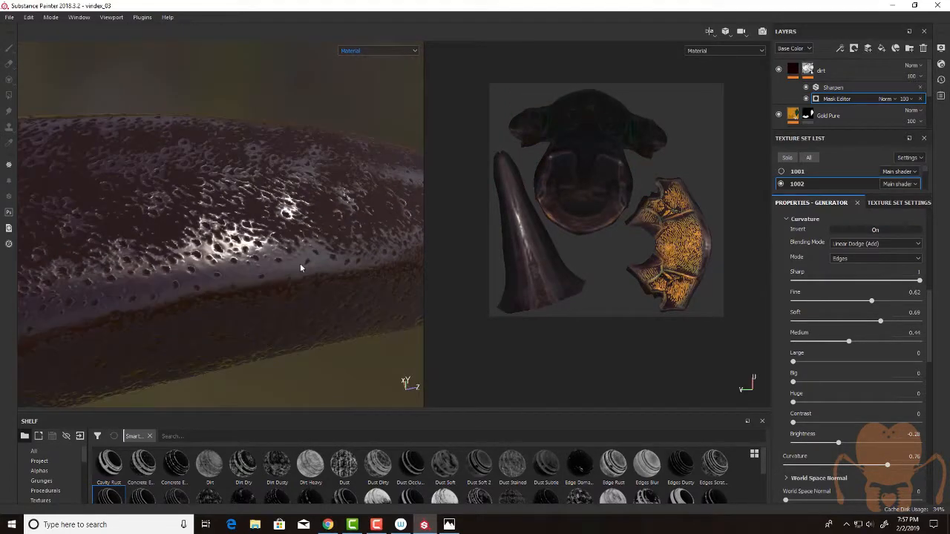
{"action": "left_click_drag", "start_coordinate": [301, 267], "coordinate": [278, 319]}
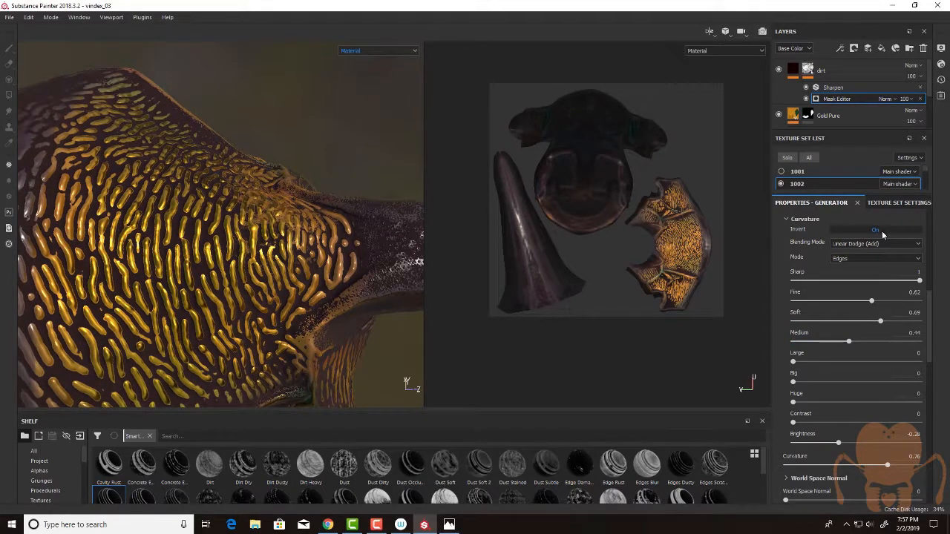
{"action": "left_click", "coordinate": [874, 229]}
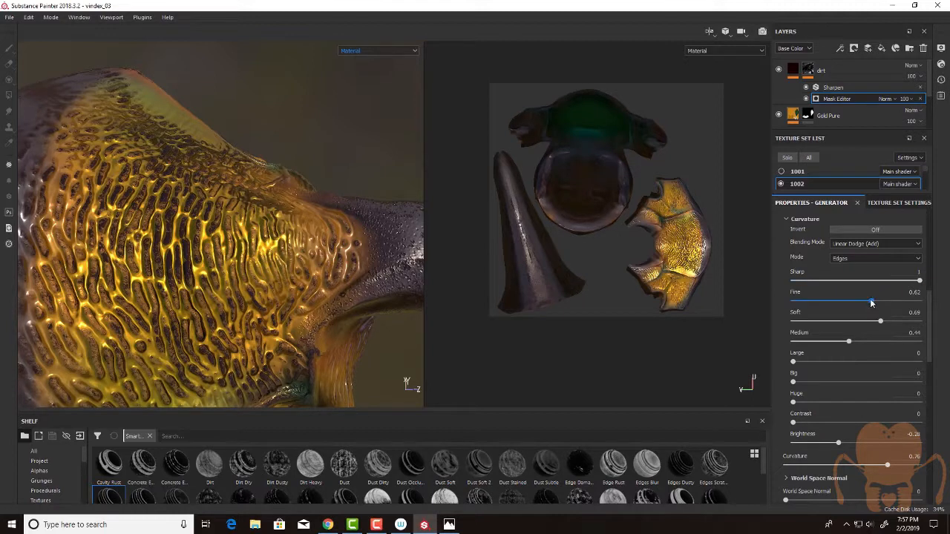
{"action": "left_click_drag", "start_coordinate": [880, 320], "coordinate": [902, 320]}
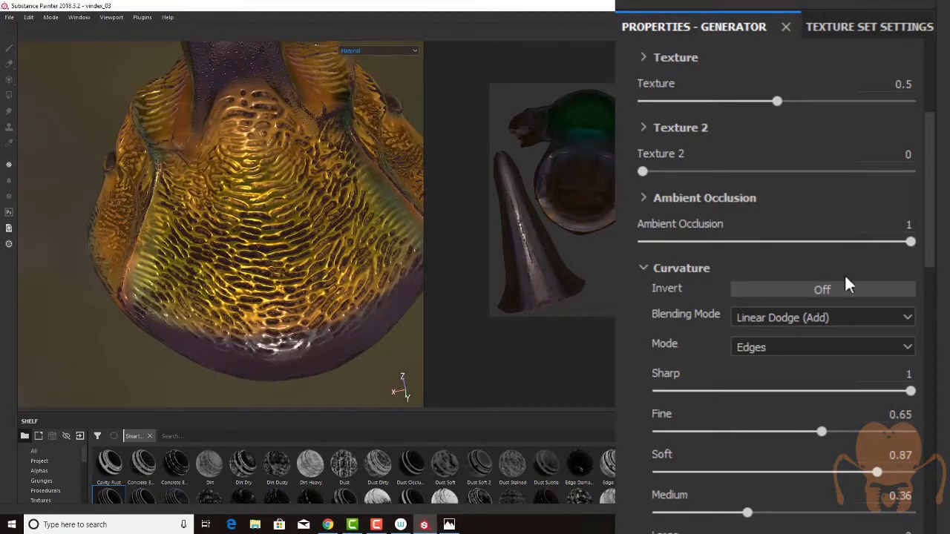
Toggle the ambient occlusion invert and test the AO slider range.
{"action": "scroll", "scroll_direction": "down", "scroll_amount": 3}
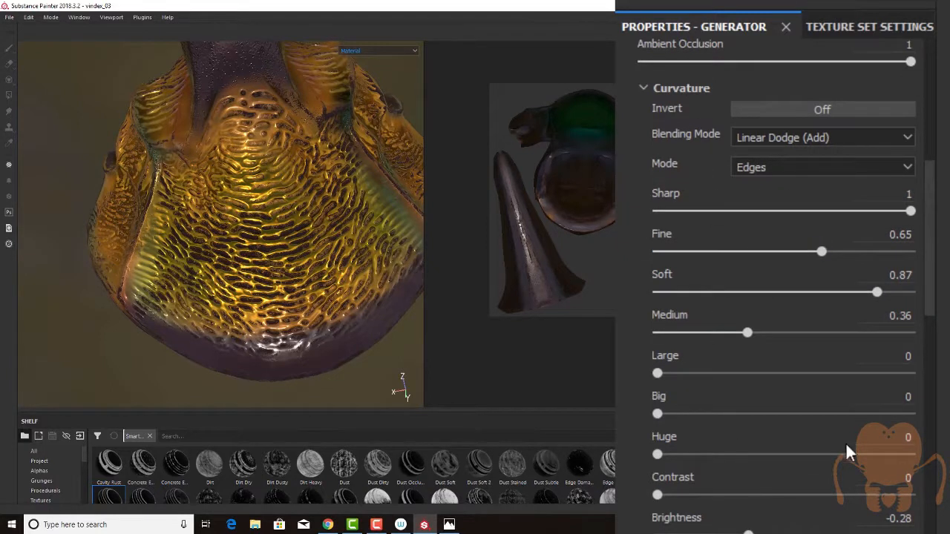
{"action": "scroll", "scroll_direction": "up", "scroll_amount": 3}
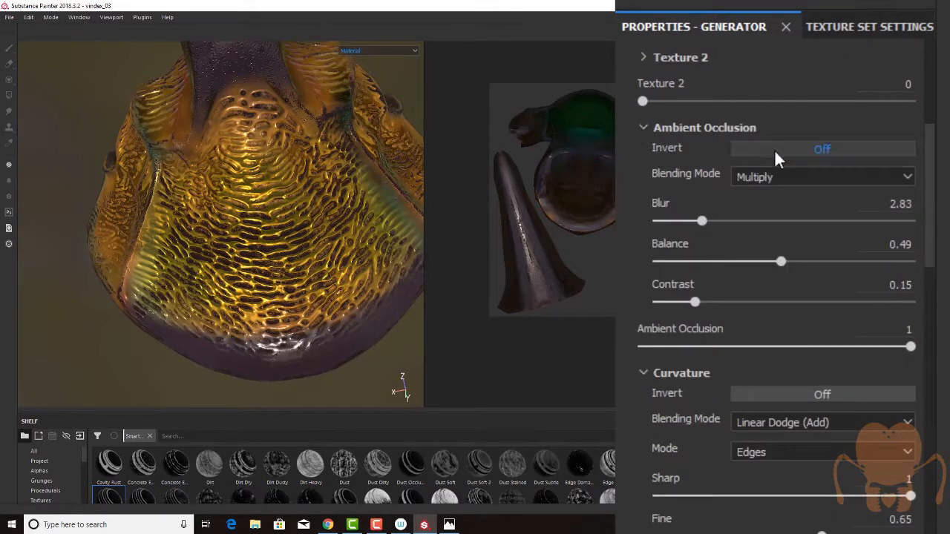
{"action": "left_click", "coordinate": [821, 149]}
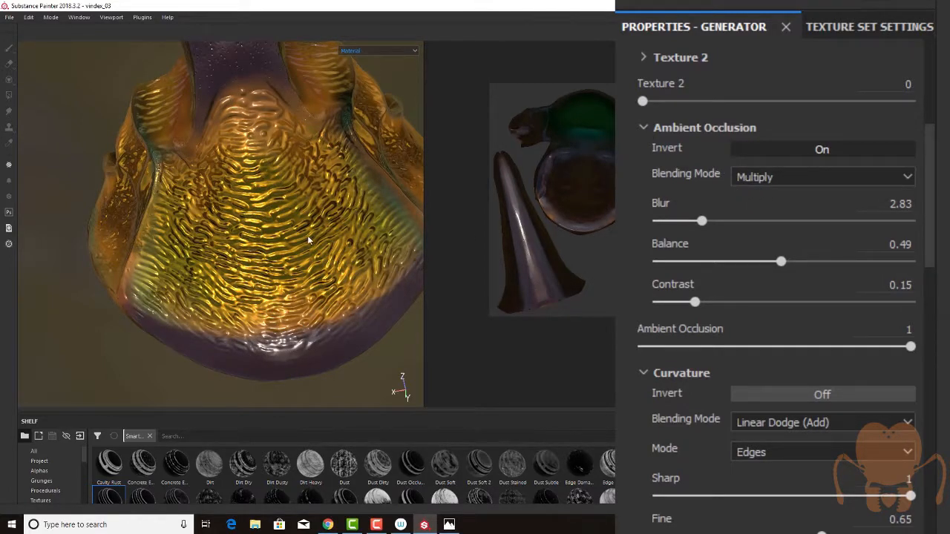
{"action": "scroll", "scroll_direction": "down", "scroll_amount": 3}
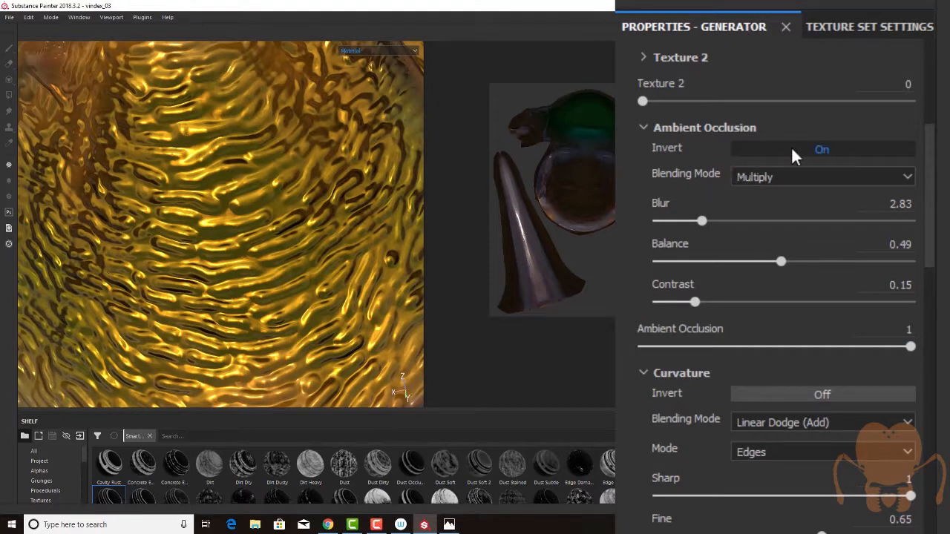
{"action": "left_click", "coordinate": [822, 149]}
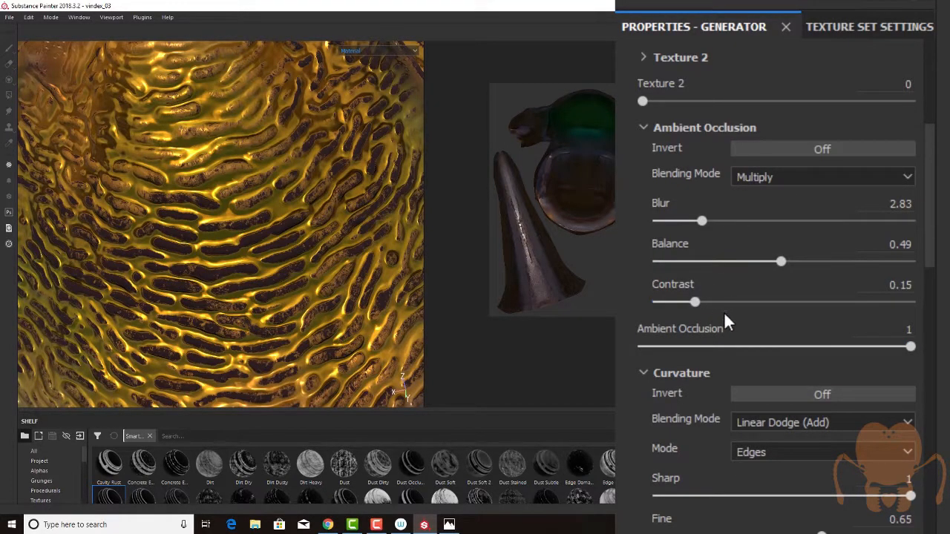
{"action": "left_click_drag", "start_coordinate": [911, 347], "coordinate": [774, 346]}
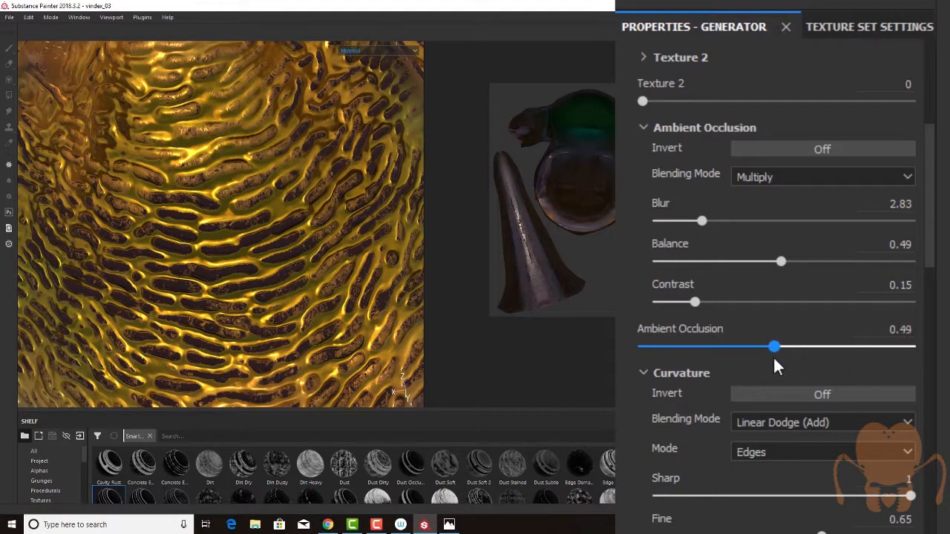
{"action": "left_click_drag", "start_coordinate": [774, 346], "coordinate": [912, 347]}
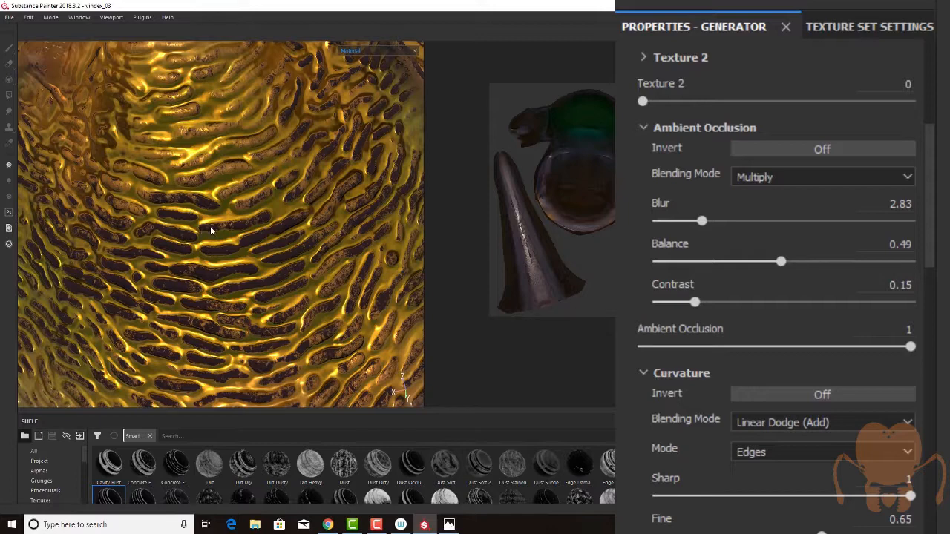
{"action": "mouse_move", "coordinate": [179, 204]}
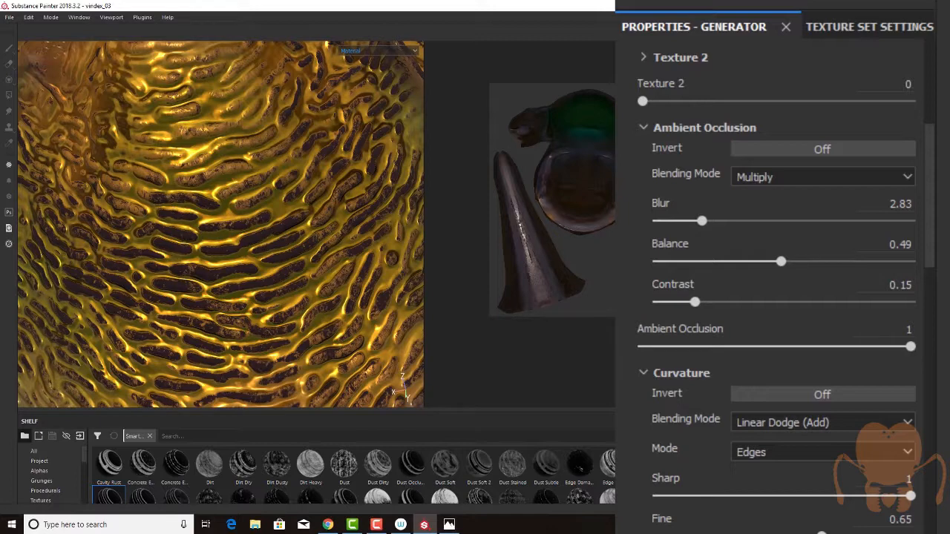
Invert ambient occlusion again and lower its contribution below half.
{"action": "left_click", "coordinate": [822, 149]}
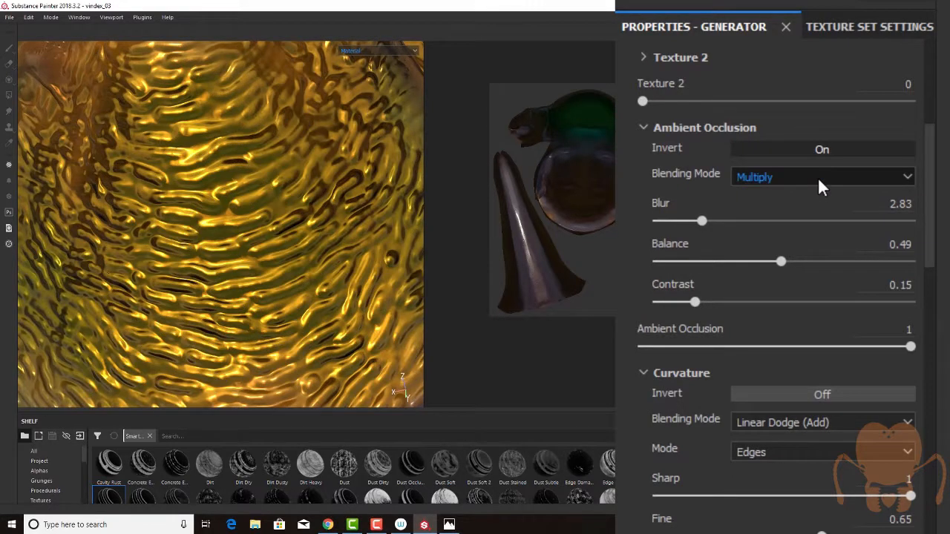
{"action": "left_click_drag", "start_coordinate": [911, 346], "coordinate": [903, 346]}
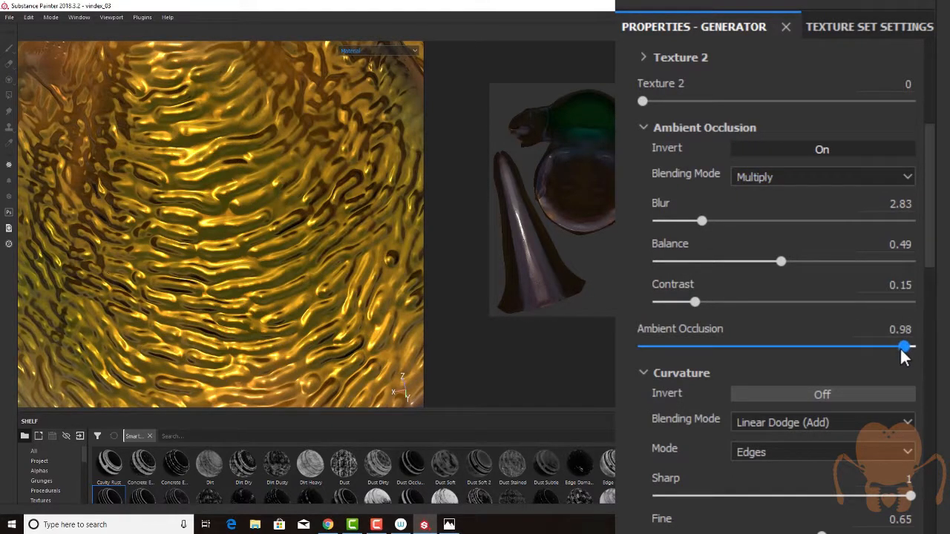
{"action": "left_click_drag", "start_coordinate": [904, 347], "coordinate": [792, 347]}
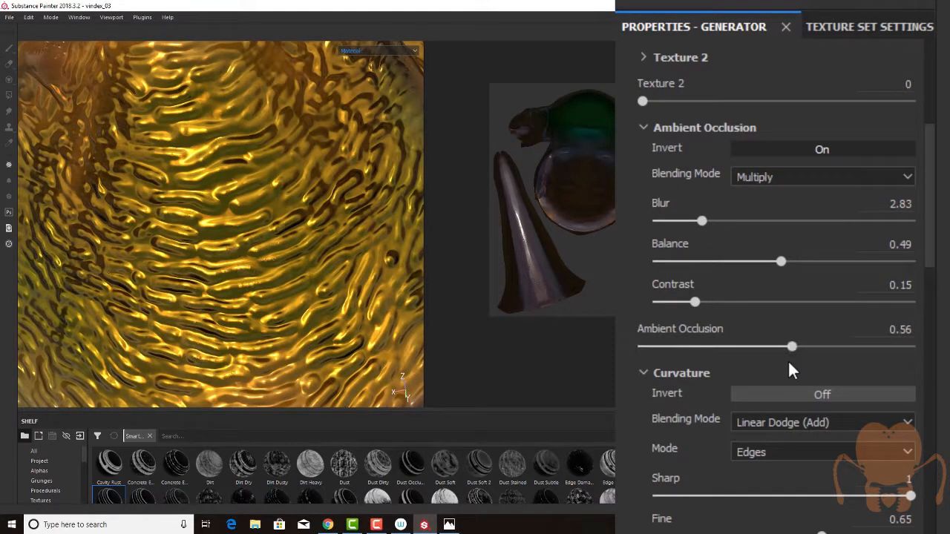
{"action": "left_click_drag", "start_coordinate": [792, 346], "coordinate": [745, 346]}
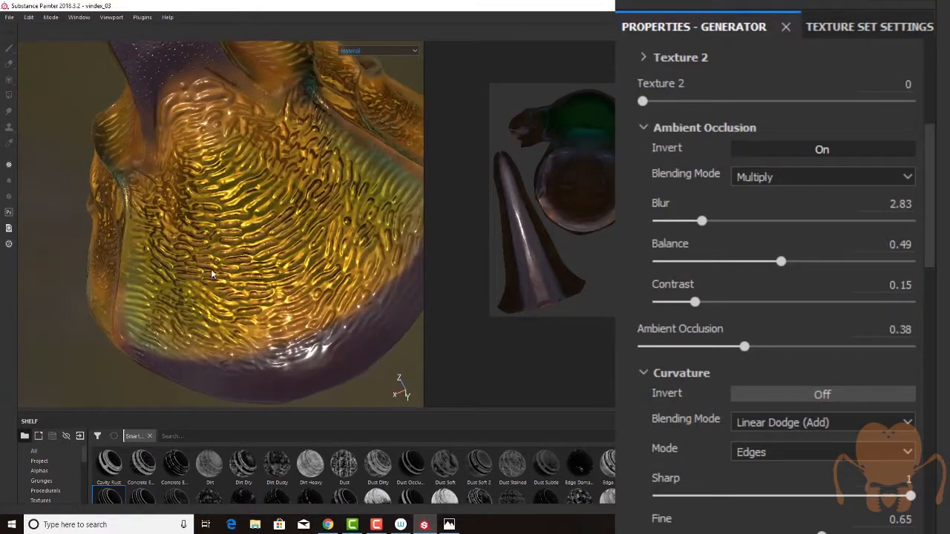
{"action": "left_click_drag", "start_coordinate": [744, 347], "coordinate": [710, 346]}
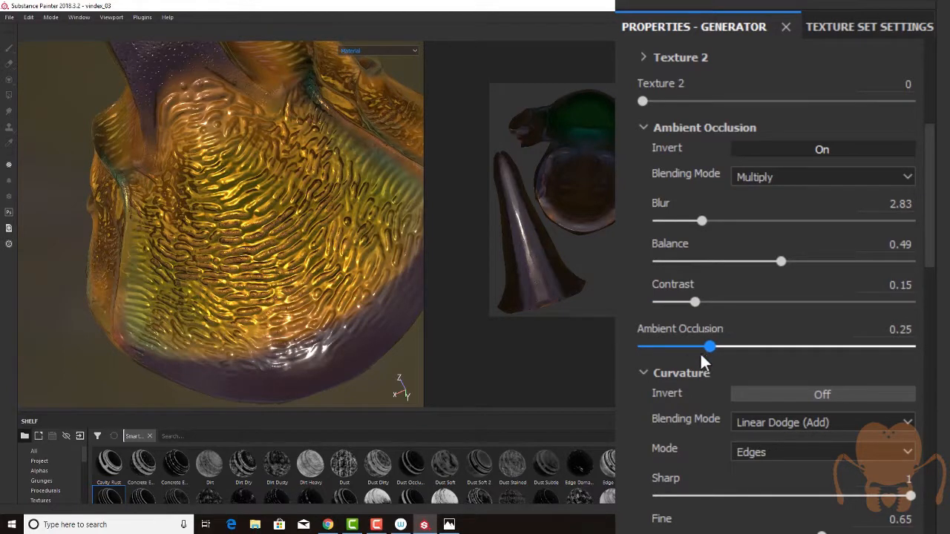
{"action": "left_click_drag", "start_coordinate": [712, 346], "coordinate": [692, 347]}
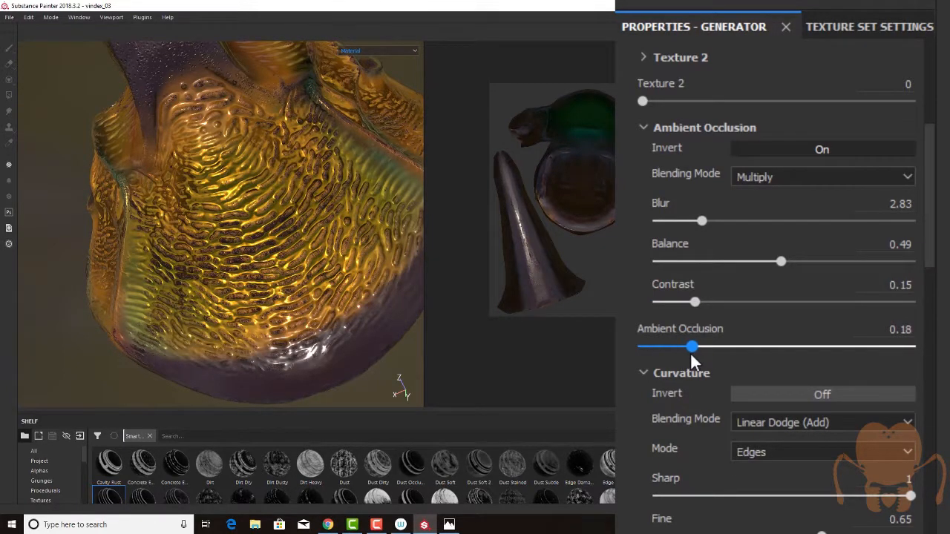
{"action": "left_click_drag", "start_coordinate": [692, 346], "coordinate": [698, 346]}
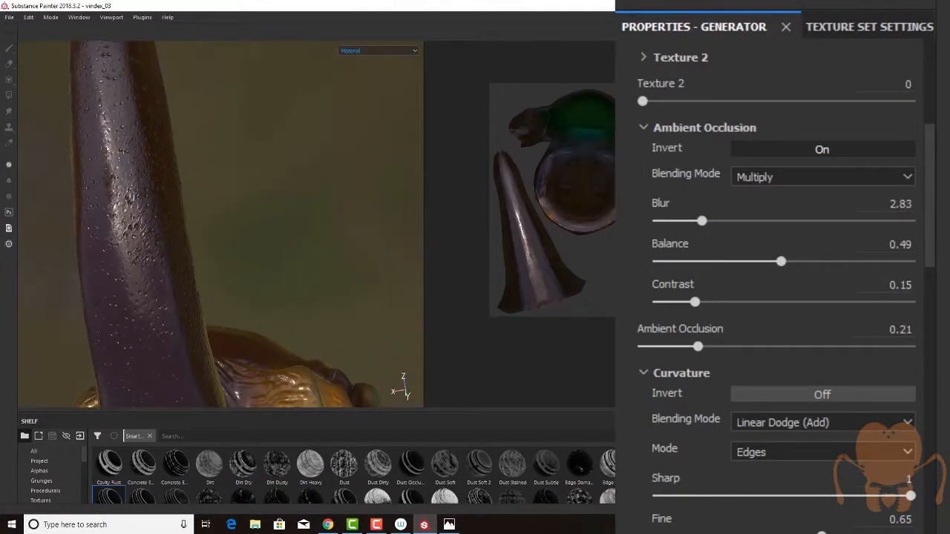
Compare strong and zero AO, then settle ambient occlusion at 0.25.
{"action": "left_click_drag", "start_coordinate": [696, 347], "coordinate": [846, 347]}
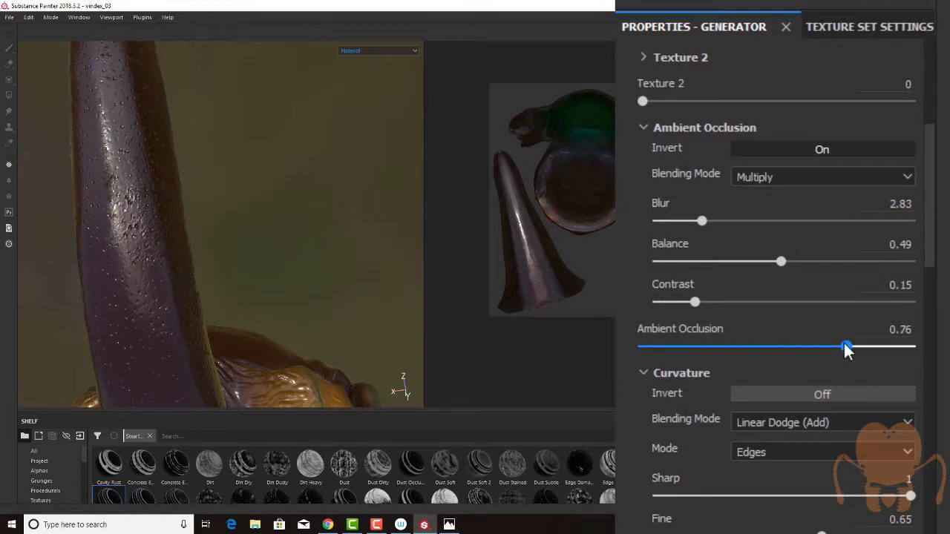
{"action": "left_click_drag", "start_coordinate": [846, 346], "coordinate": [642, 345]}
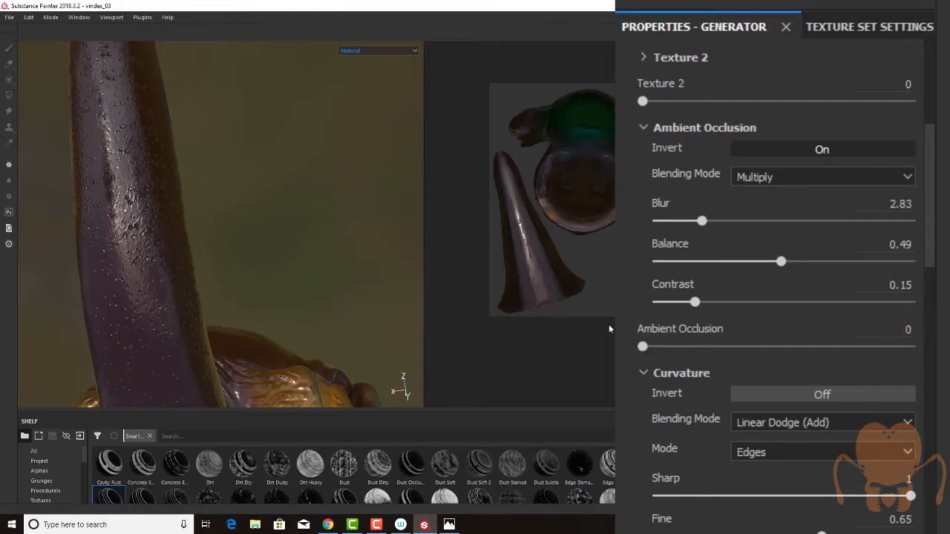
{"action": "left_click_drag", "start_coordinate": [643, 346], "coordinate": [651, 347]}
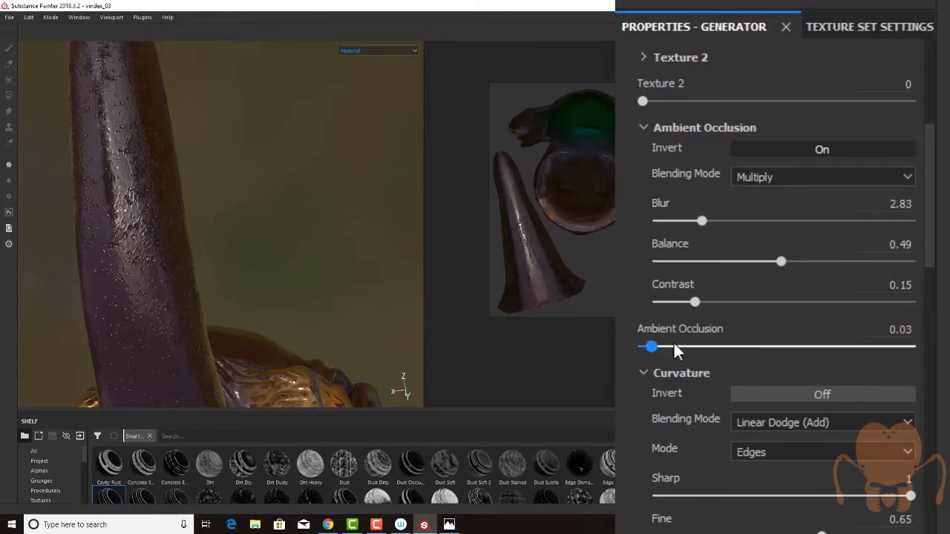
{"action": "left_click_drag", "start_coordinate": [651, 347], "coordinate": [705, 347]}
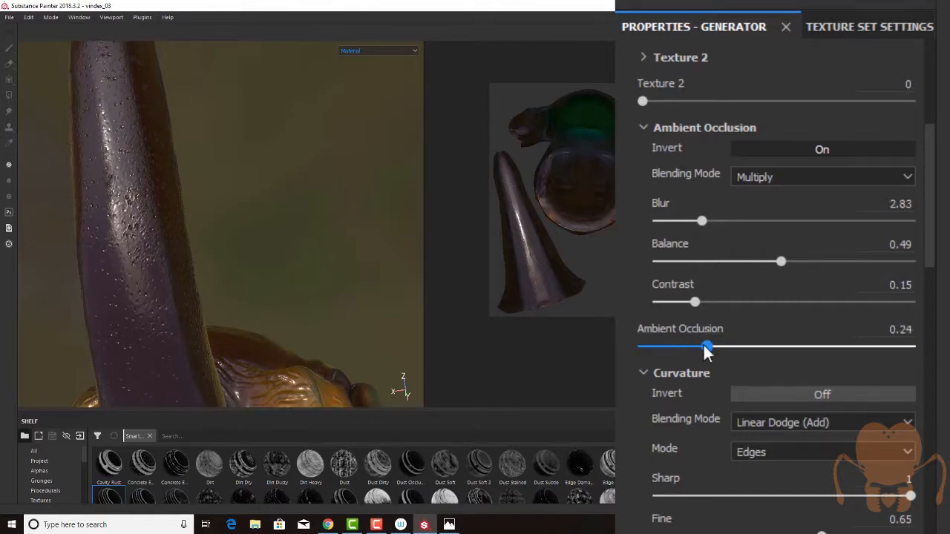
{"action": "left_click_drag", "start_coordinate": [704, 346], "coordinate": [710, 346]}
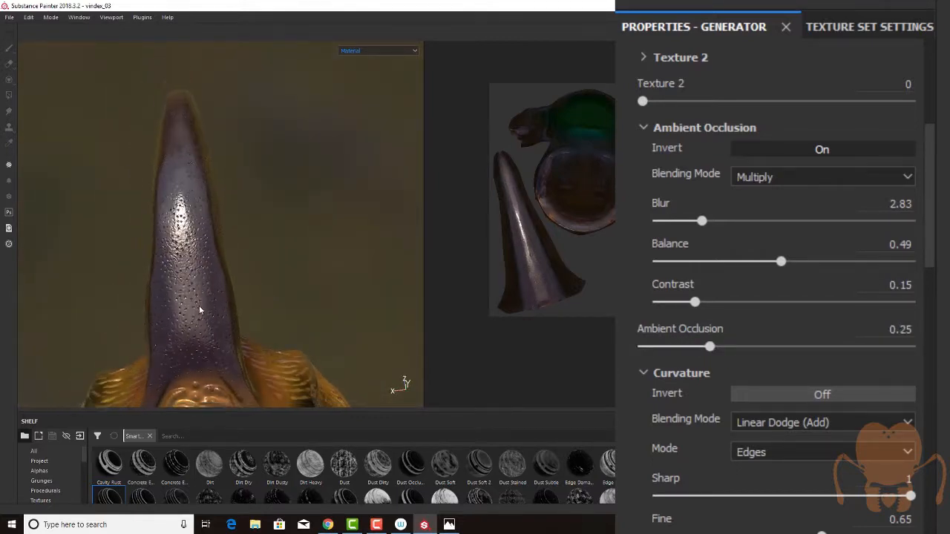
{"action": "left_click_drag", "start_coordinate": [207, 222], "coordinate": [219, 293]}
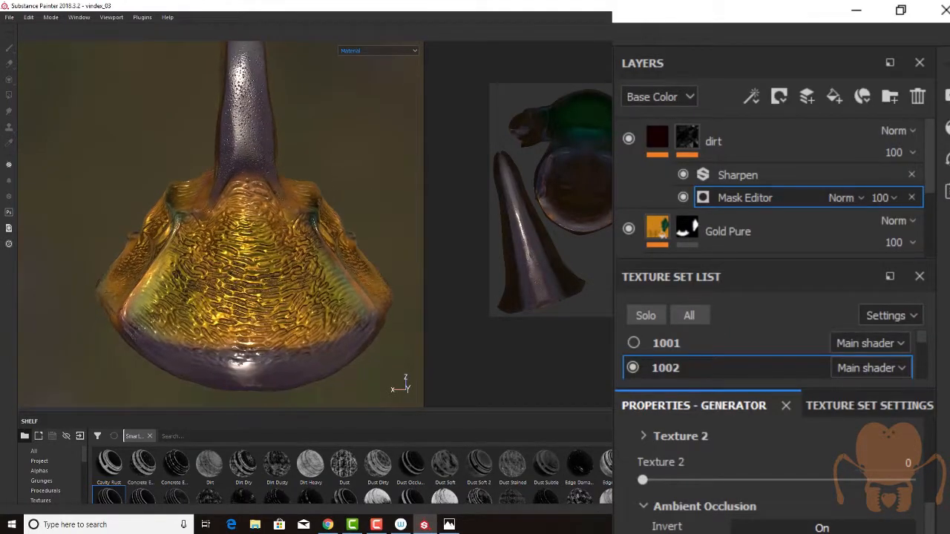
Show the layer stack with the dirt layer's Sharpen and Mask Editor effects.
{"action": "left_click", "coordinate": [686, 141]}
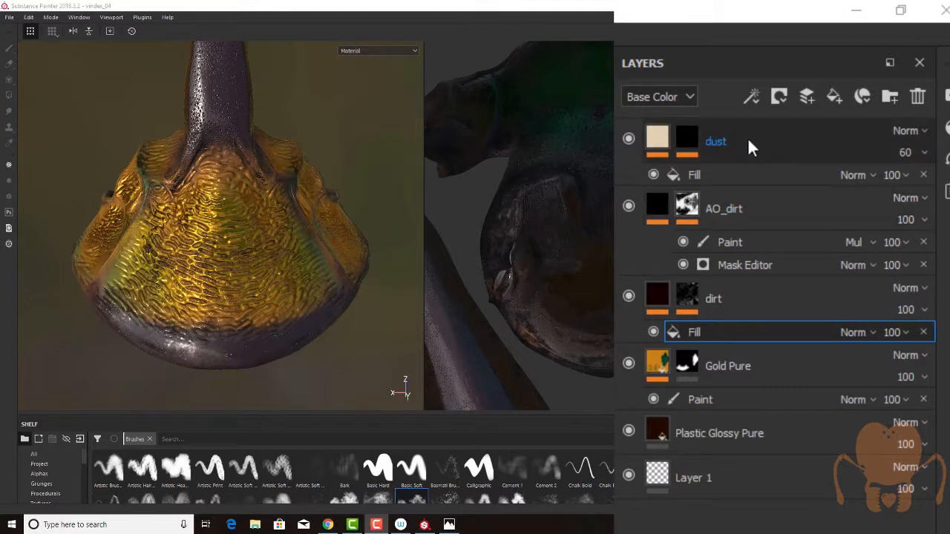
{"action": "mouse_move", "coordinate": [712, 302]}
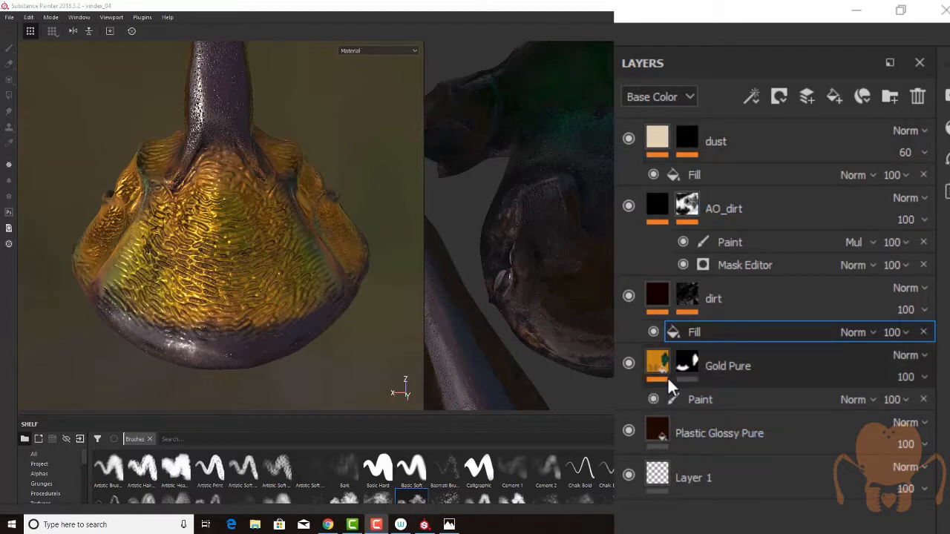
Hide dust and AO_dirt, and add a Paint effect above Sharpen in the dirt mask.
{"action": "left_click", "coordinate": [713, 298]}
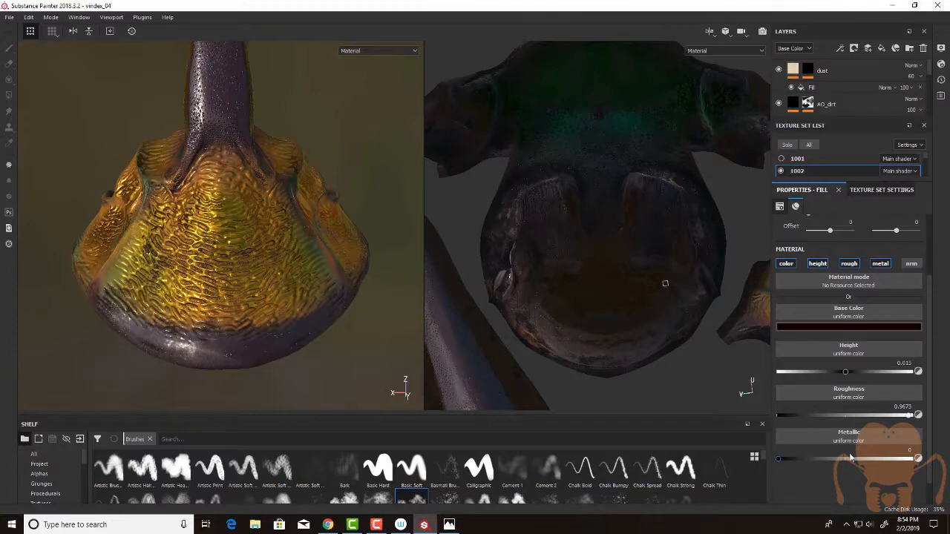
{"action": "mouse_move", "coordinate": [822, 143]}
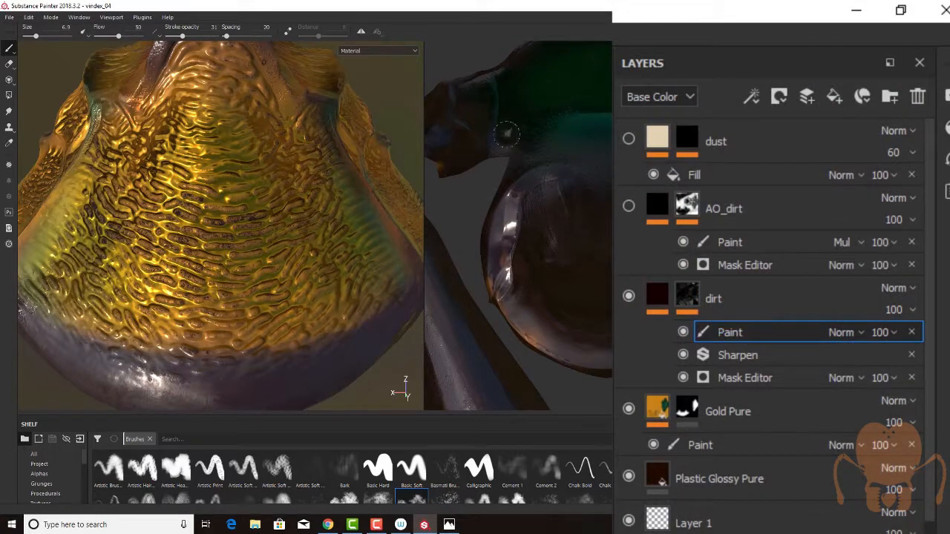
Switch the viewport display channel to Mask.
{"action": "left_click", "coordinate": [378, 50]}
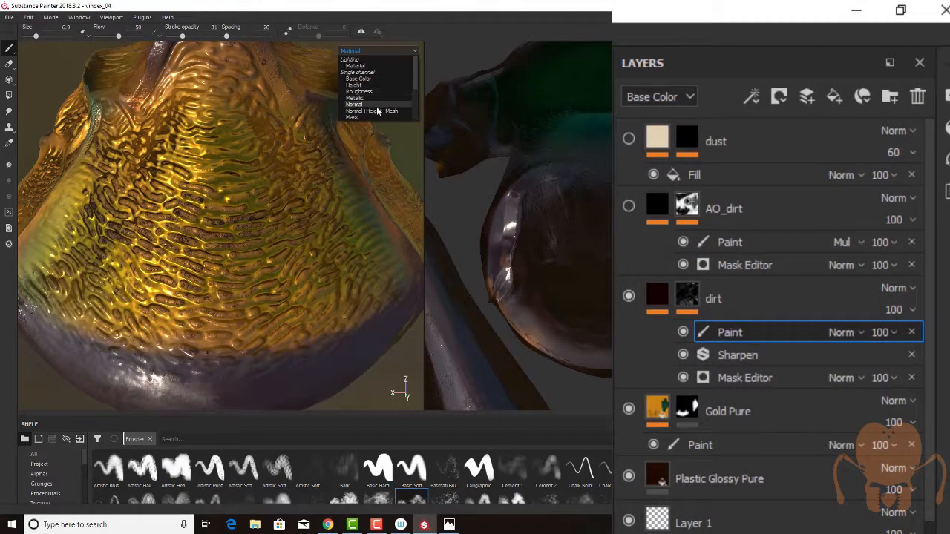
{"action": "left_click", "coordinate": [378, 50]}
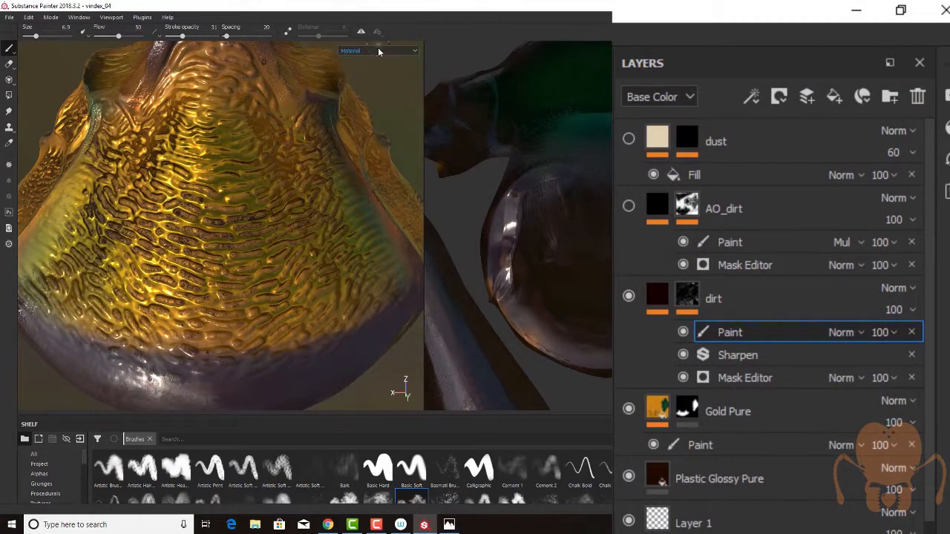
{"action": "left_click", "coordinate": [379, 50]}
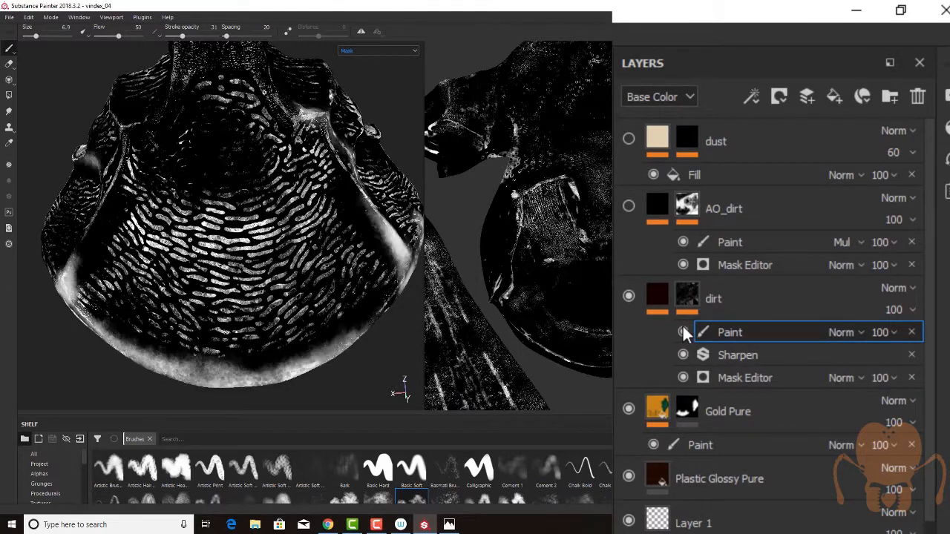
Toggle the Paint effect to compare, then paint dirt onto the horn in Material view.
{"action": "left_click", "coordinate": [683, 331]}
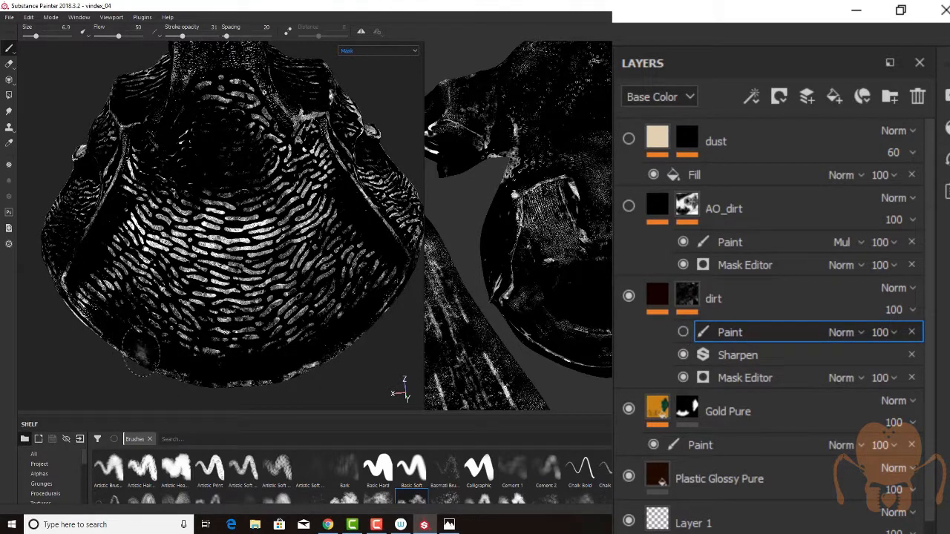
{"action": "left_click", "coordinate": [683, 332]}
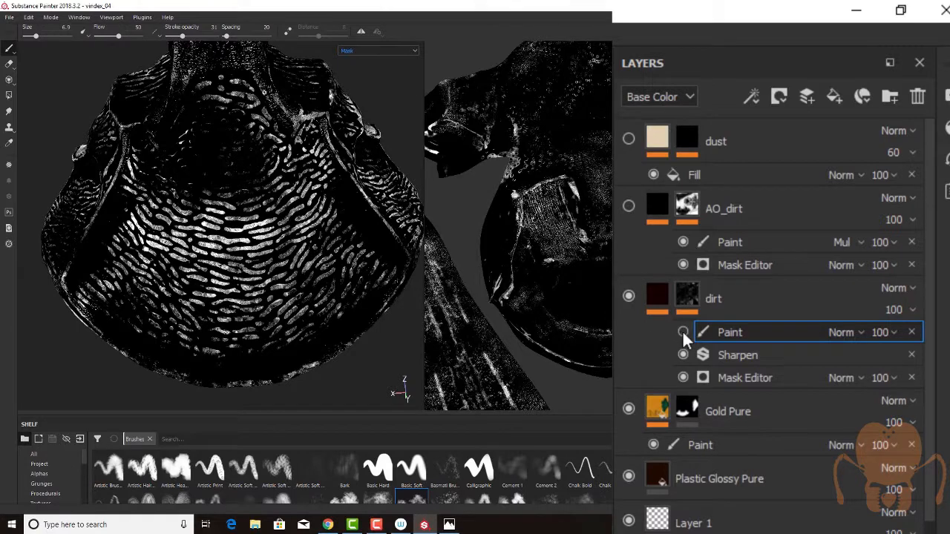
{"action": "left_click", "coordinate": [683, 332]}
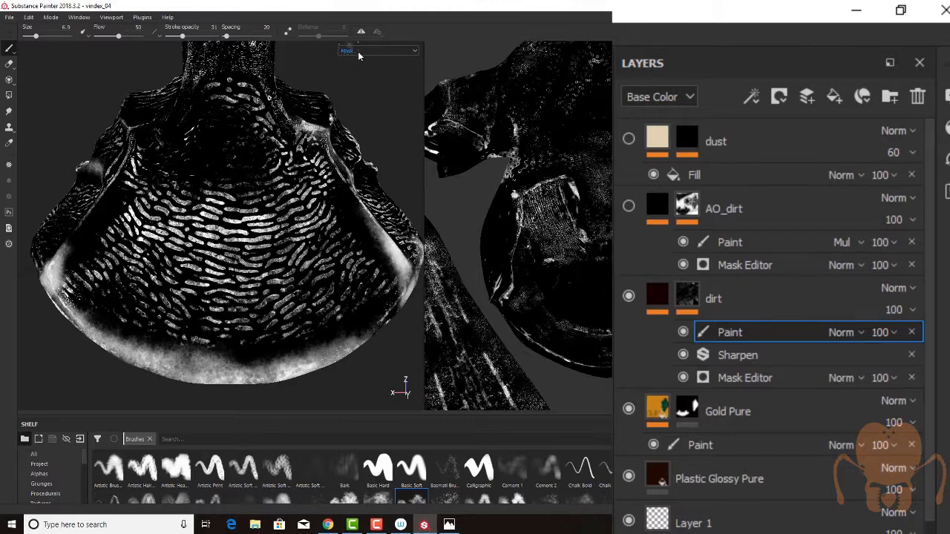
{"action": "left_click", "coordinate": [379, 51]}
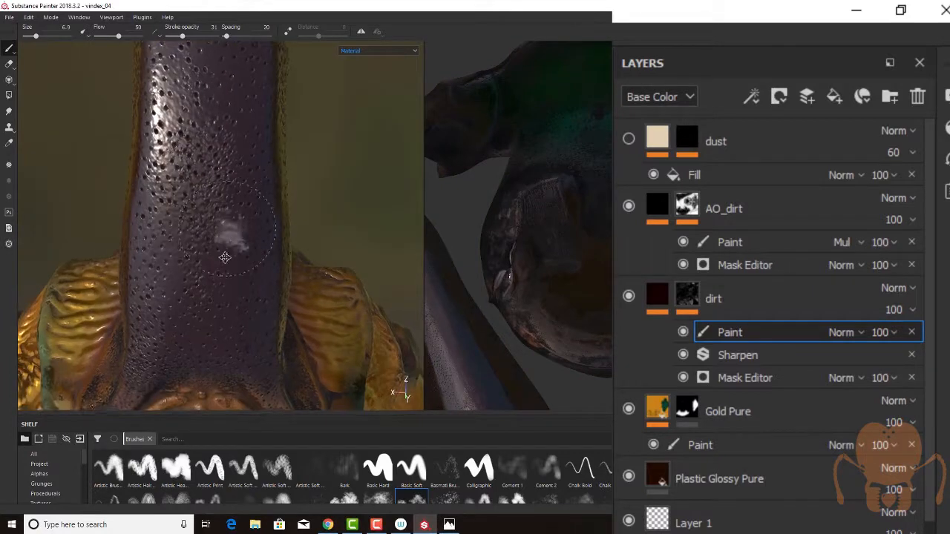
{"action": "left_click_drag", "start_coordinate": [225, 258], "coordinate": [288, 182]}
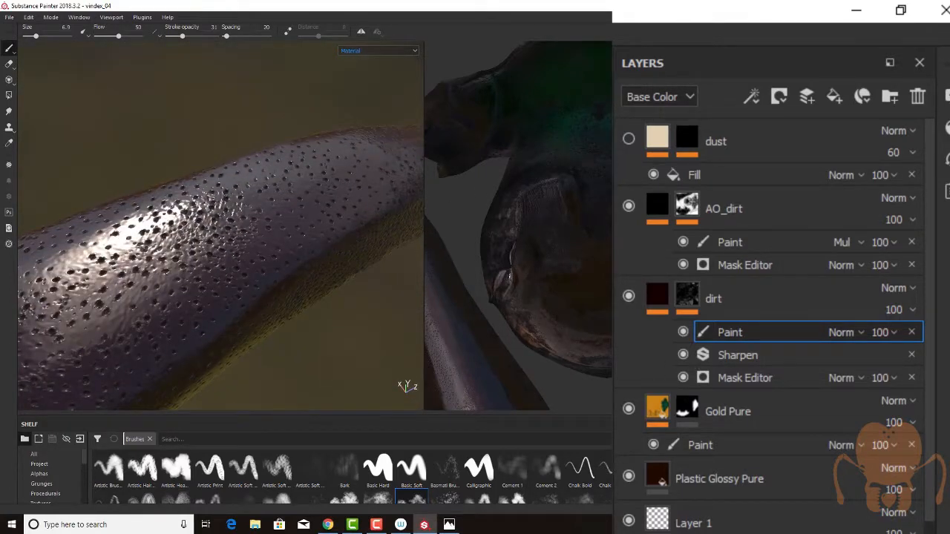
Toggle the AO_dirt layer's visibility and open its fill settings.
{"action": "left_click", "coordinate": [628, 206]}
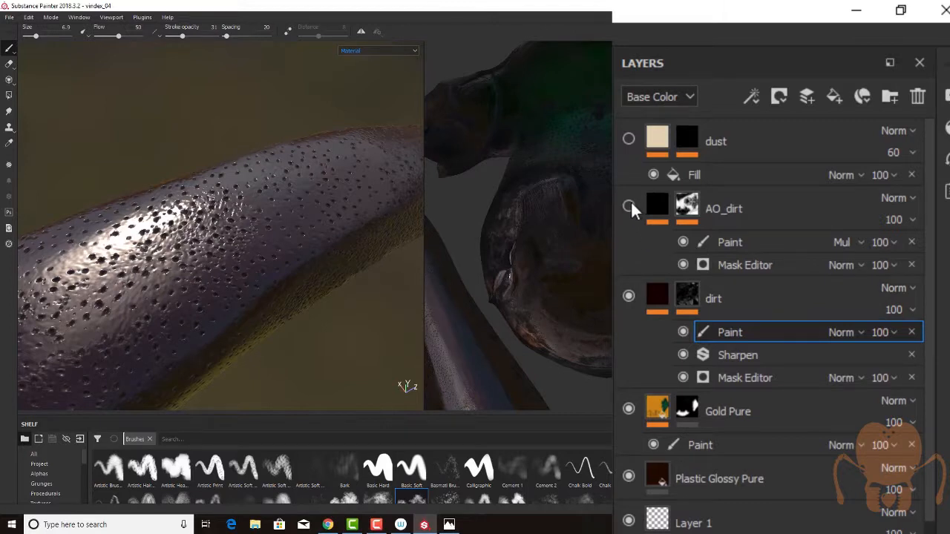
{"action": "left_click", "coordinate": [628, 205]}
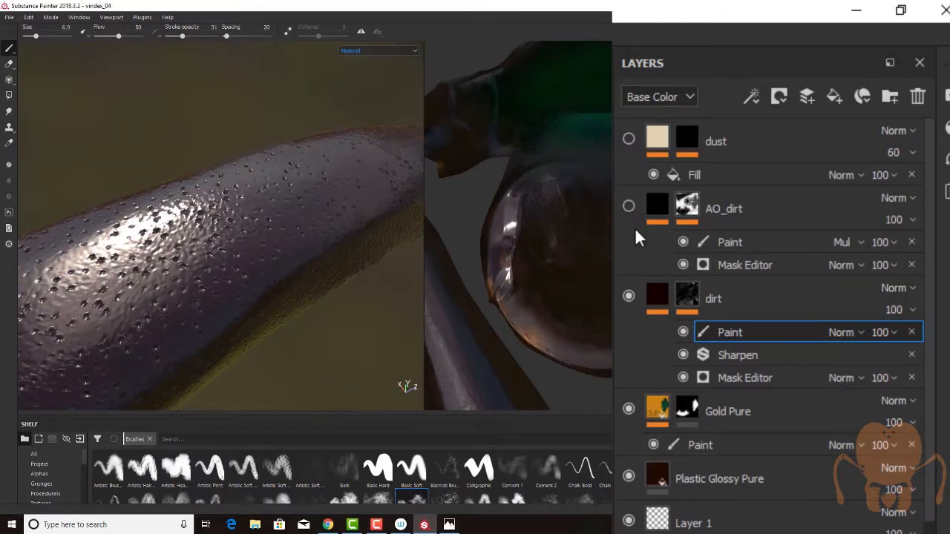
{"action": "left_click", "coordinate": [657, 208]}
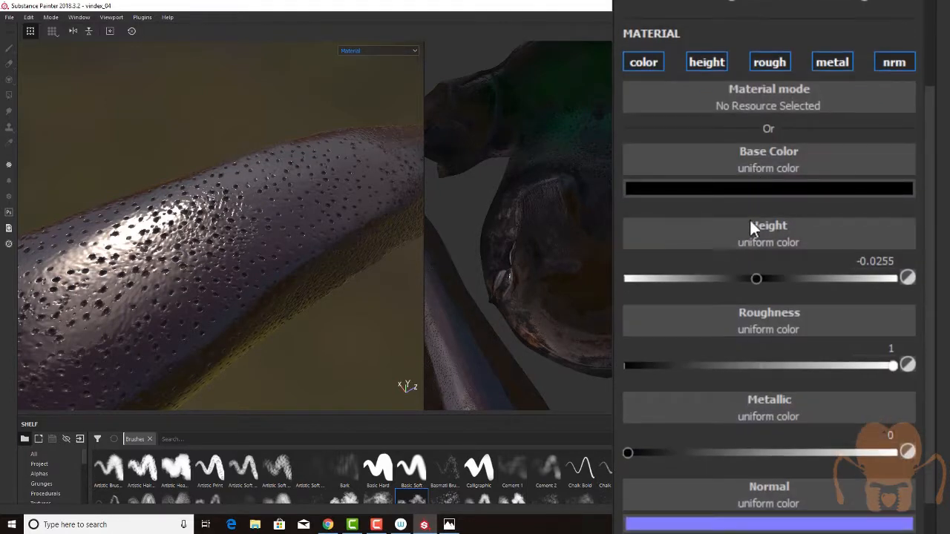
{"action": "mouse_move", "coordinate": [742, 319]}
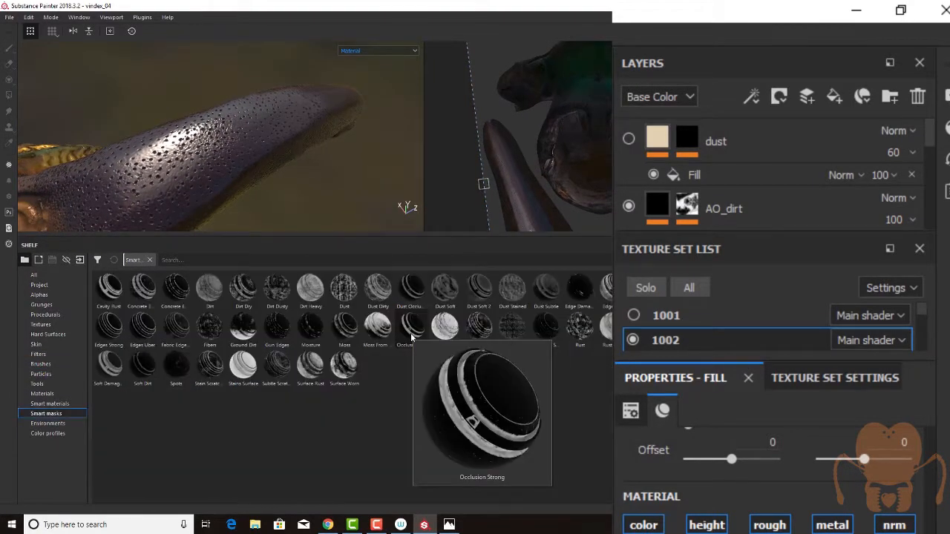
Set the viewport display channel to base colour only.
{"action": "left_click", "coordinate": [378, 50]}
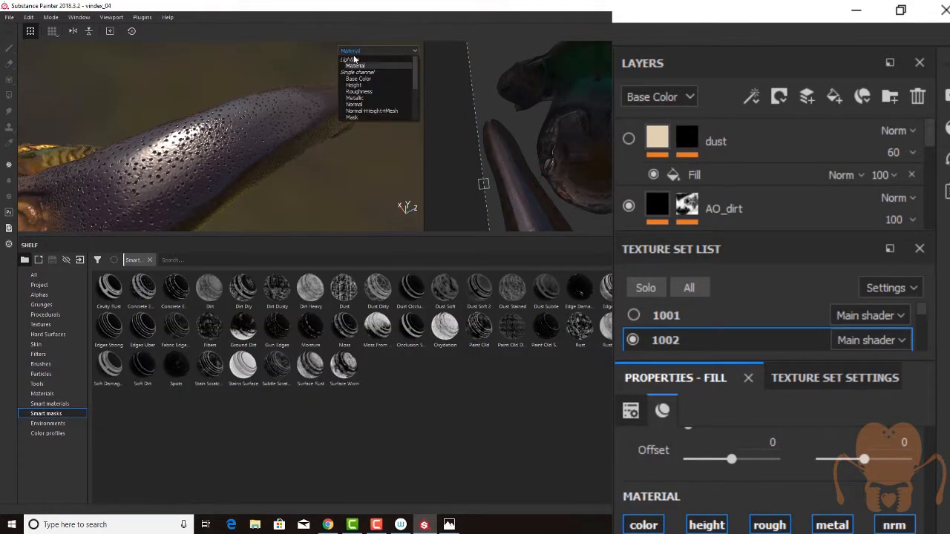
{"action": "left_click", "coordinate": [358, 78]}
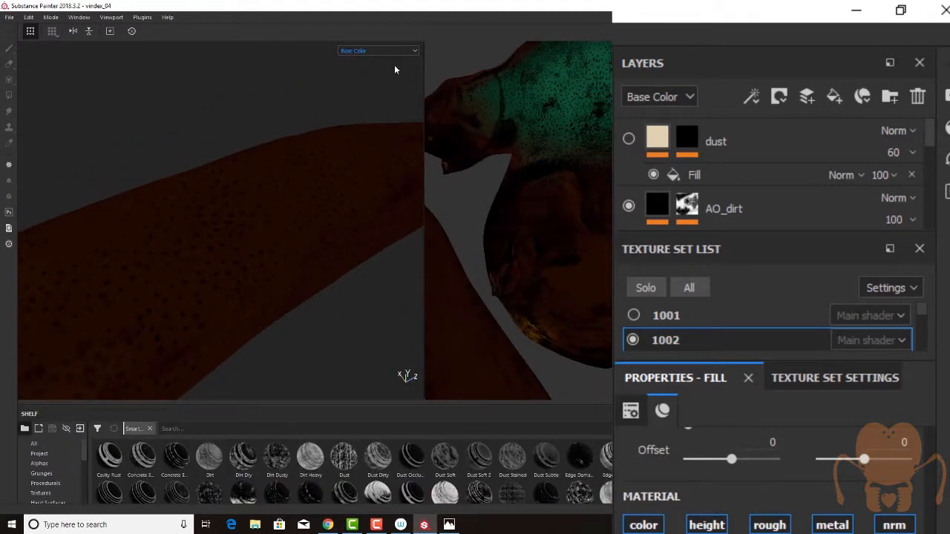
{"action": "left_click", "coordinate": [377, 51]}
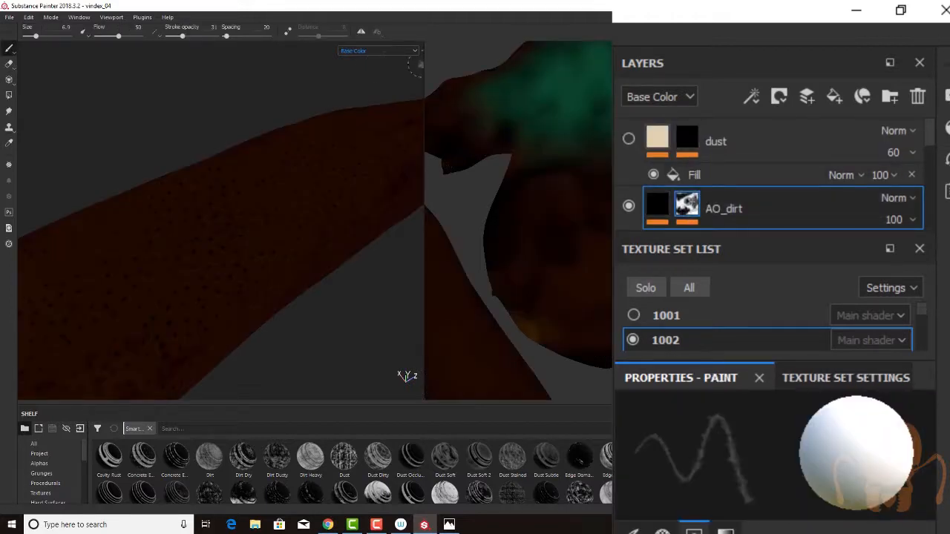
{"action": "left_click", "coordinate": [378, 50]}
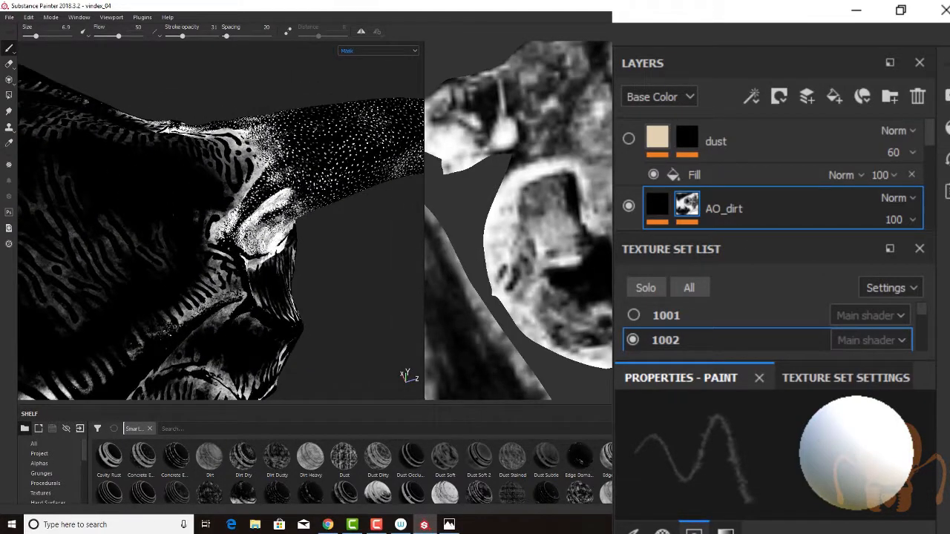
{"action": "mouse_move", "coordinate": [748, 337]}
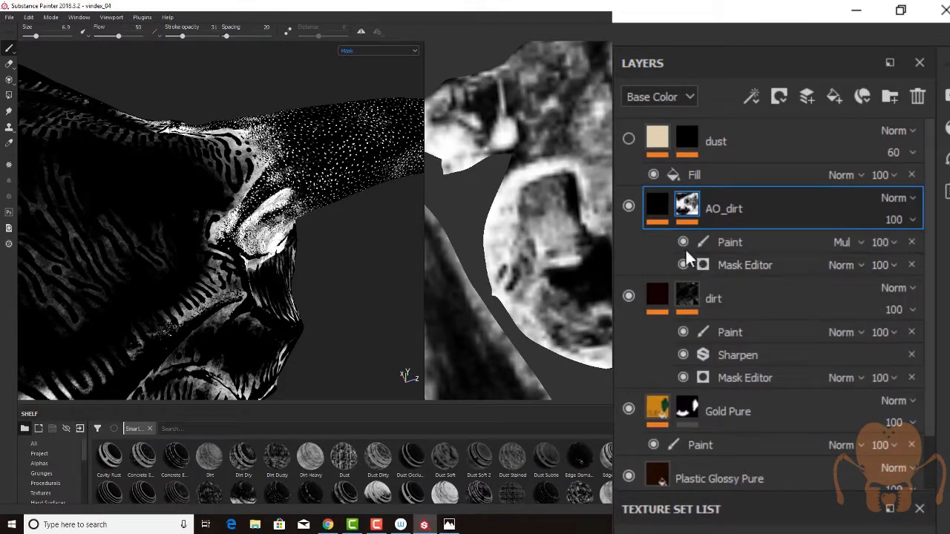
Hide and re-show the AO_dirt Paint effect to compare the head.
{"action": "left_click", "coordinate": [683, 241]}
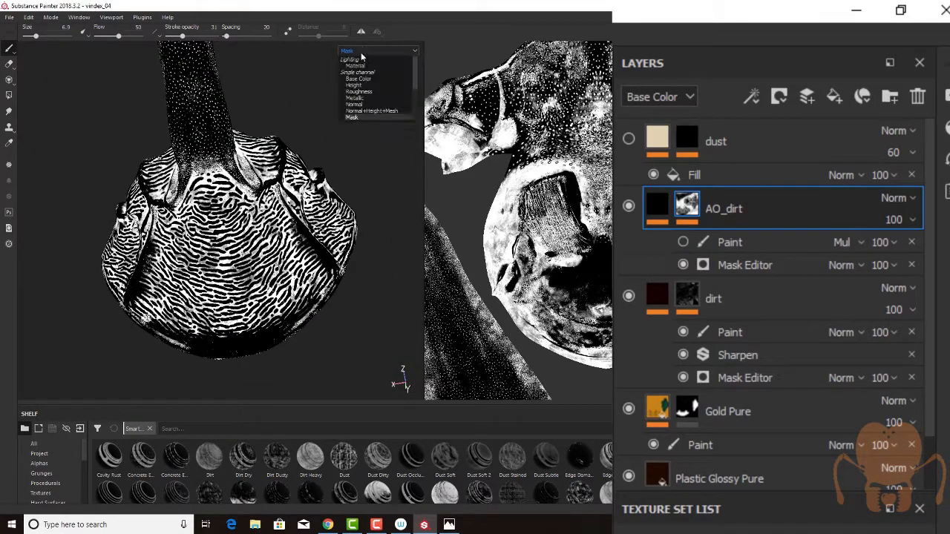
{"action": "left_click", "coordinate": [355, 59]}
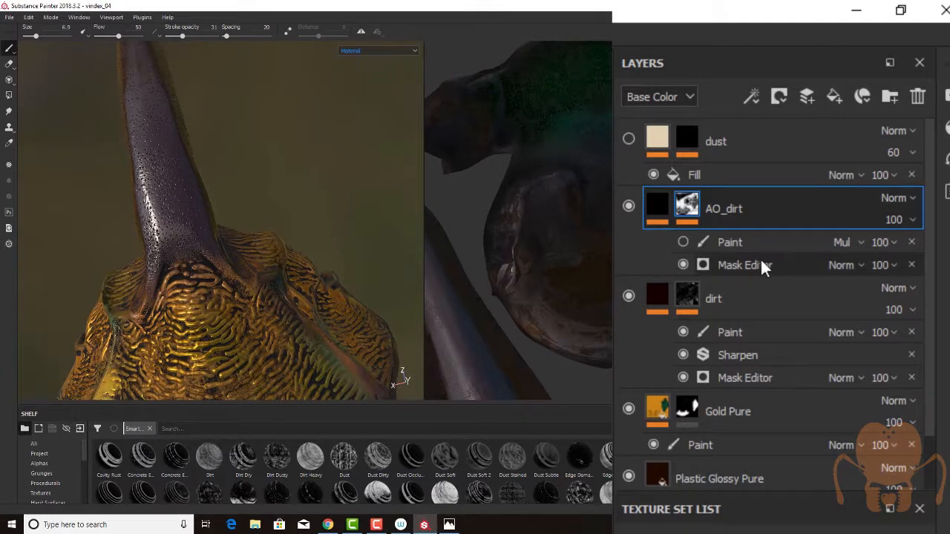
{"action": "left_click", "coordinate": [729, 242]}
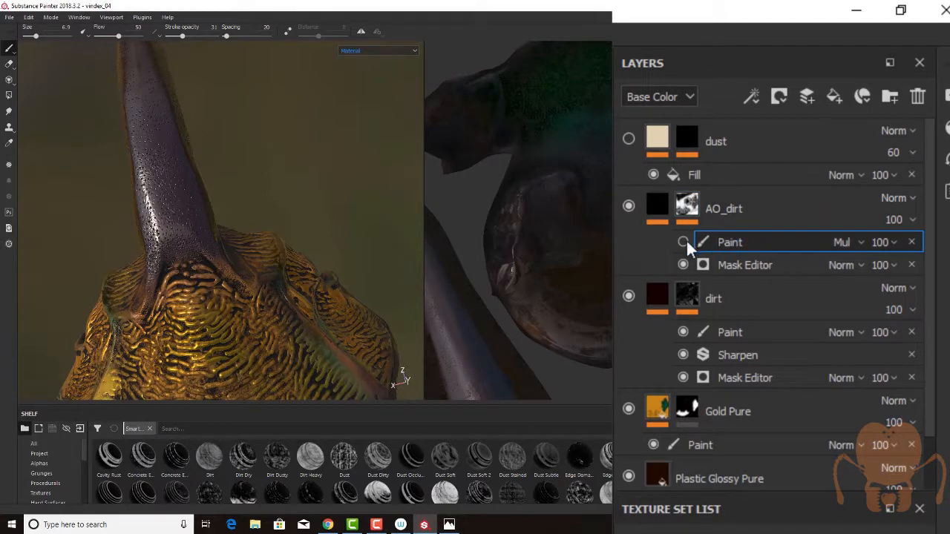
{"action": "left_click", "coordinate": [723, 208]}
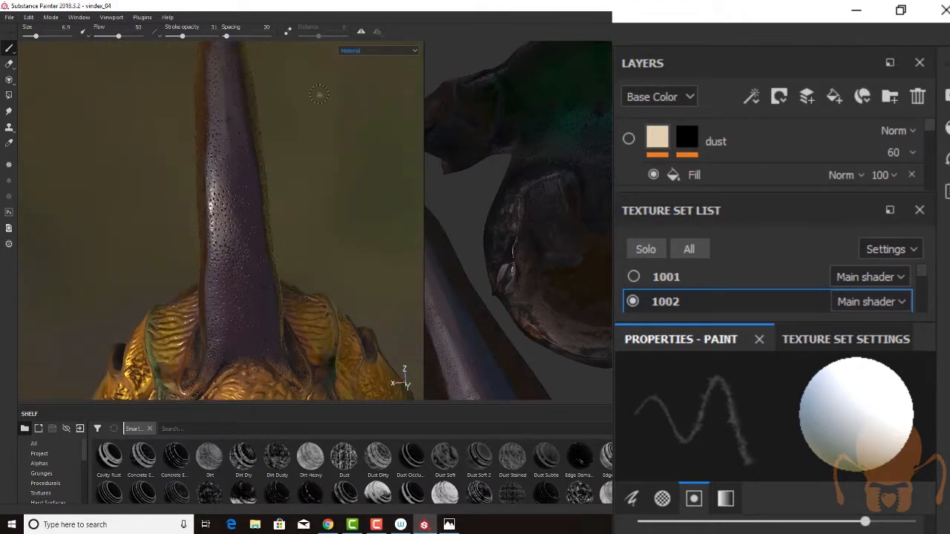
Preview the head in Mask, then Material, then Base Color only.
{"action": "left_click", "coordinate": [379, 50]}
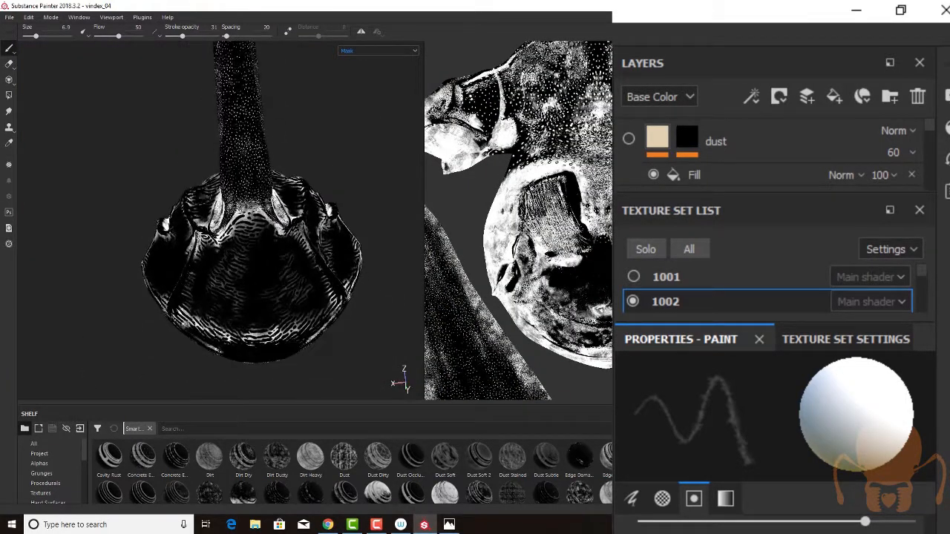
{"action": "mouse_move", "coordinate": [406, 242]}
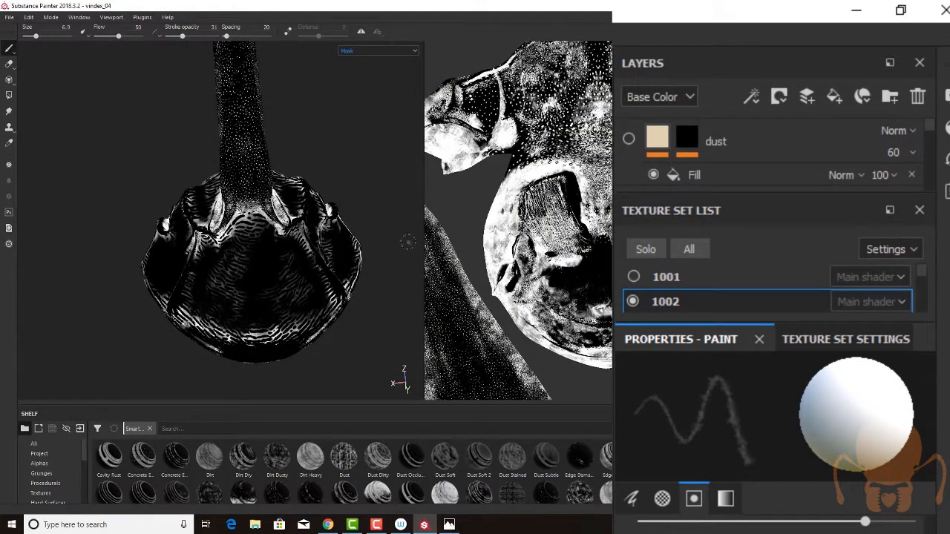
{"action": "left_click", "coordinate": [377, 50]}
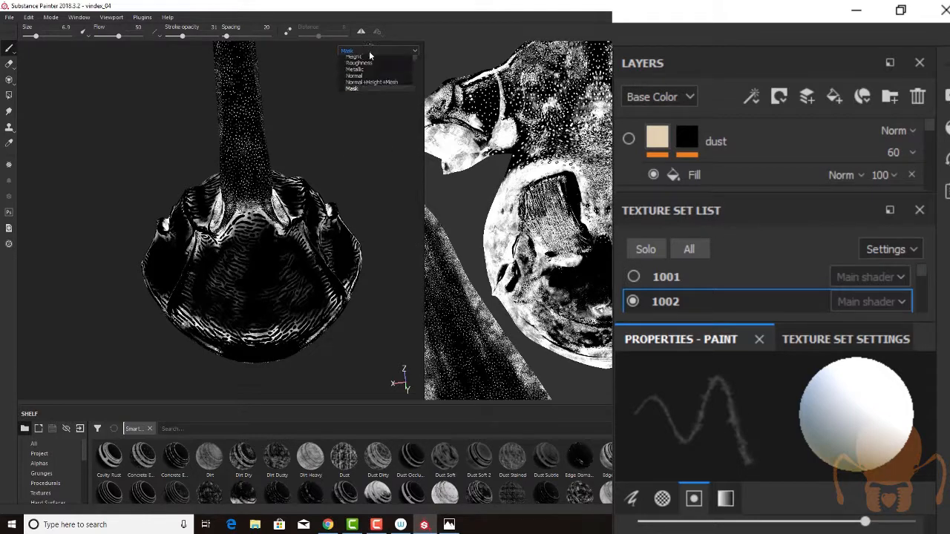
{"action": "left_click", "coordinate": [353, 50]}
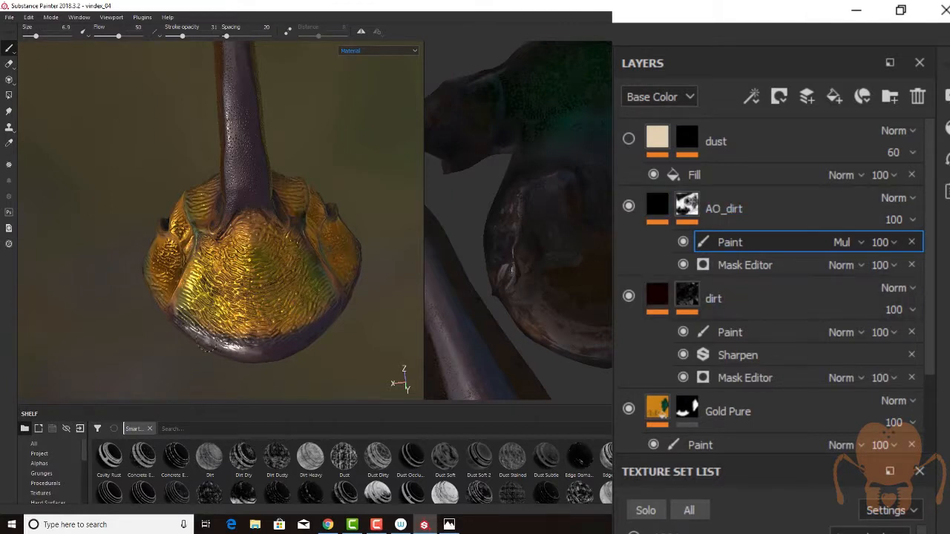
{"action": "left_click", "coordinate": [378, 51]}
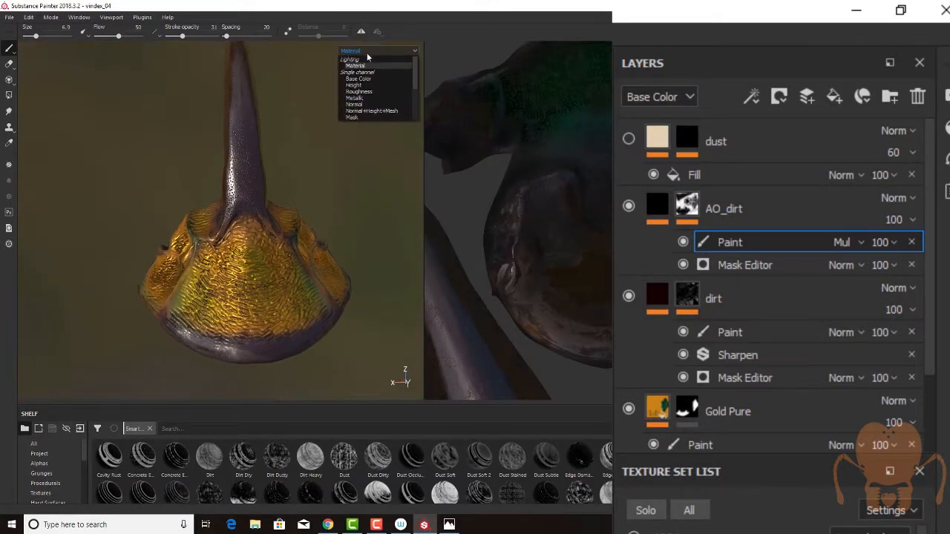
{"action": "left_click", "coordinate": [358, 79]}
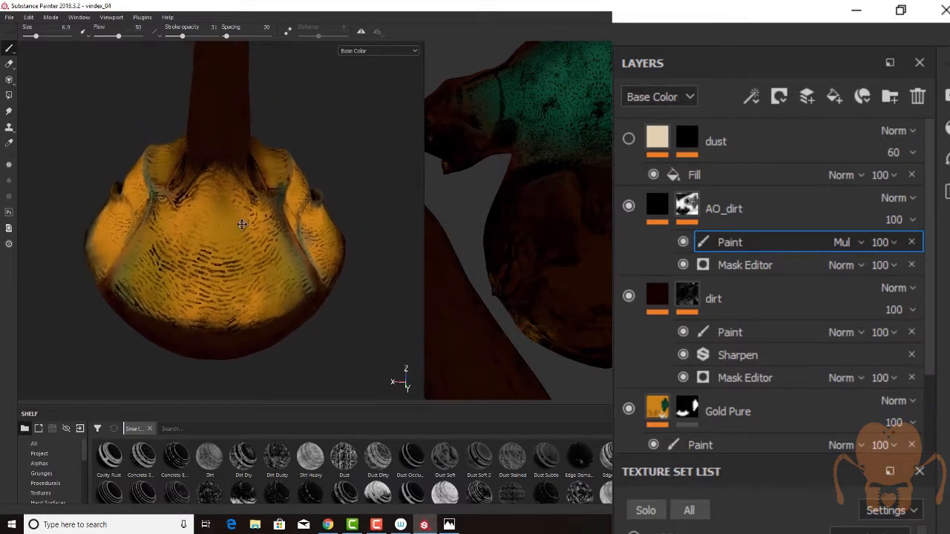
Enable the dust layer and open its Dirt 1 fill settings.
{"action": "left_click", "coordinate": [629, 141]}
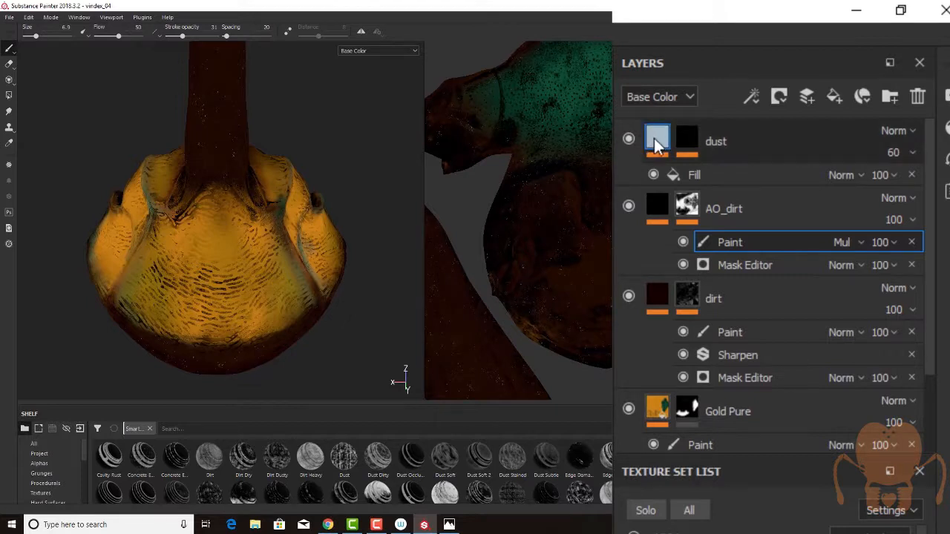
{"action": "left_click", "coordinate": [657, 139]}
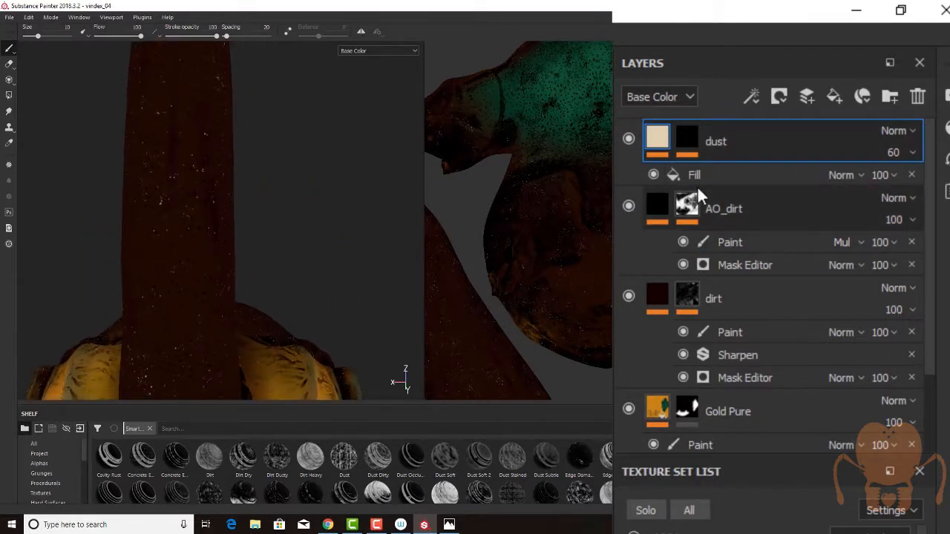
{"action": "left_click", "coordinate": [694, 174]}
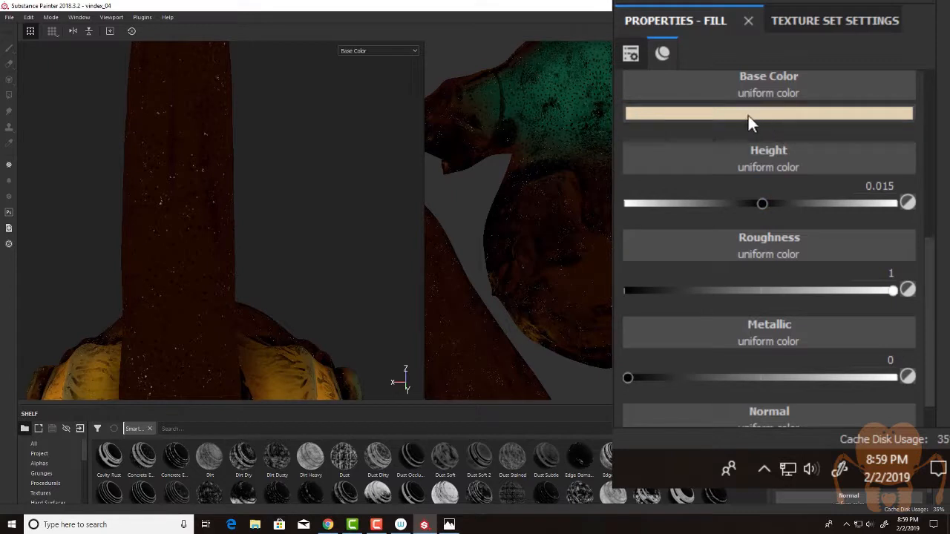
{"action": "mouse_move", "coordinate": [681, 392]}
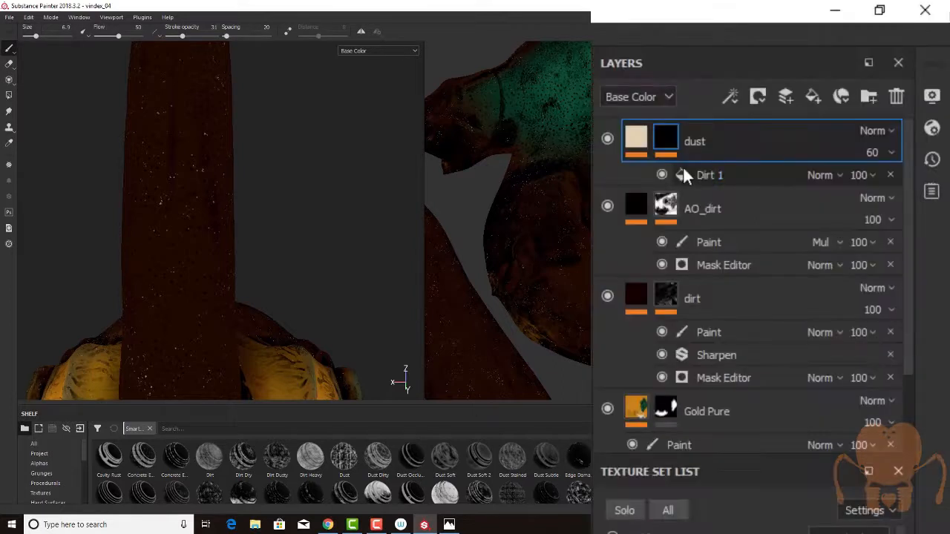
{"action": "left_click", "coordinate": [709, 174]}
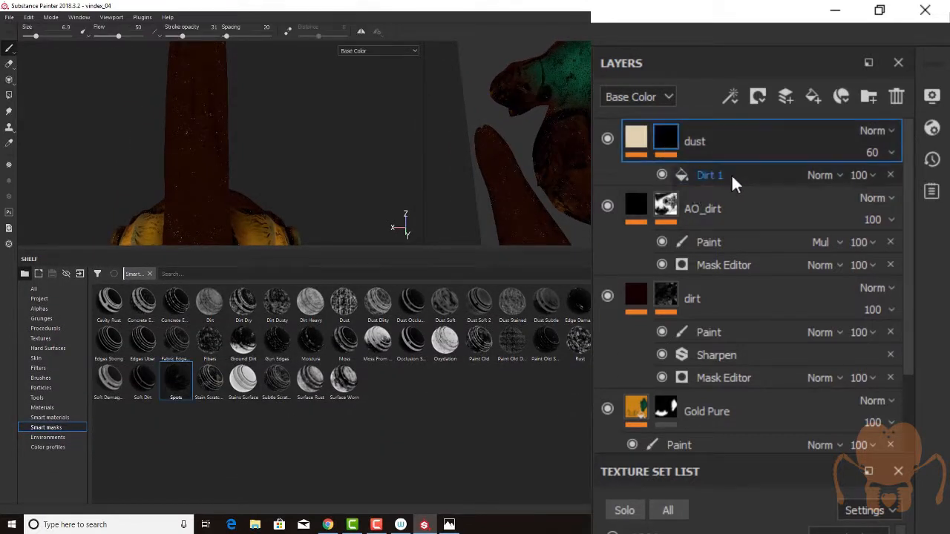
{"action": "left_click", "coordinate": [709, 174]}
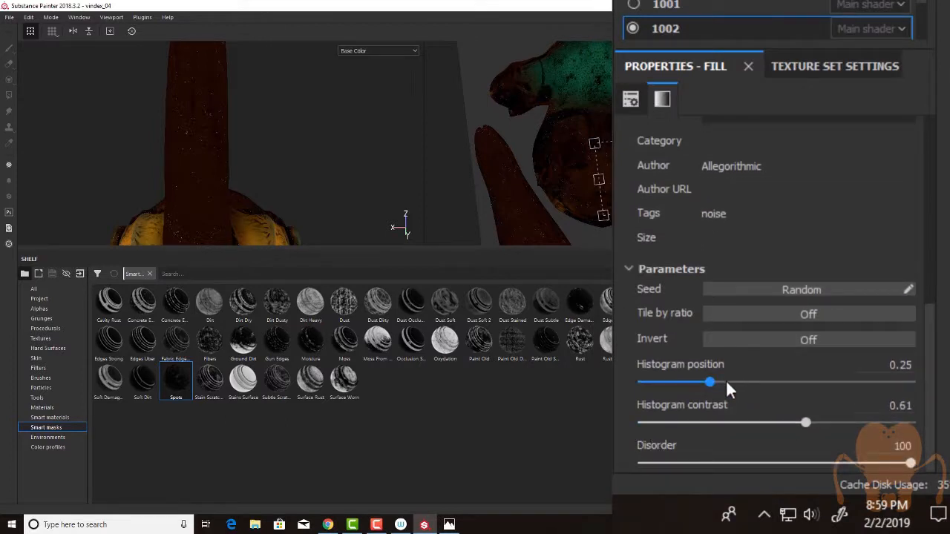
Adjust the Dirt 1 histogram position to about 0.27 for sparse specks.
{"action": "left_click_drag", "start_coordinate": [717, 382], "coordinate": [830, 382]}
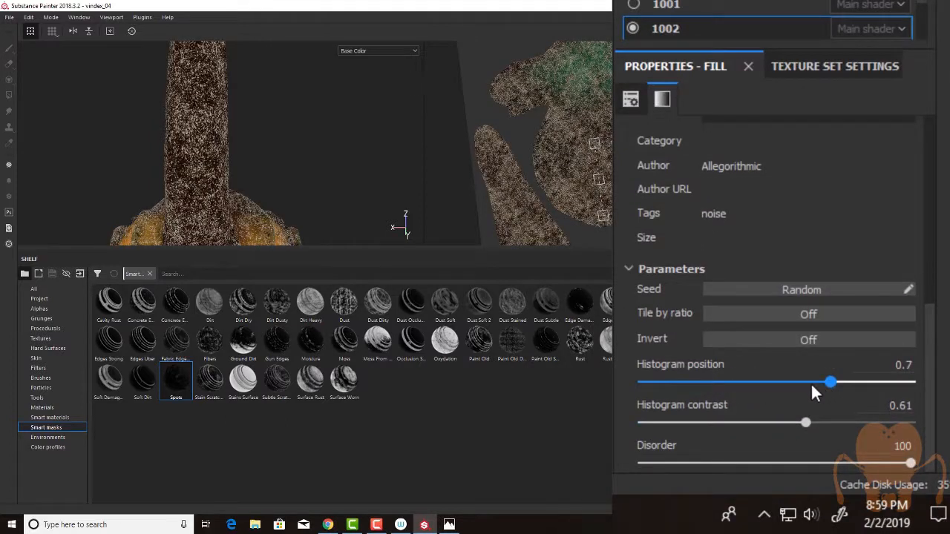
{"action": "left_click_drag", "start_coordinate": [829, 381], "coordinate": [720, 382]}
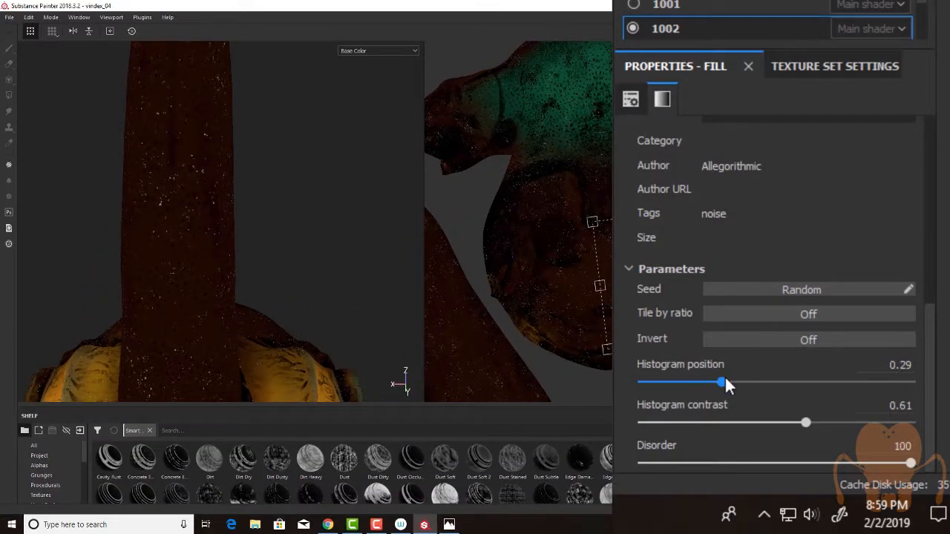
{"action": "left_click_drag", "start_coordinate": [724, 381], "coordinate": [683, 381]}
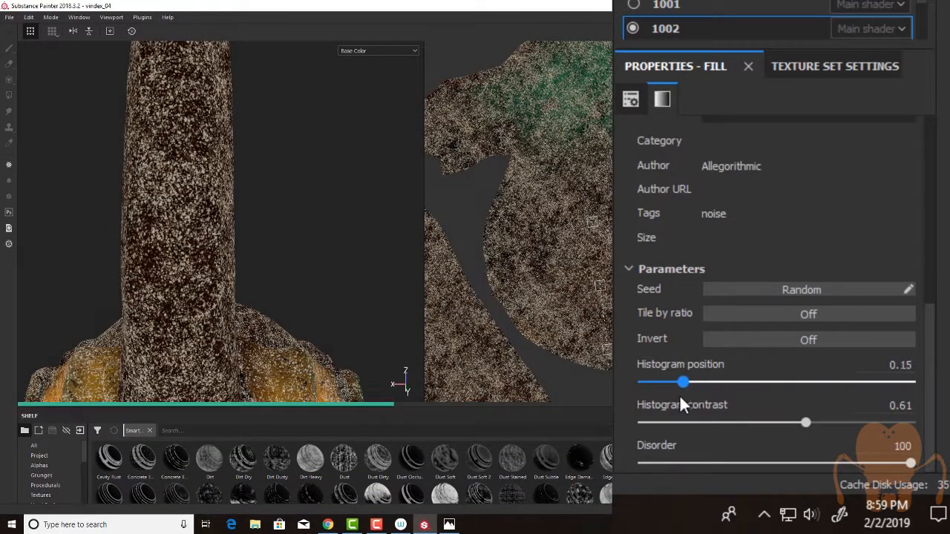
{"action": "left_click_drag", "start_coordinate": [683, 382], "coordinate": [715, 381]}
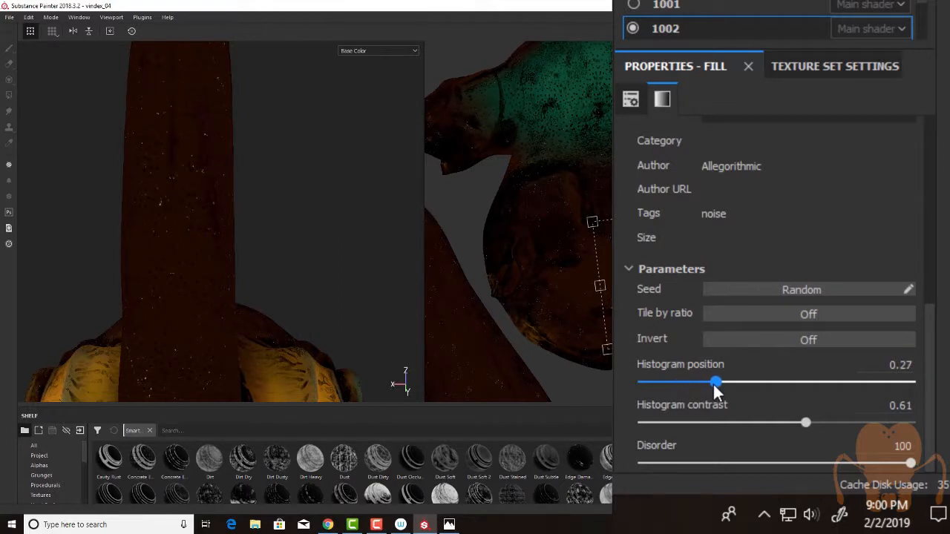
{"action": "left_click_drag", "start_coordinate": [714, 381], "coordinate": [706, 382]}
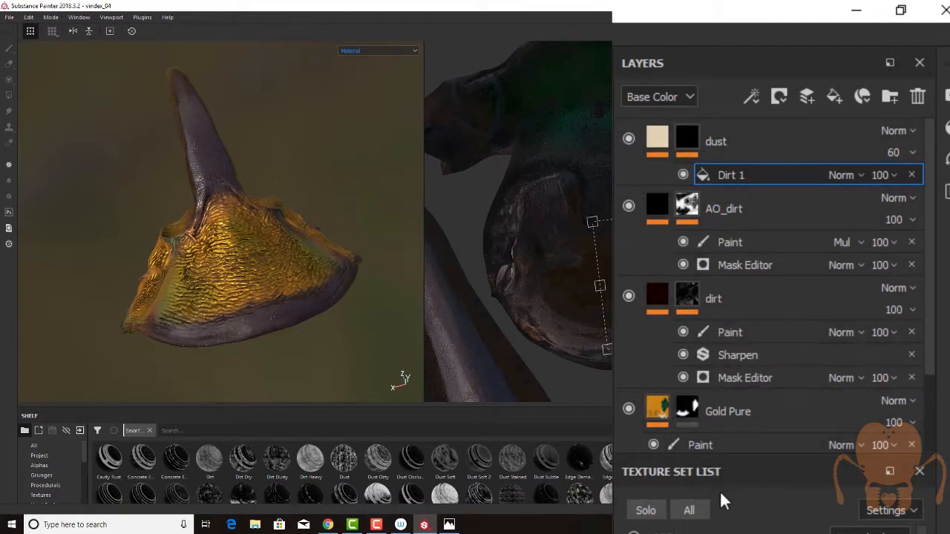
{"action": "mouse_move", "coordinate": [724, 501]}
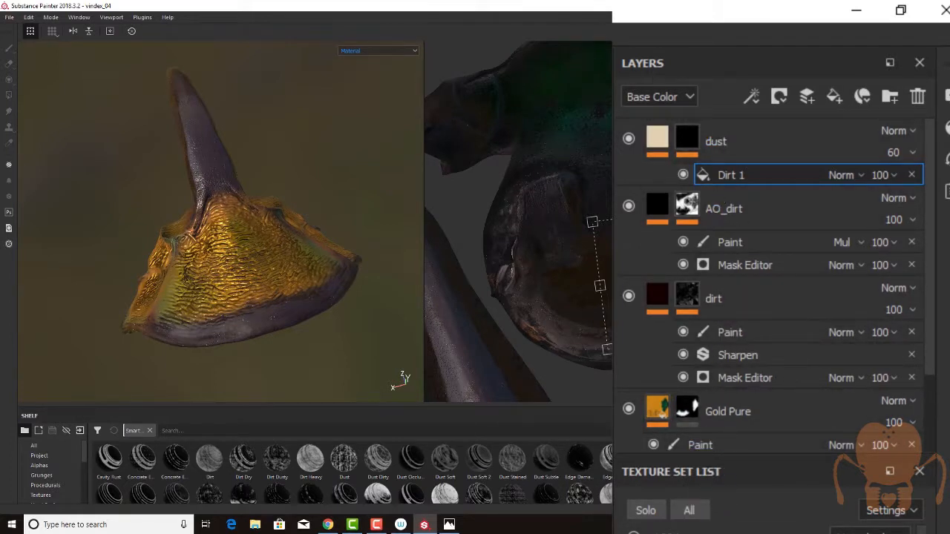
Select texture set 1003 in the Texture Set List and orbit around the wing covers.
{"action": "left_click", "coordinate": [900, 10]}
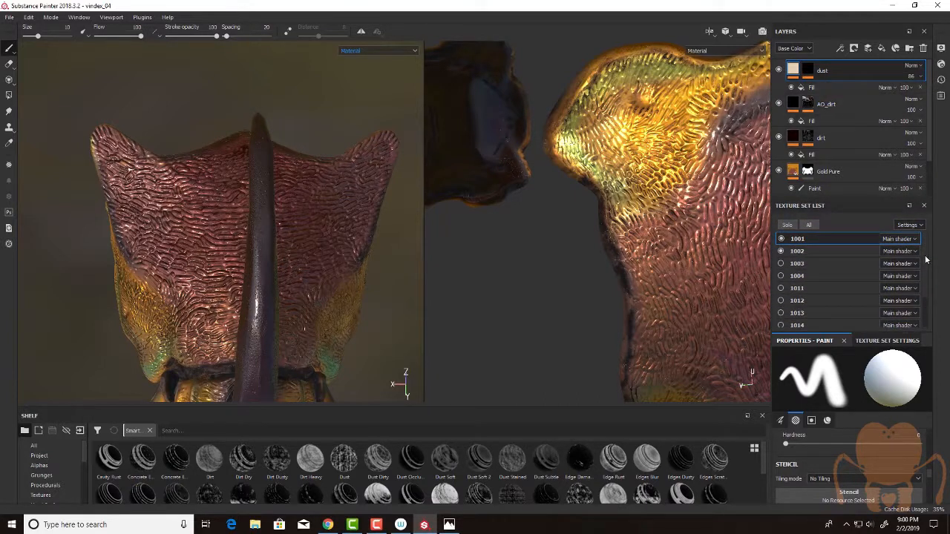
{"action": "left_click", "coordinate": [797, 246]}
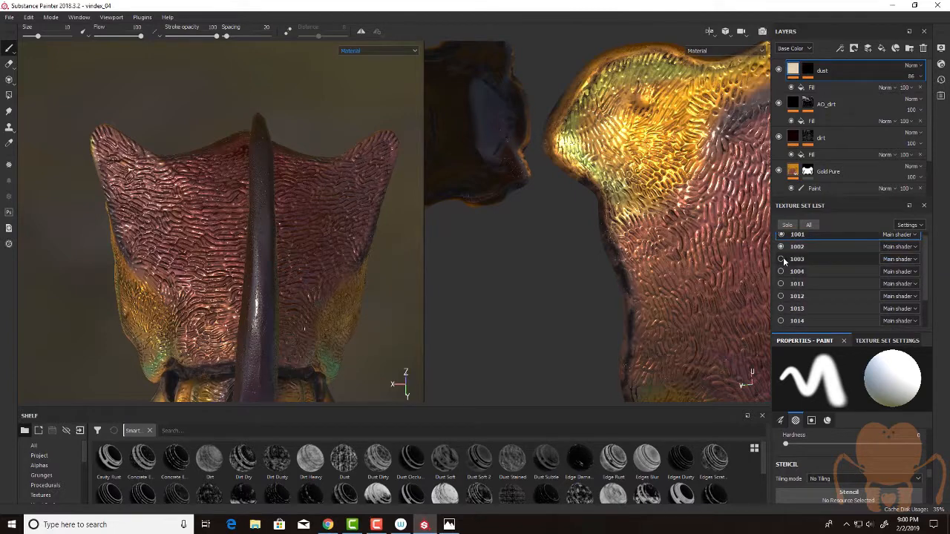
{"action": "left_click", "coordinate": [797, 258]}
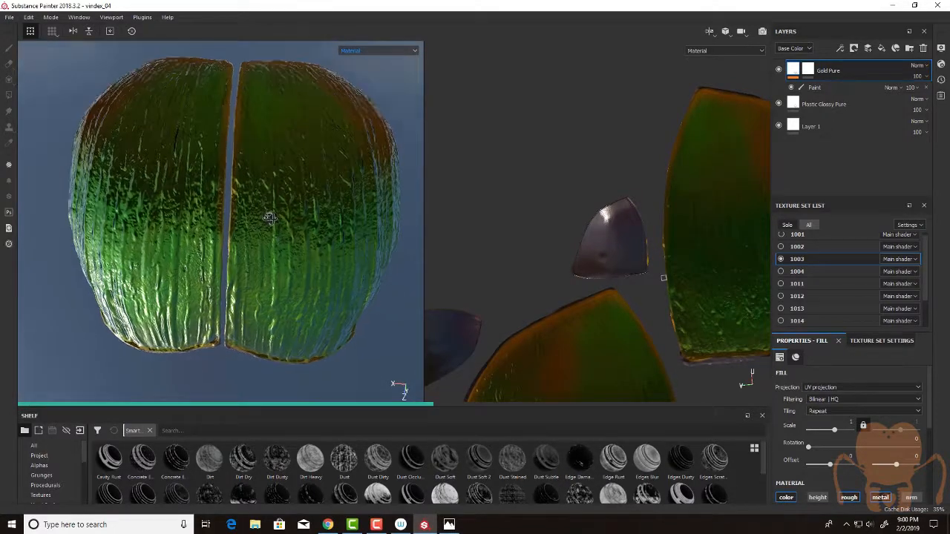
{"action": "left_click_drag", "start_coordinate": [270, 217], "coordinate": [345, 239]}
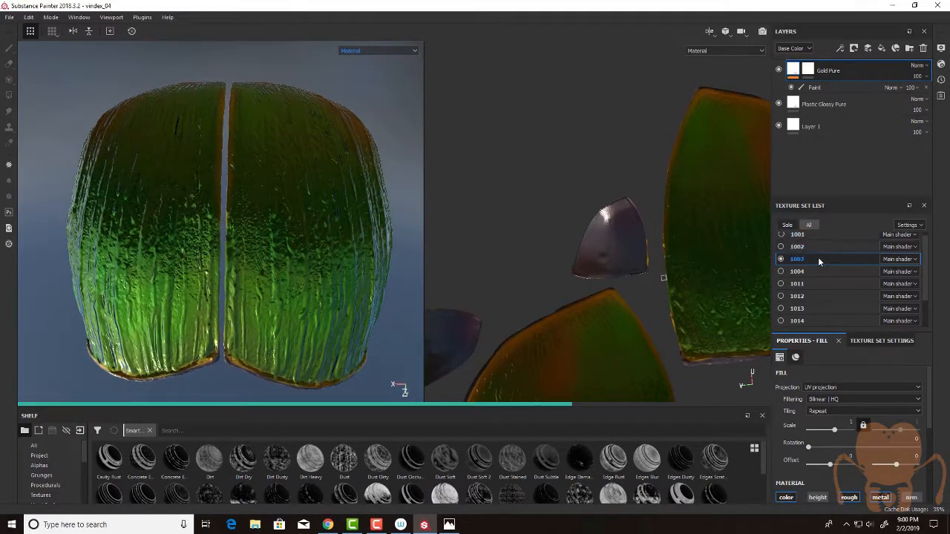
{"action": "left_click", "coordinate": [798, 246]}
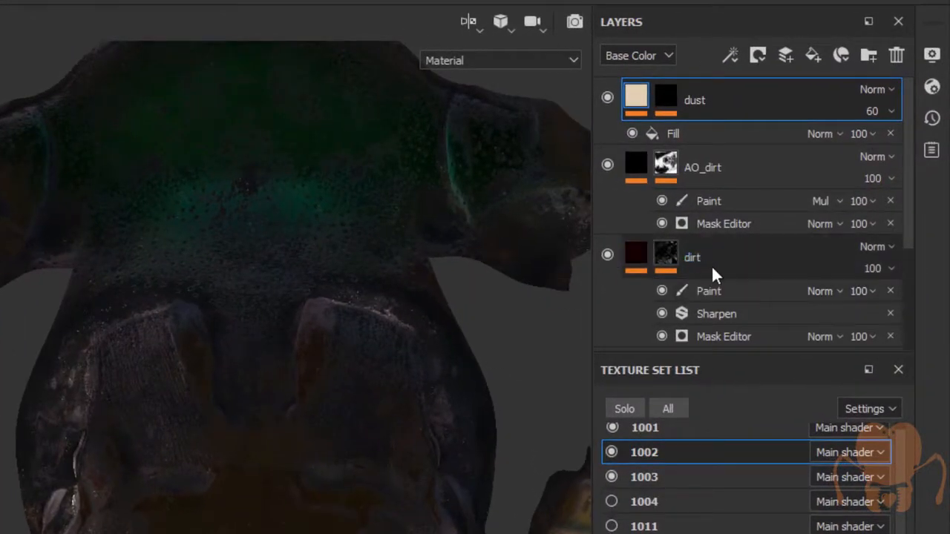
Select texture set 1003 and view its ambient occlusion and curvature mesh maps.
{"action": "left_click", "coordinate": [691, 257]}
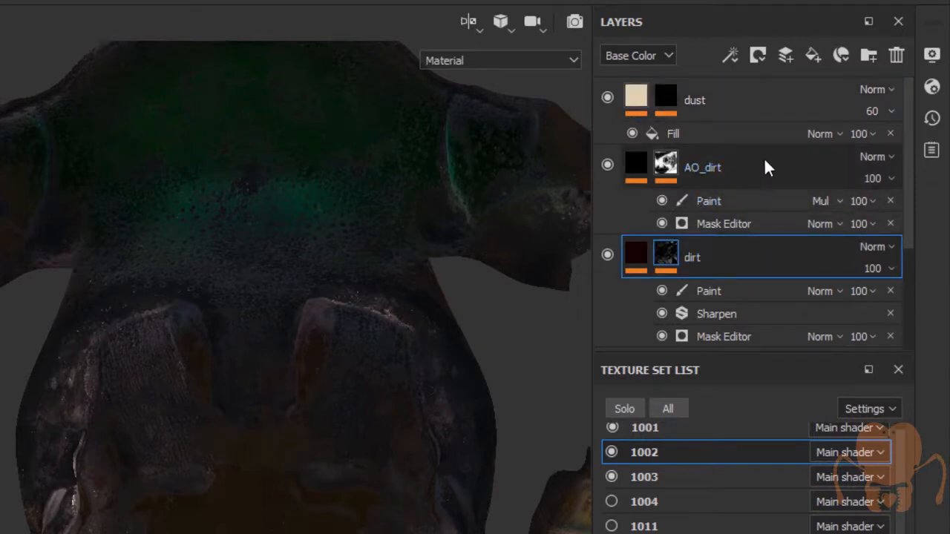
{"action": "left_click", "coordinate": [742, 100]}
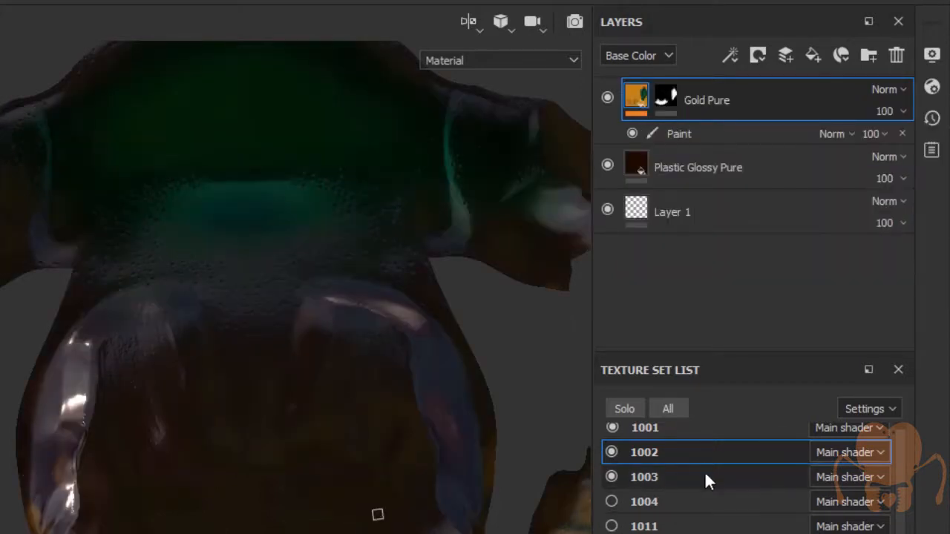
{"action": "left_click", "coordinate": [644, 476]}
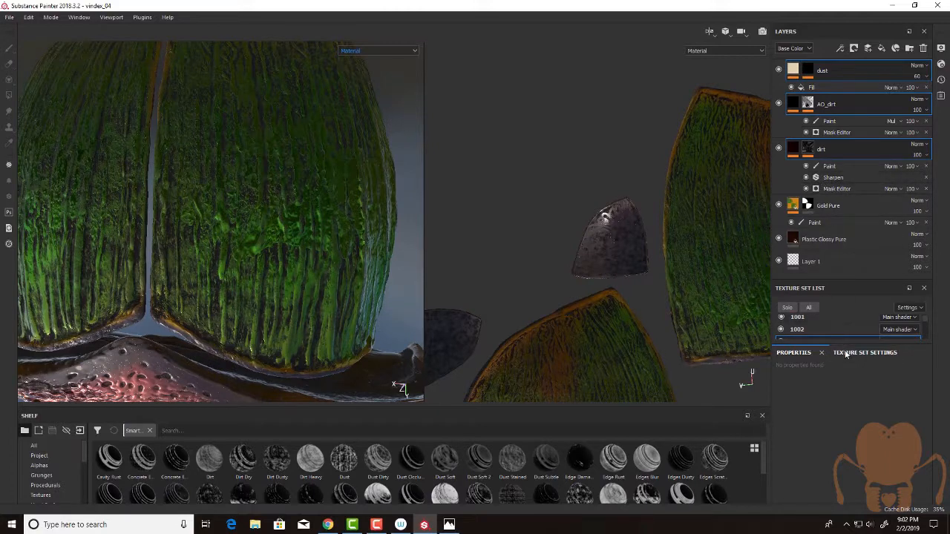
{"action": "left_click", "coordinate": [864, 353]}
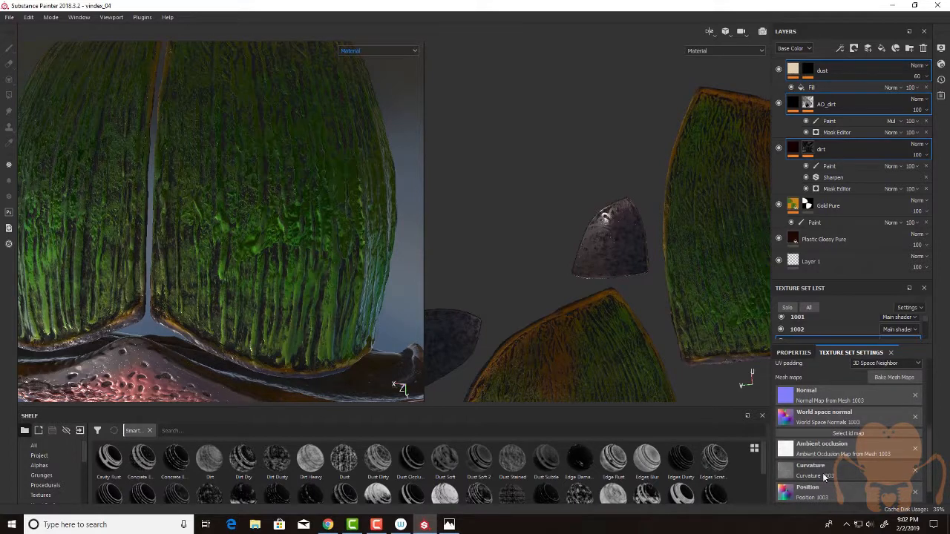
{"action": "scroll", "scroll_direction": "down", "scroll_amount": 3}
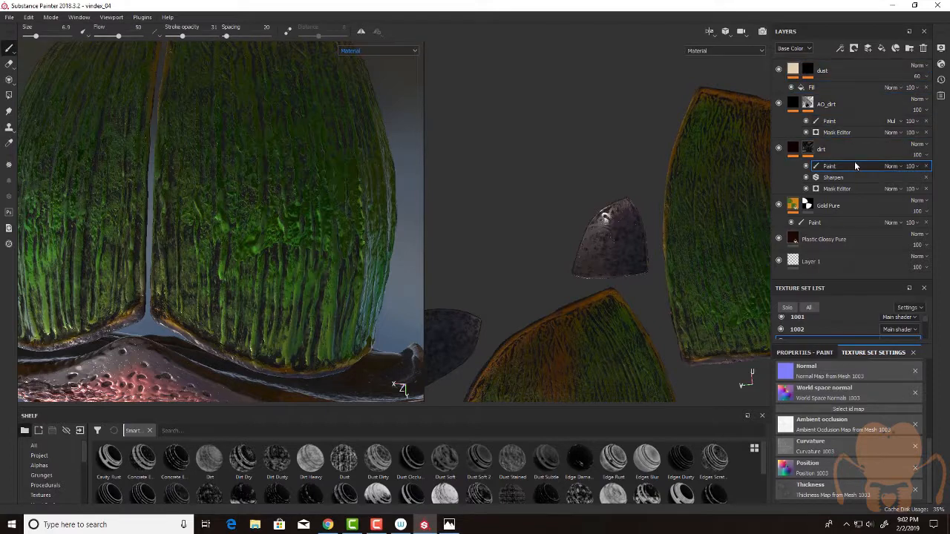
Remove the dirt mask's paint strokes, view Base Color only, and orbit the covers.
{"action": "right_click", "coordinate": [828, 166]}
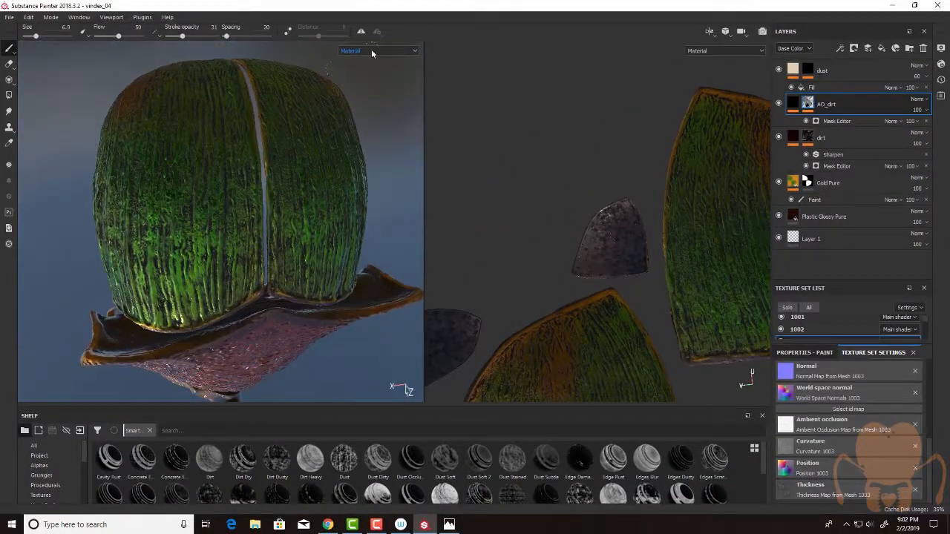
{"action": "left_click", "coordinate": [377, 50]}
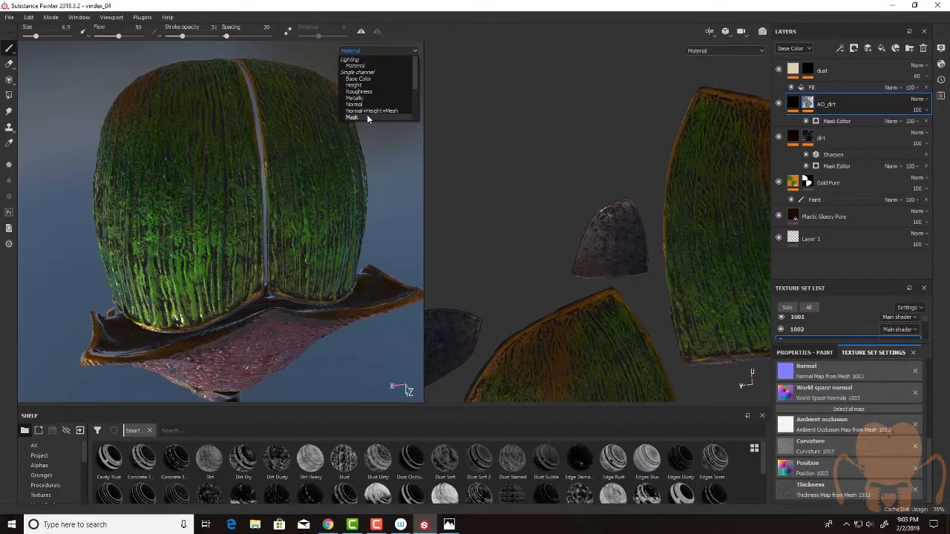
{"action": "mouse_move", "coordinate": [360, 78]}
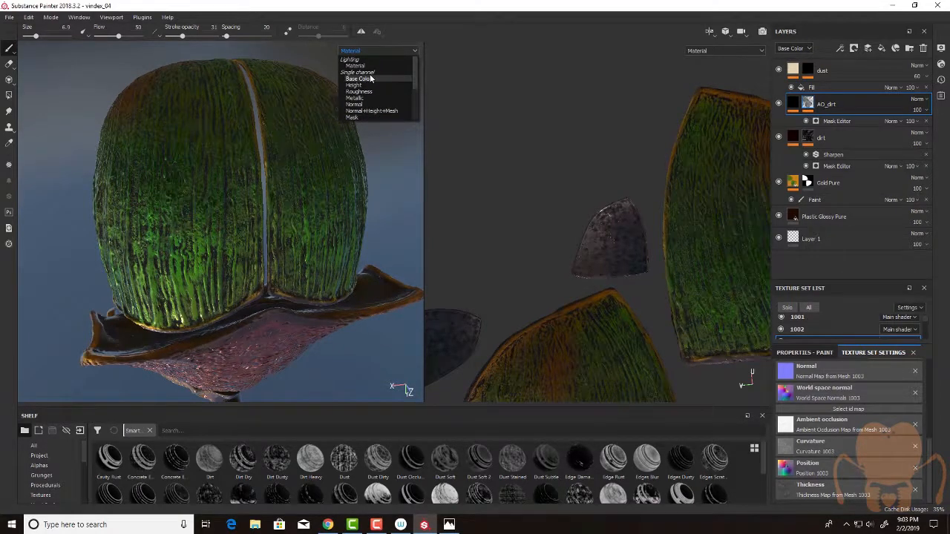
{"action": "left_click", "coordinate": [360, 79]}
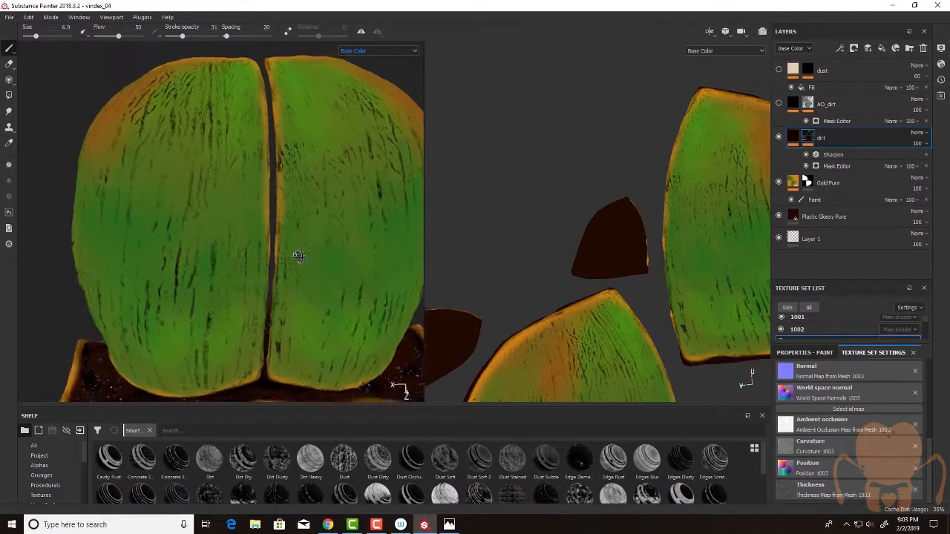
{"action": "left_click_drag", "start_coordinate": [297, 256], "coordinate": [297, 221]}
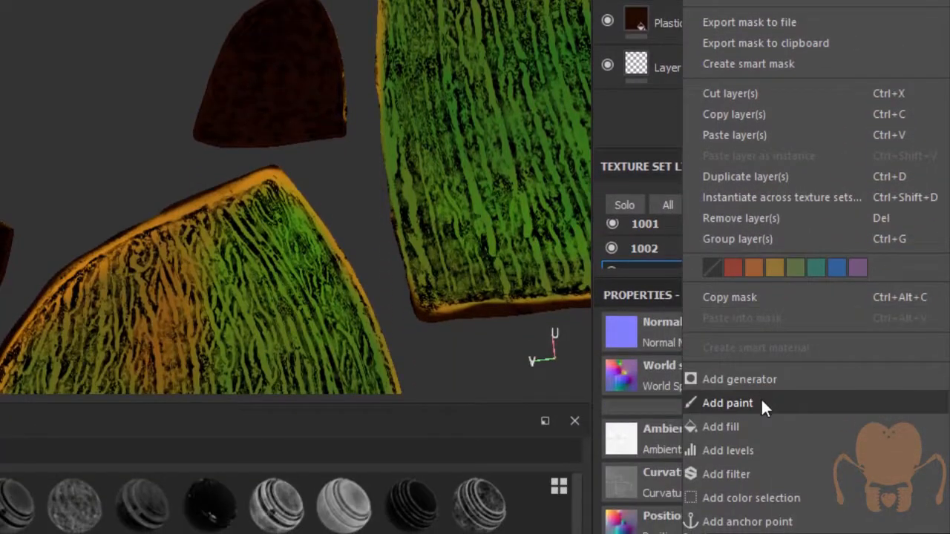
Add a Paint effect to AO_dirt, soft-brush the cover centres, return to Material.
{"action": "left_click", "coordinate": [727, 402]}
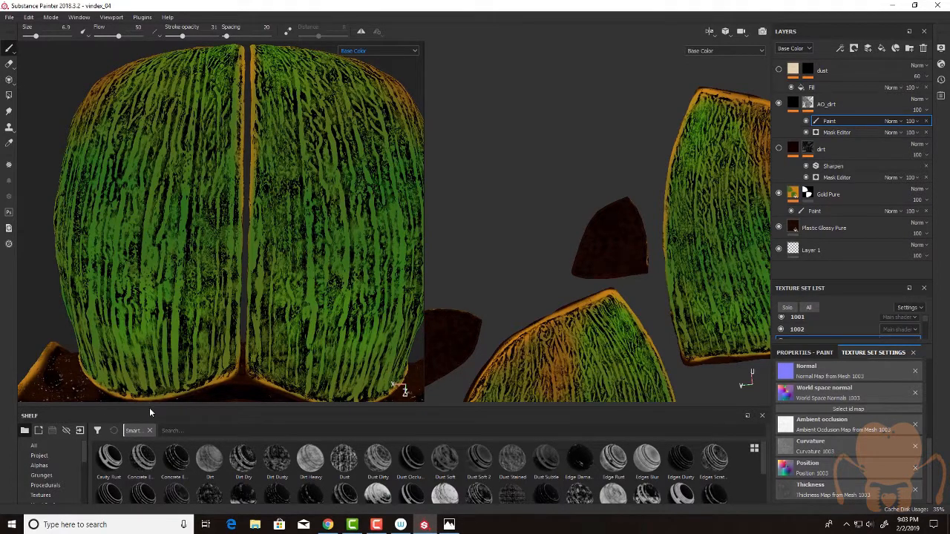
{"action": "left_click", "coordinate": [41, 388]}
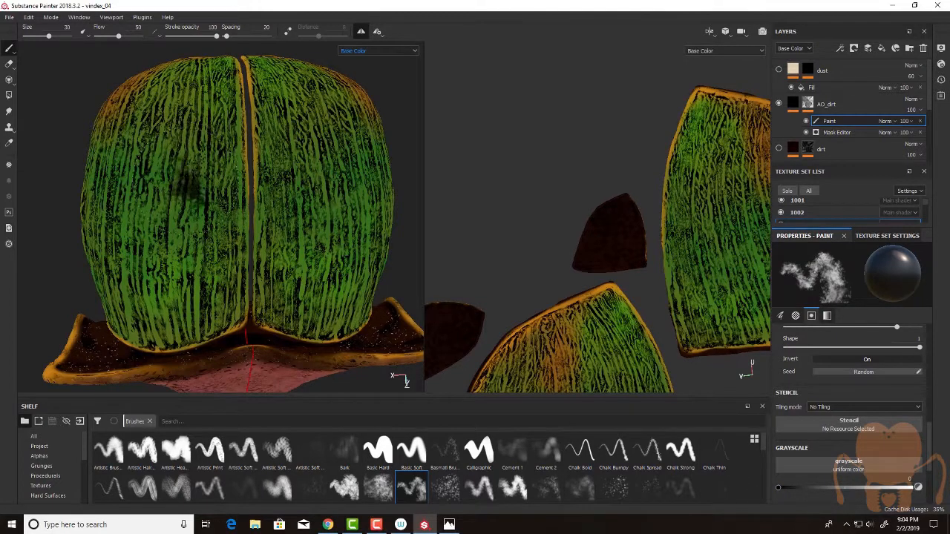
{"action": "left_click", "coordinate": [179, 178]}
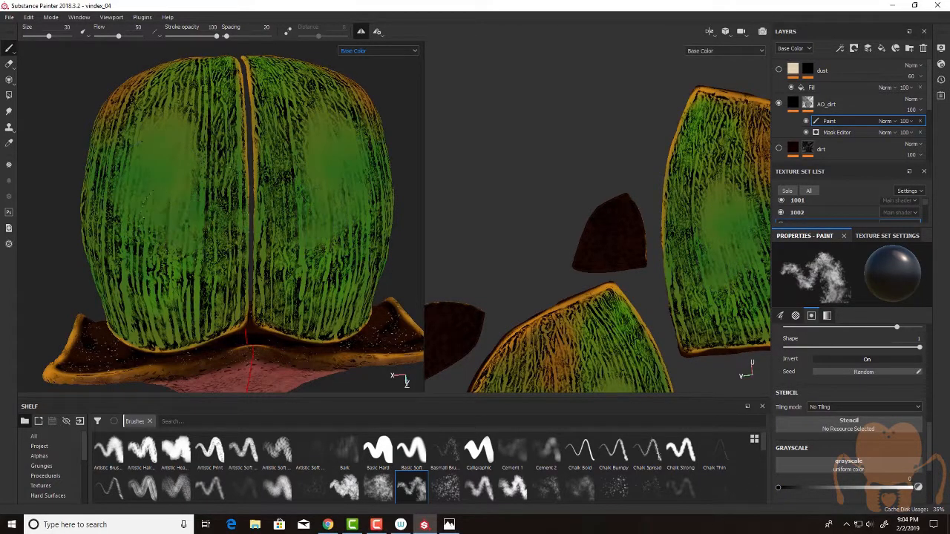
{"action": "left_click", "coordinate": [377, 51]}
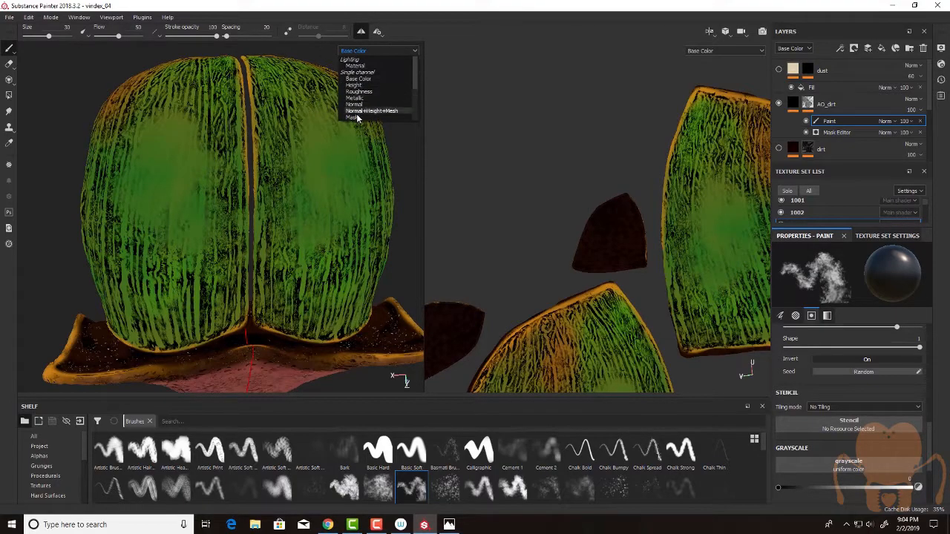
{"action": "left_click", "coordinate": [350, 118]}
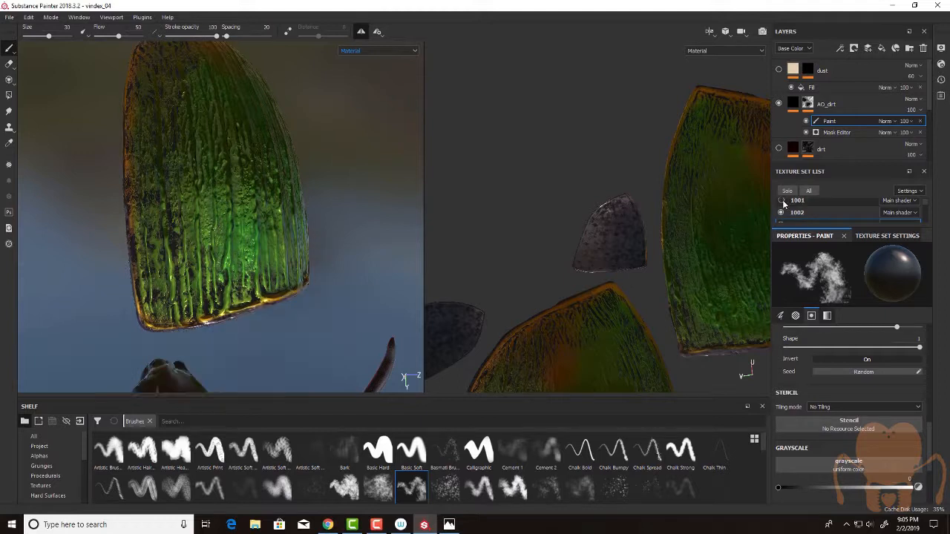
Orbit to one wing cover and brush a faint 16-opacity stroke along its side.
{"action": "left_click_drag", "start_coordinate": [223, 208], "coordinate": [222, 149]}
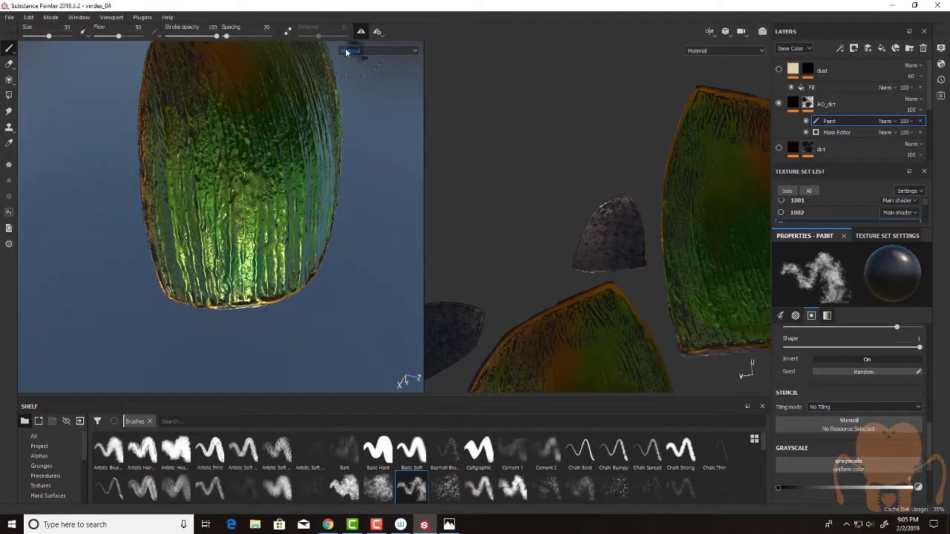
{"action": "left_click", "coordinate": [379, 50]}
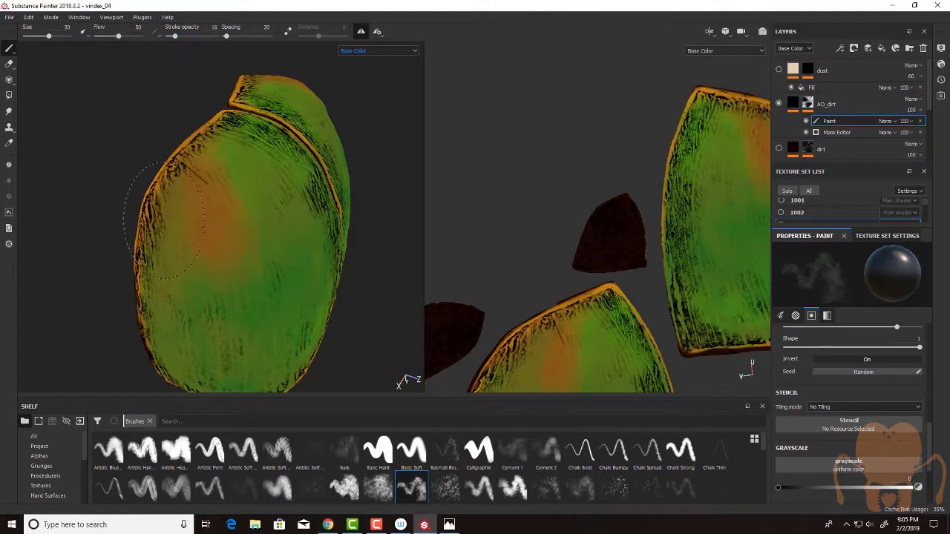
{"action": "left_click_drag", "start_coordinate": [65, 35], "coordinate": [40, 36]}
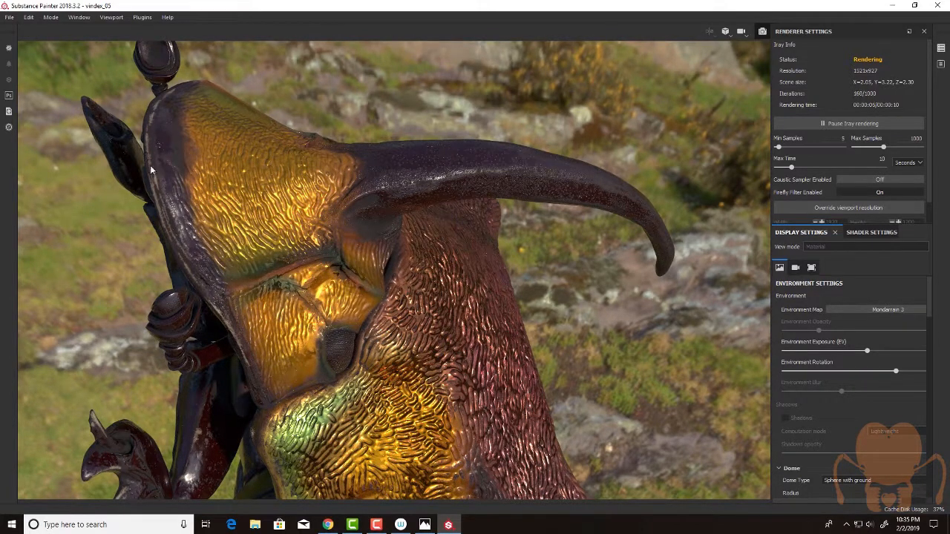
{"action": "mouse_move", "coordinate": [545, 204]}
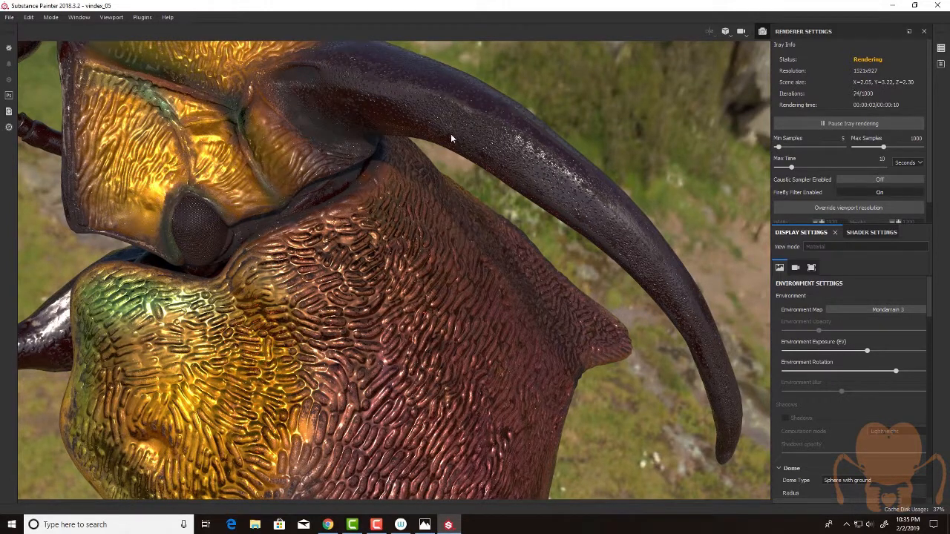
{"action": "mouse_move", "coordinate": [197, 208]}
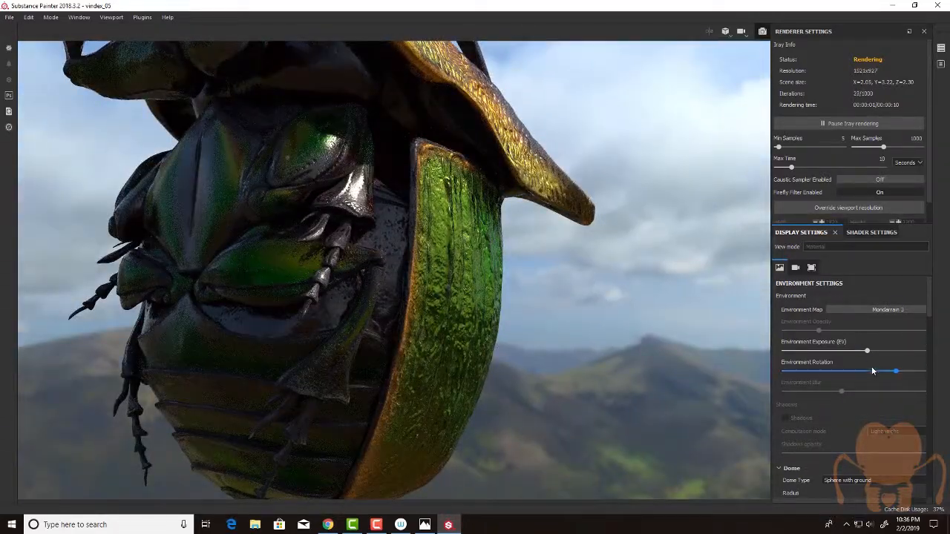
Rotate the Iray environment map so a rocky hillside sits behind the beetle.
{"action": "left_click_drag", "start_coordinate": [894, 371], "coordinate": [858, 371]}
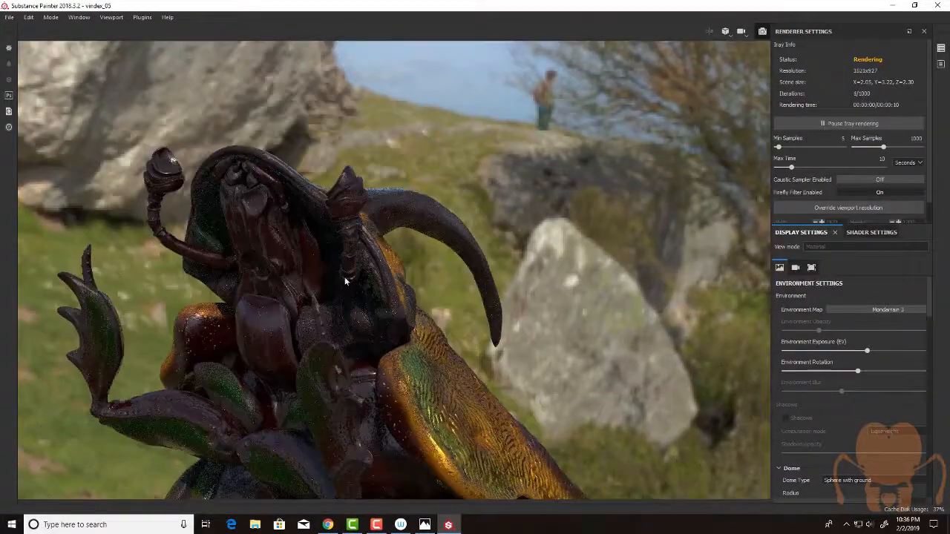
{"action": "left_click_drag", "start_coordinate": [371, 282], "coordinate": [312, 304]}
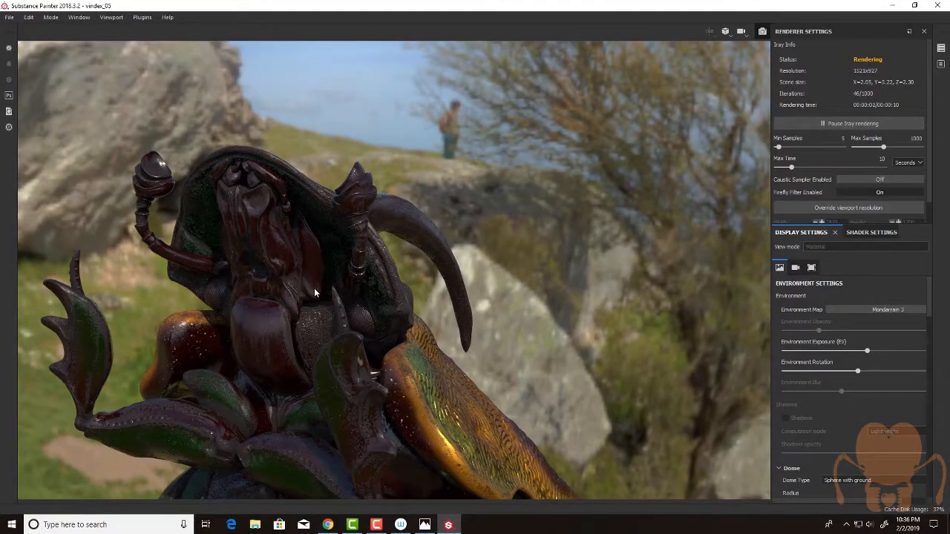
{"action": "mouse_move", "coordinate": [121, 336]}
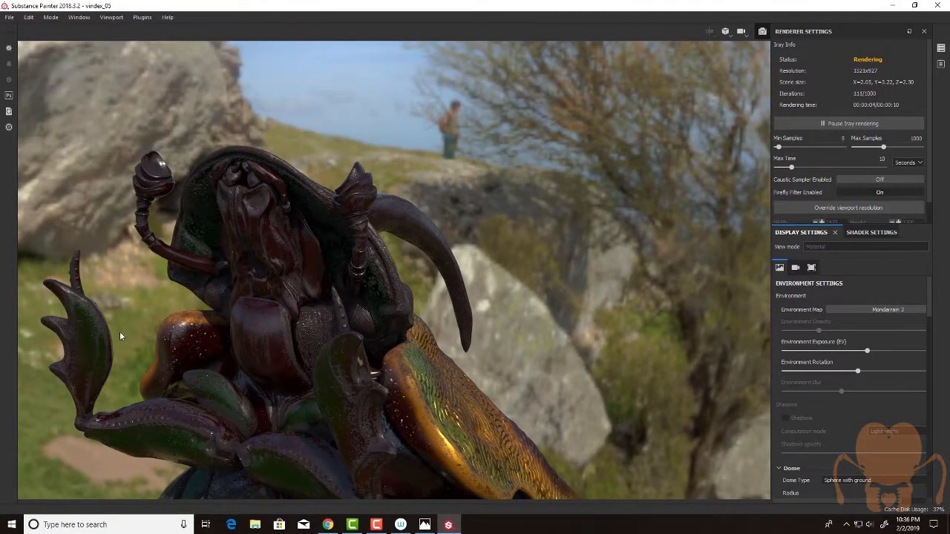
{"action": "mouse_move", "coordinate": [137, 230]}
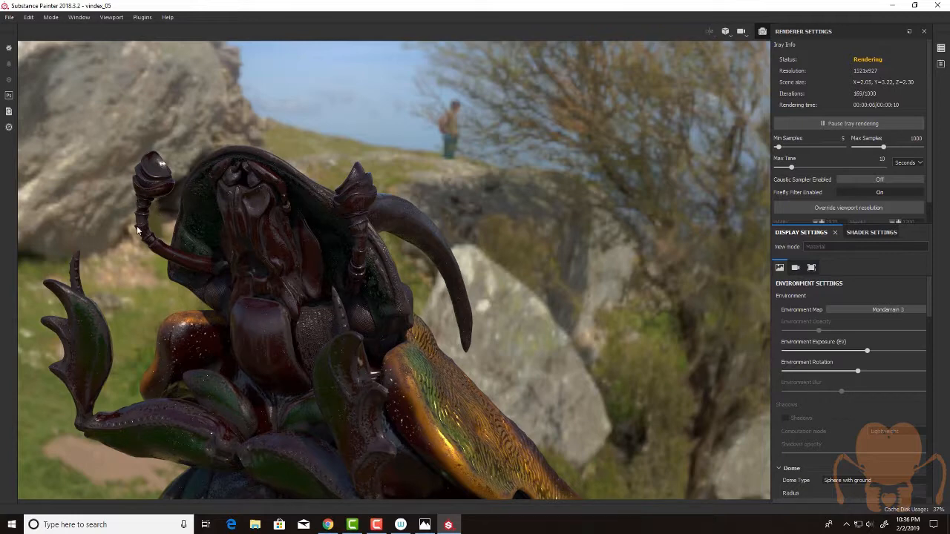
{"action": "mouse_move", "coordinate": [198, 184]}
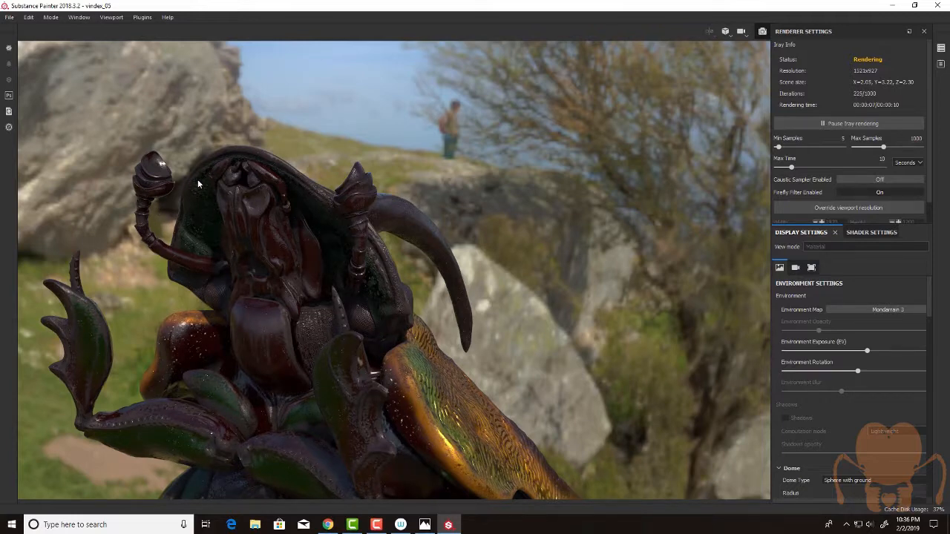
{"action": "mouse_move", "coordinate": [253, 200]}
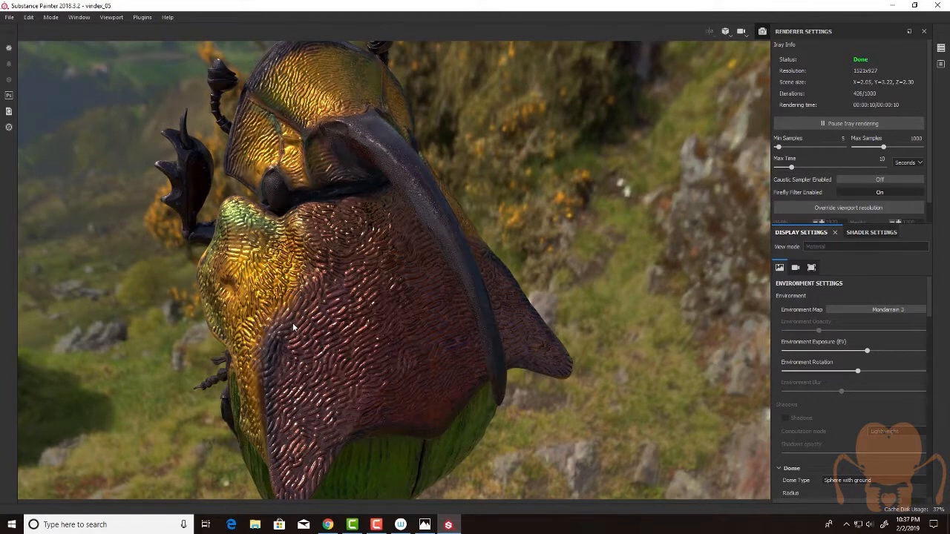
{"action": "mouse_move", "coordinate": [406, 316]}
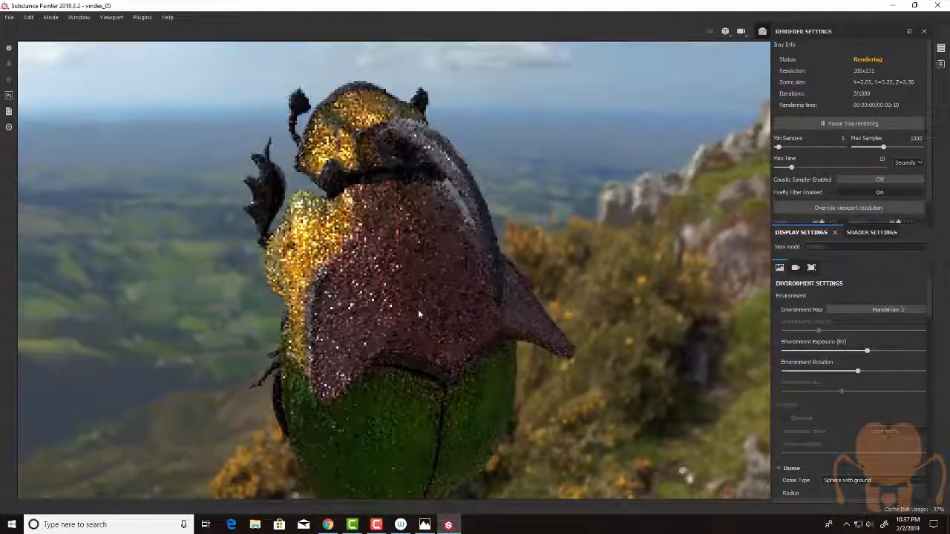
Orbit to the beetle's rear to inspect green wing covers and horns.
{"action": "left_click_drag", "start_coordinate": [420, 314], "coordinate": [486, 273]}
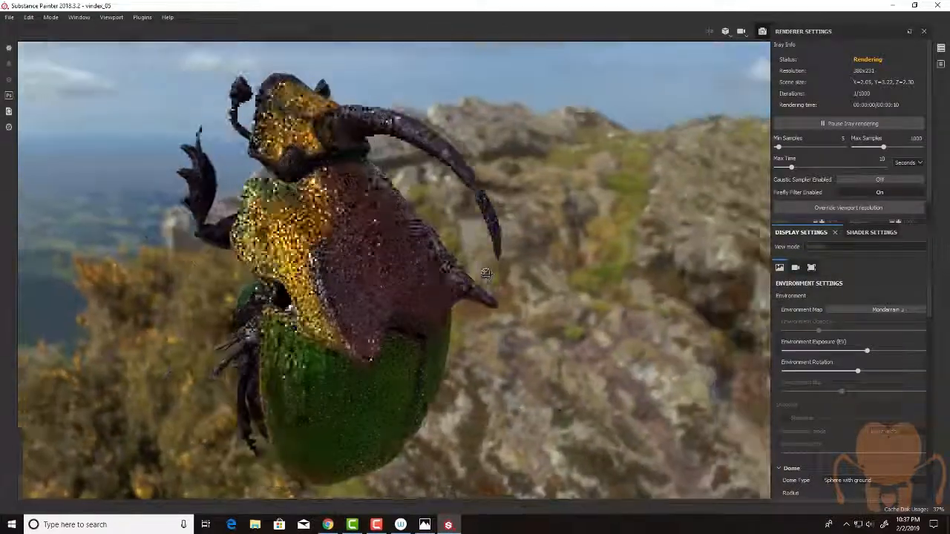